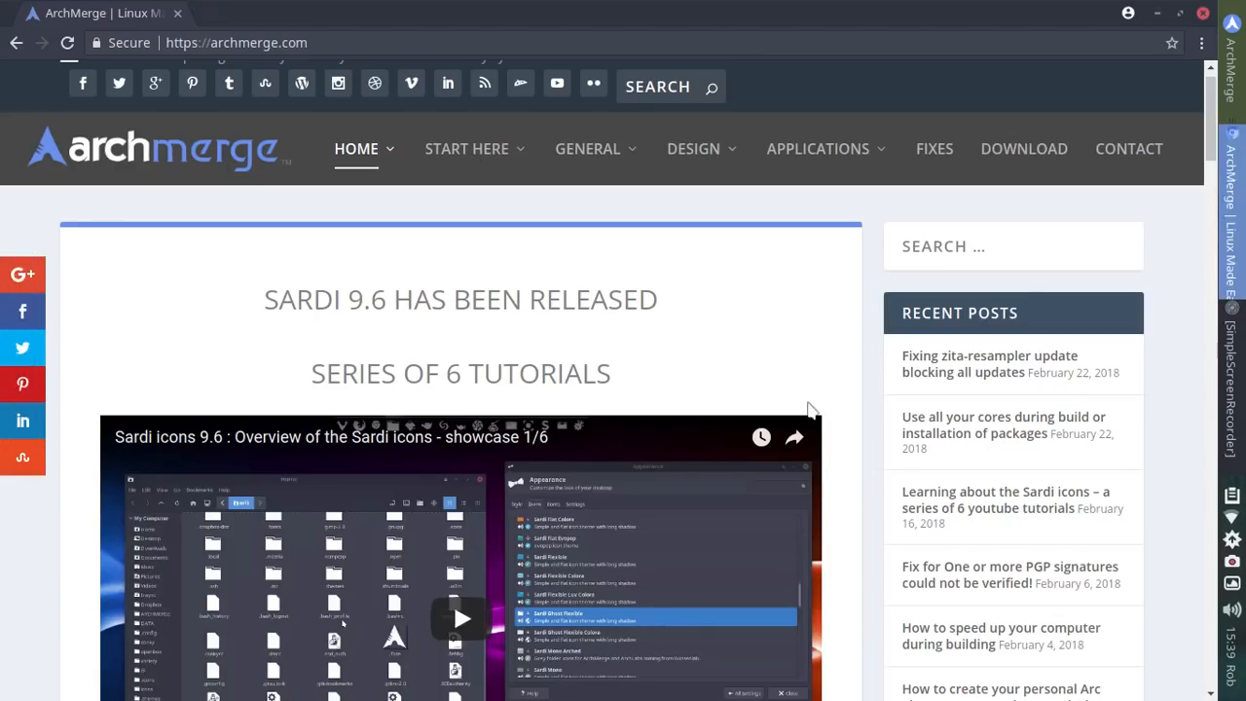
Scroll the home page to the motto and select the word LEARN
scroll("down", 3)
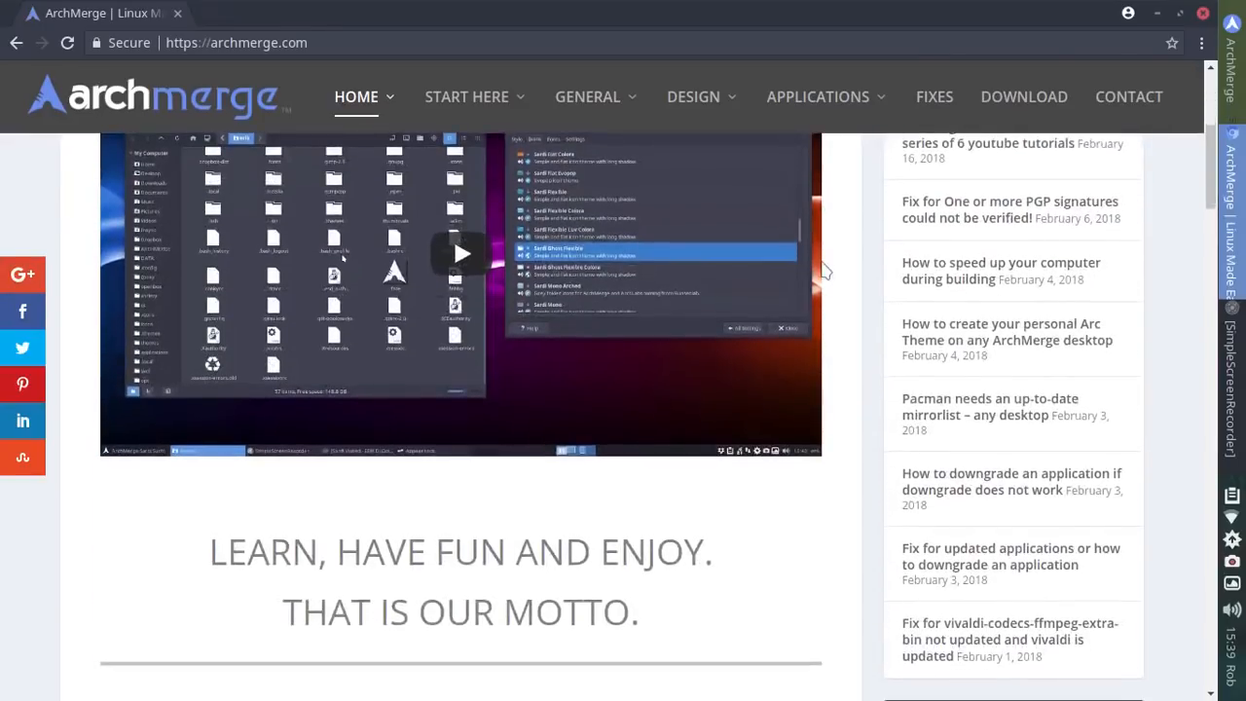
scroll("down", 3)
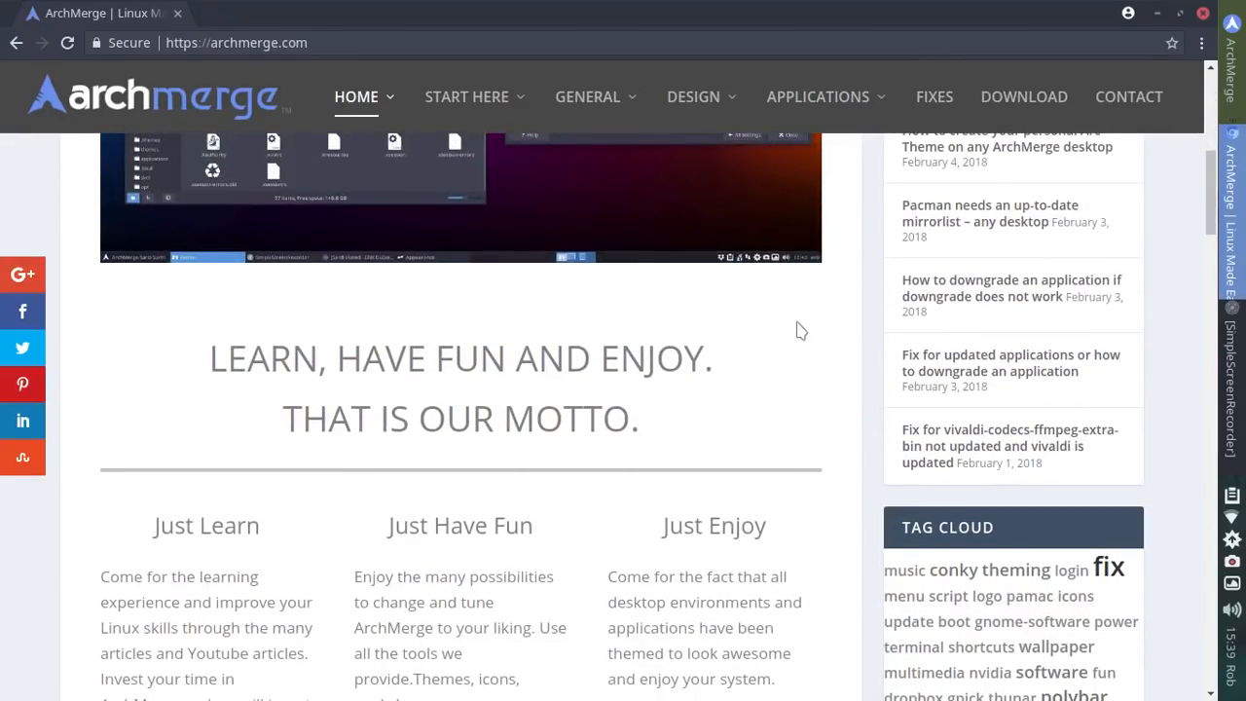
mouse_move(321, 354)
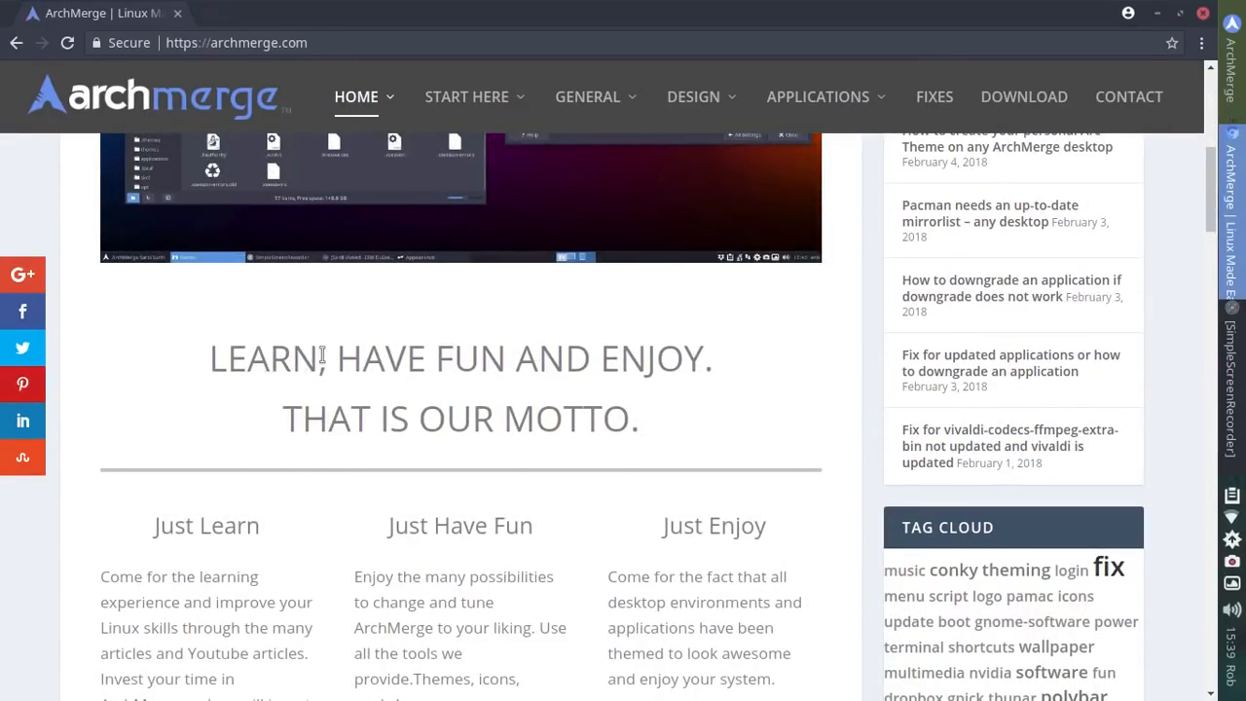
double_click(263, 359)
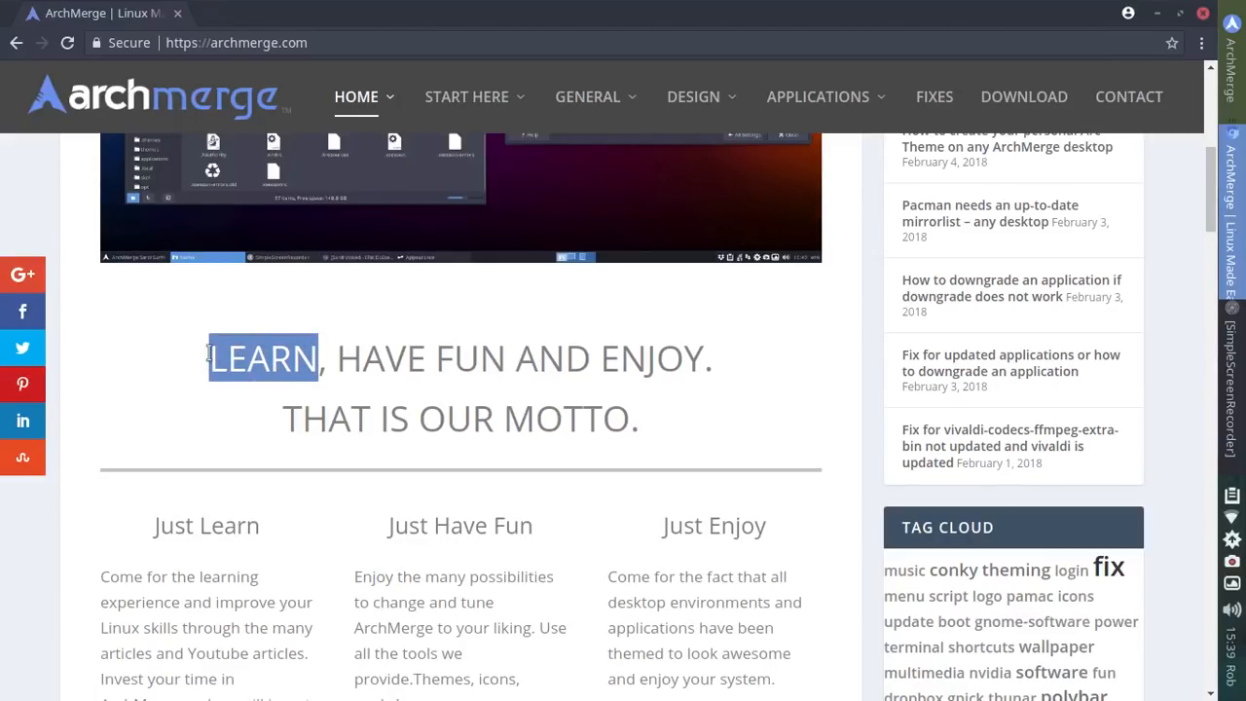
mouse_move(175, 370)
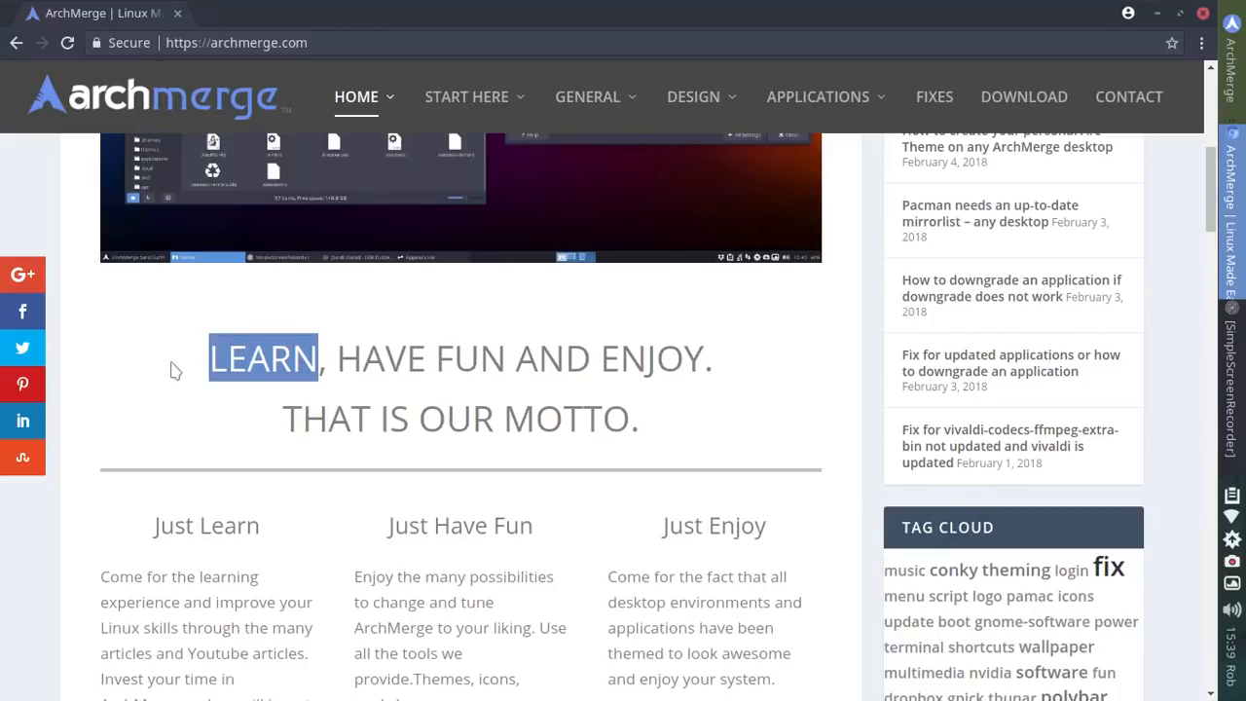
mouse_move(204, 346)
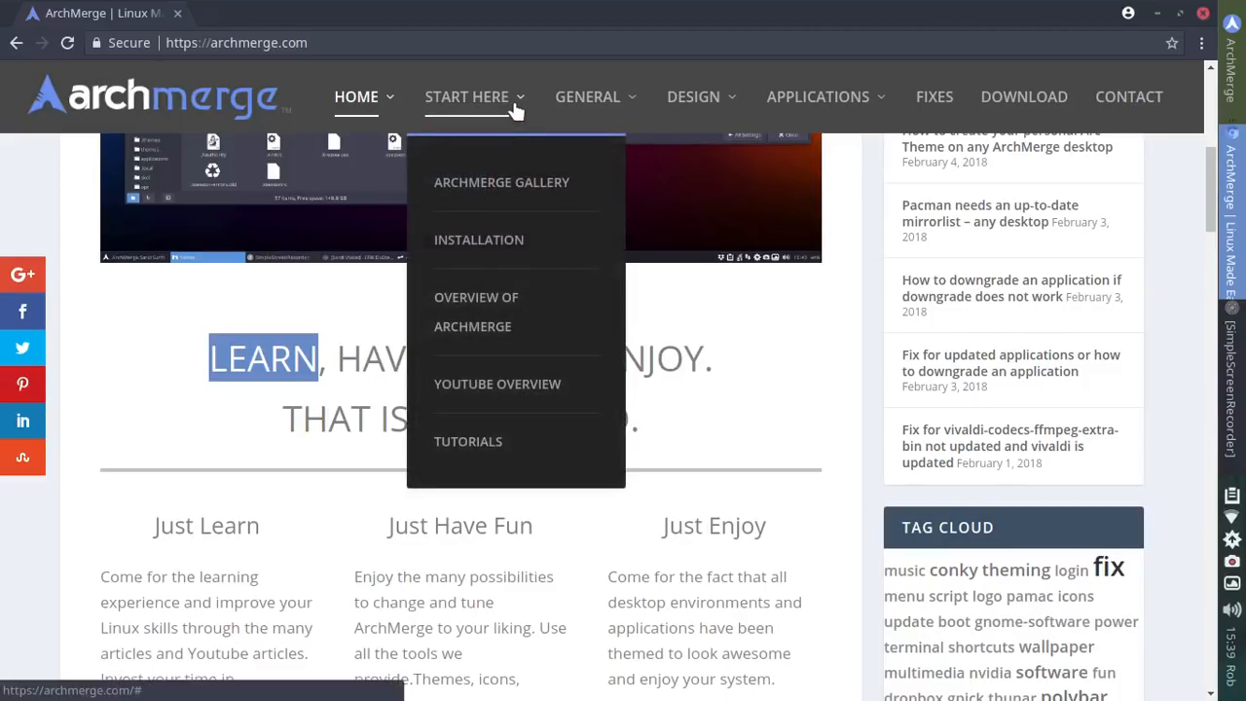
mouse_move(503, 191)
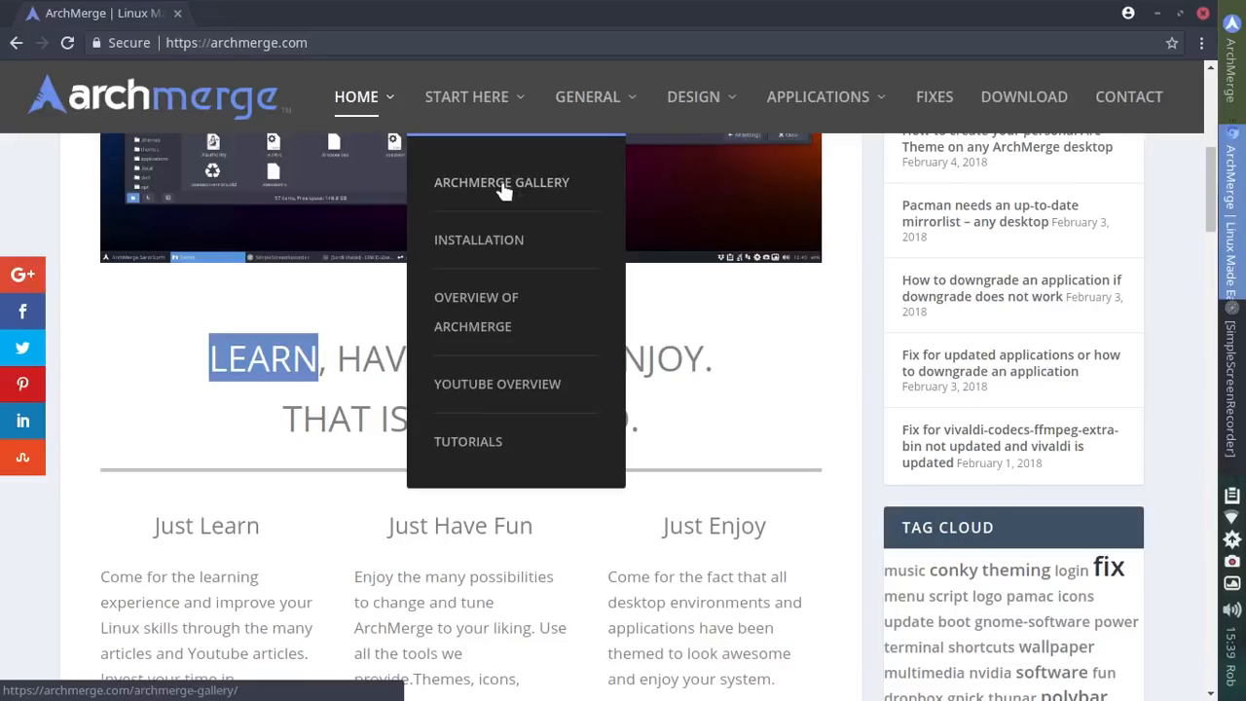
mouse_move(502, 374)
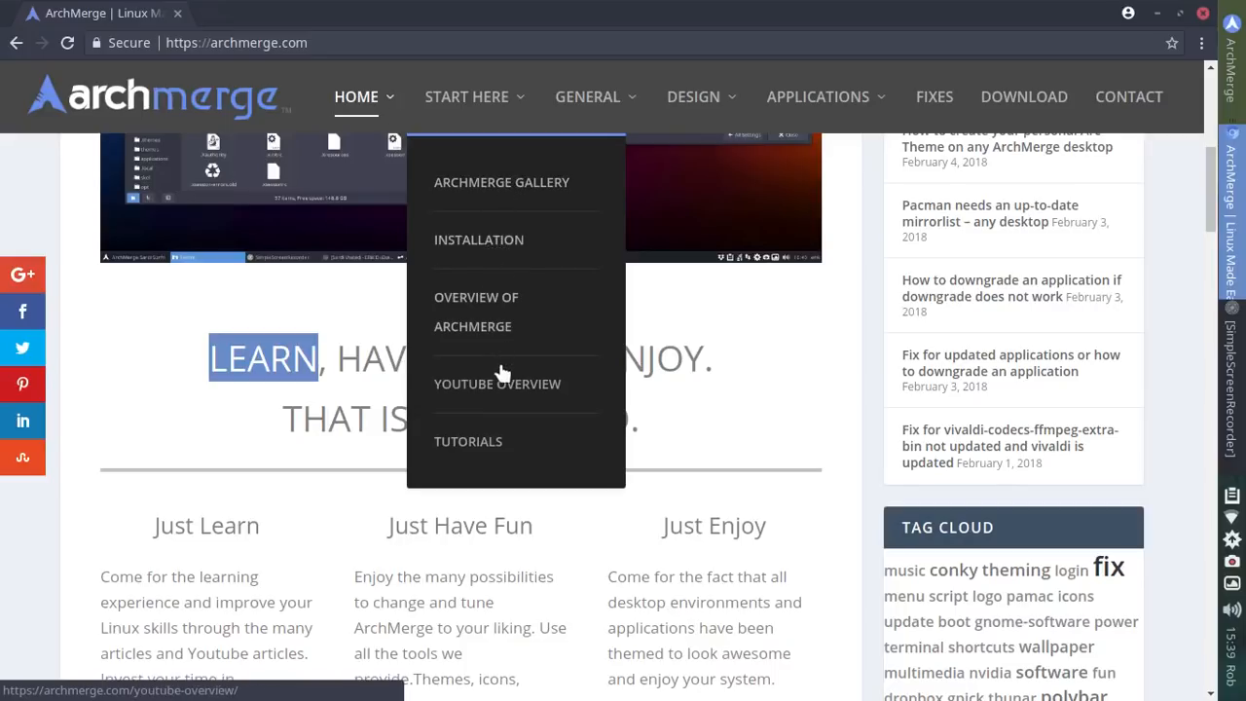
mouse_move(502, 393)
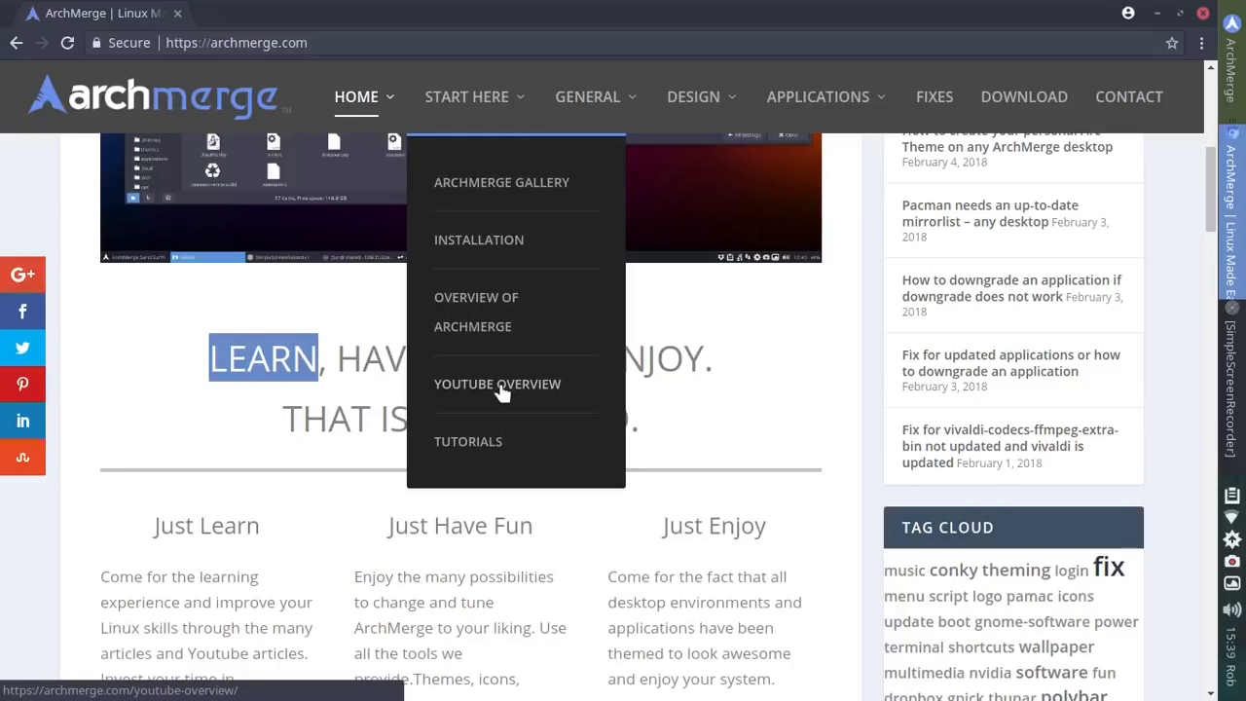
Go to the YouTube Overview page from the Start Here menu
left_click(499, 383)
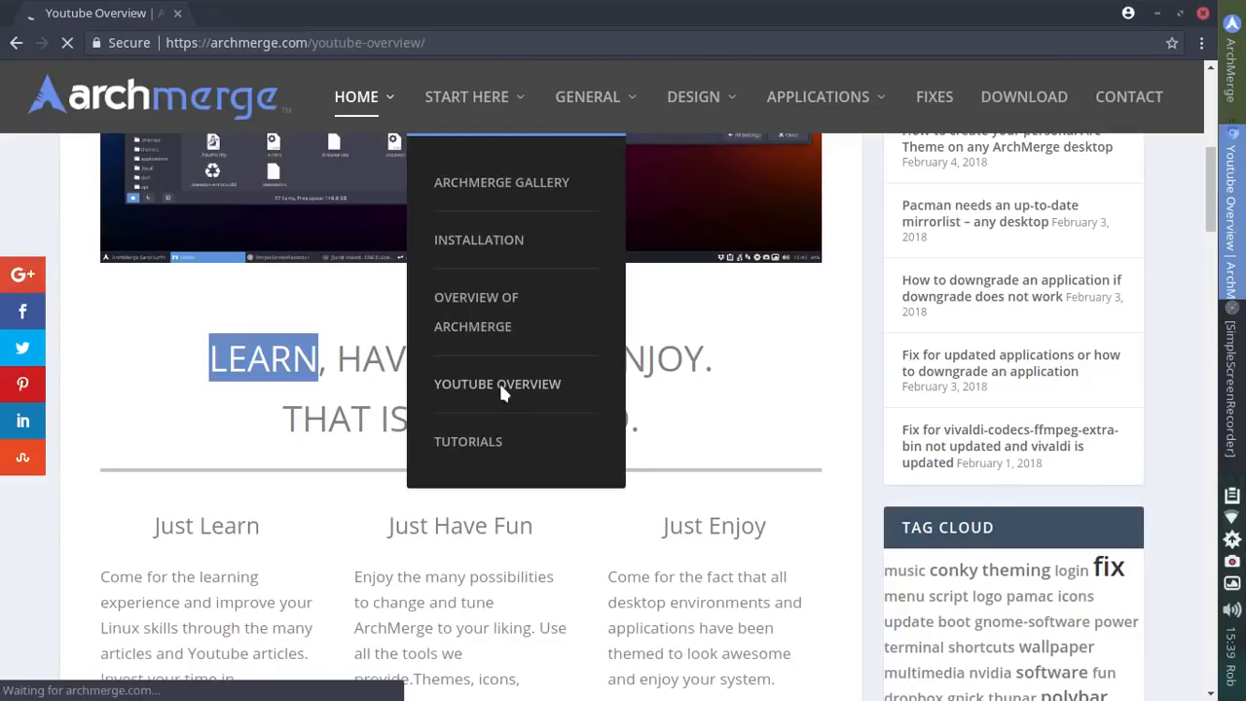
Load the YouTube Overview page and scroll to the installation tutorial playlists
left_click(499, 384)
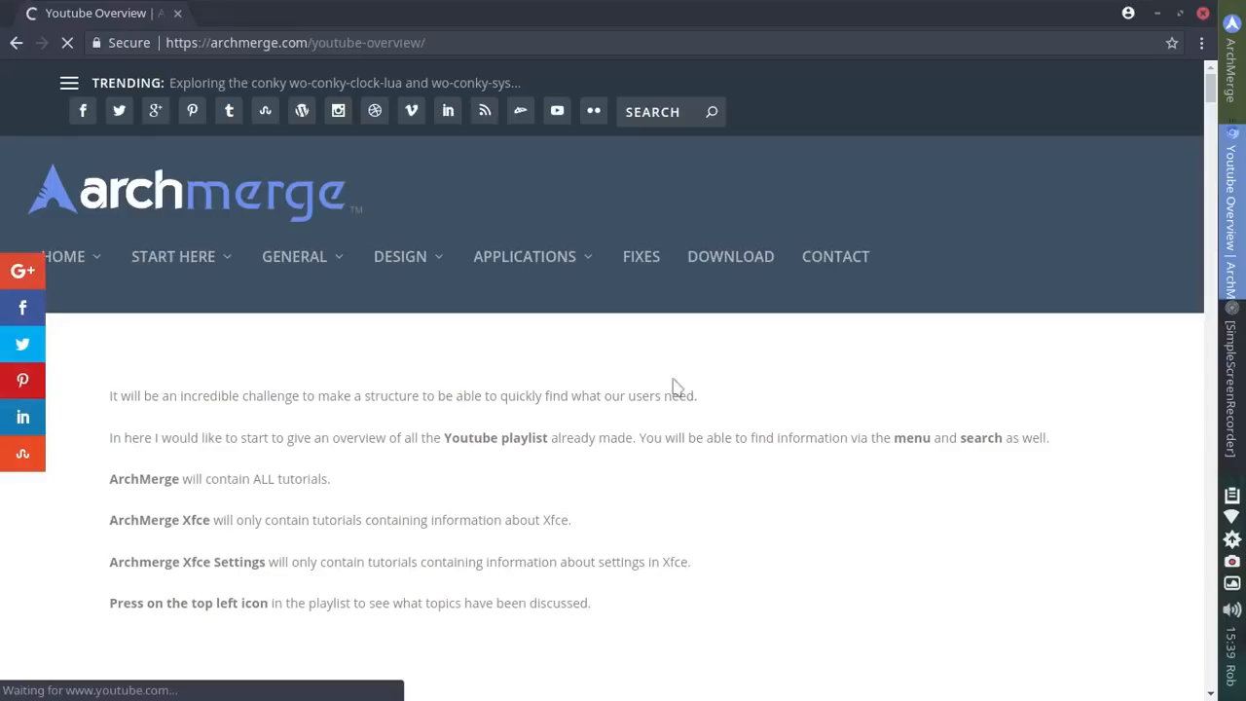
mouse_move(837, 376)
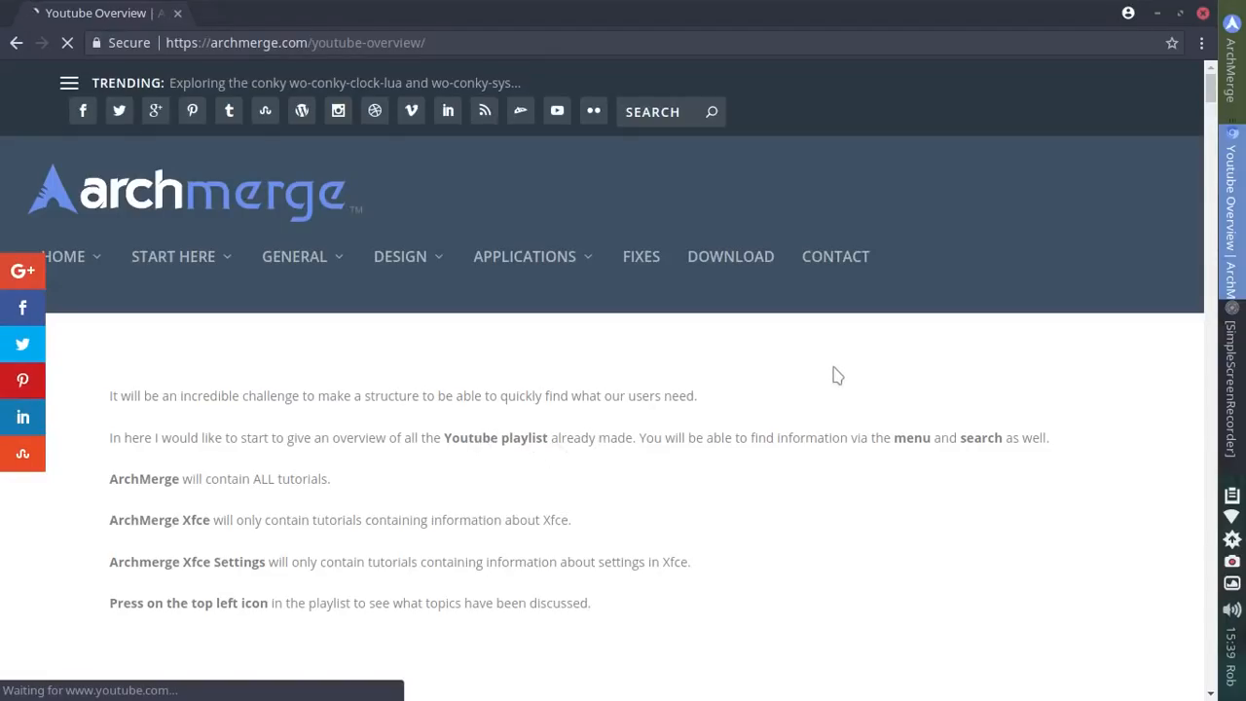
scroll("down", 3)
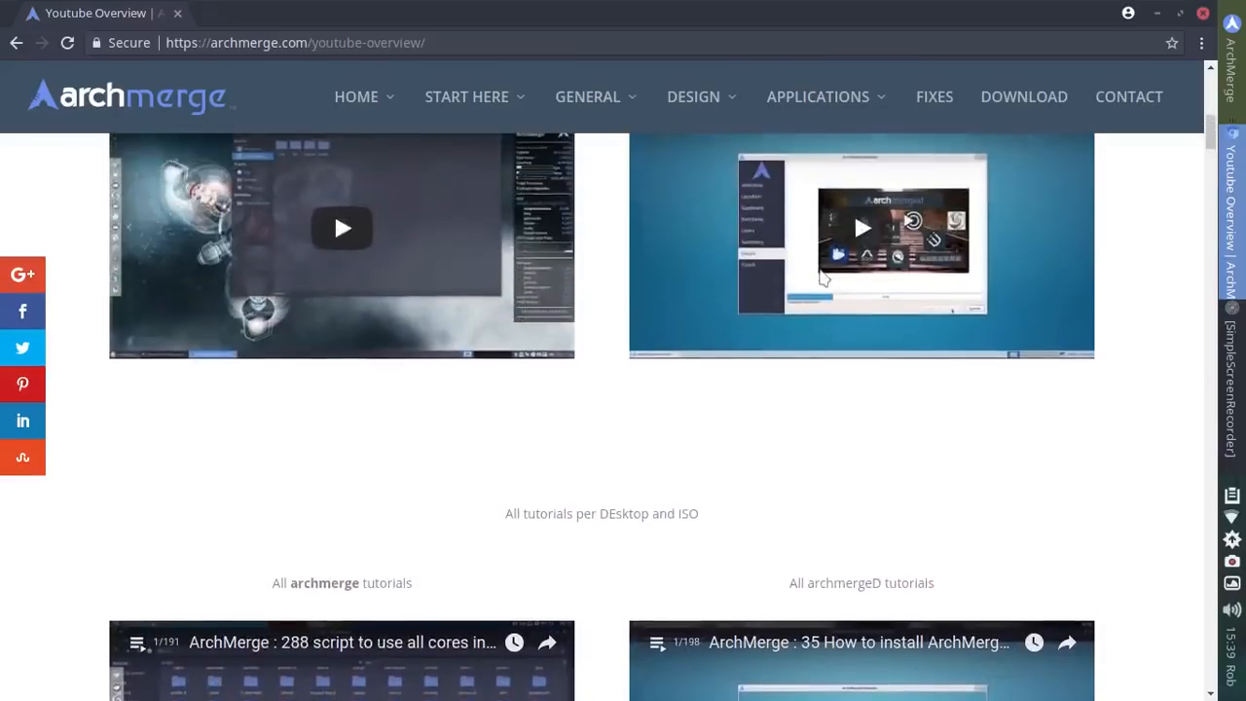
scroll("down", 3)
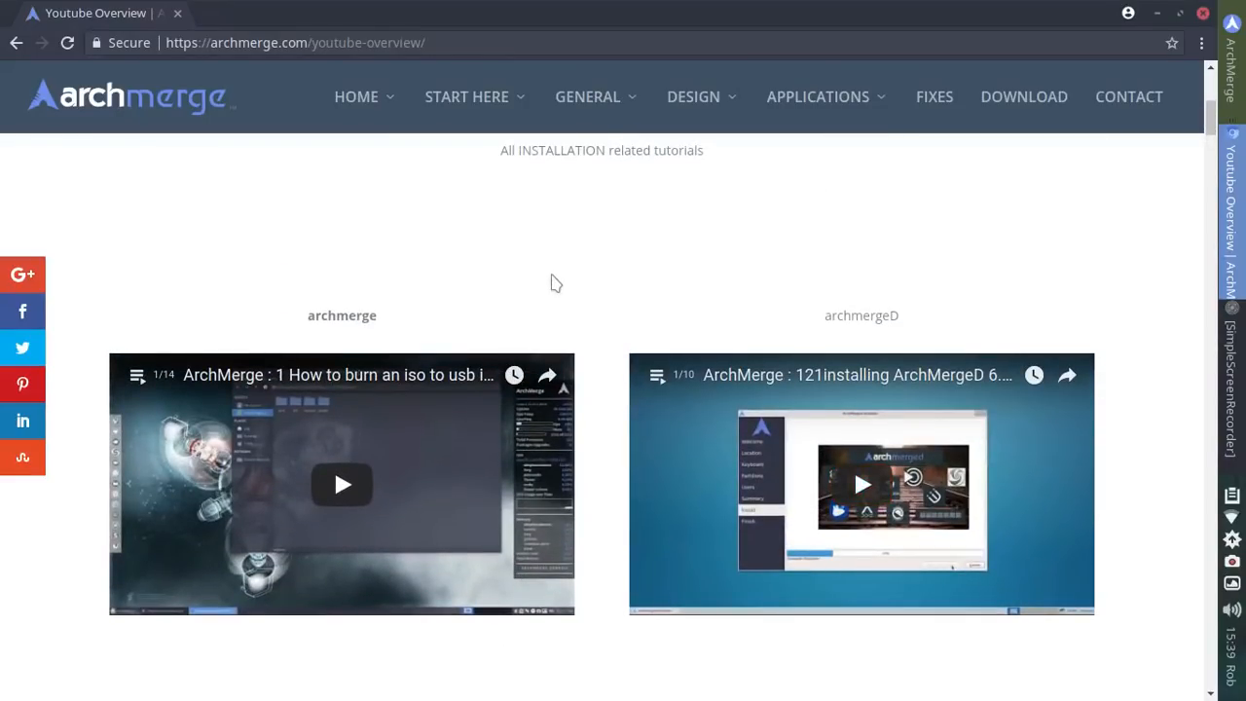
mouse_move(600, 302)
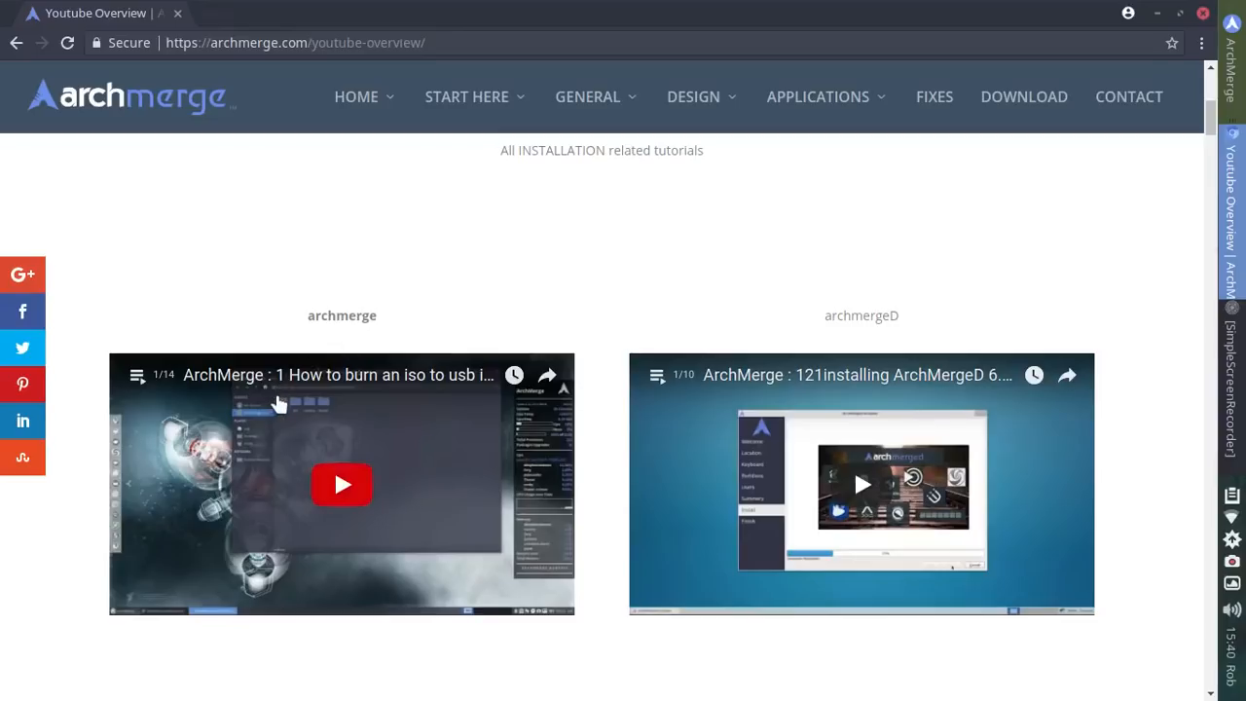
mouse_move(725, 452)
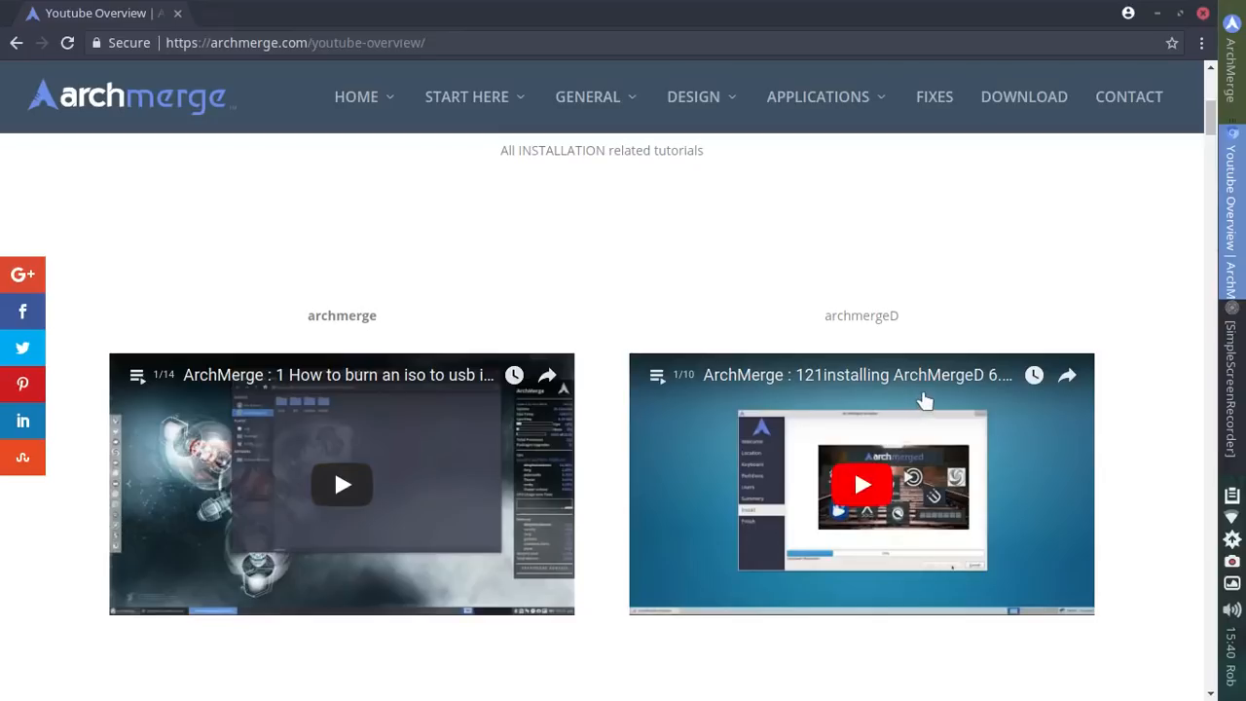
scroll("up", 3)
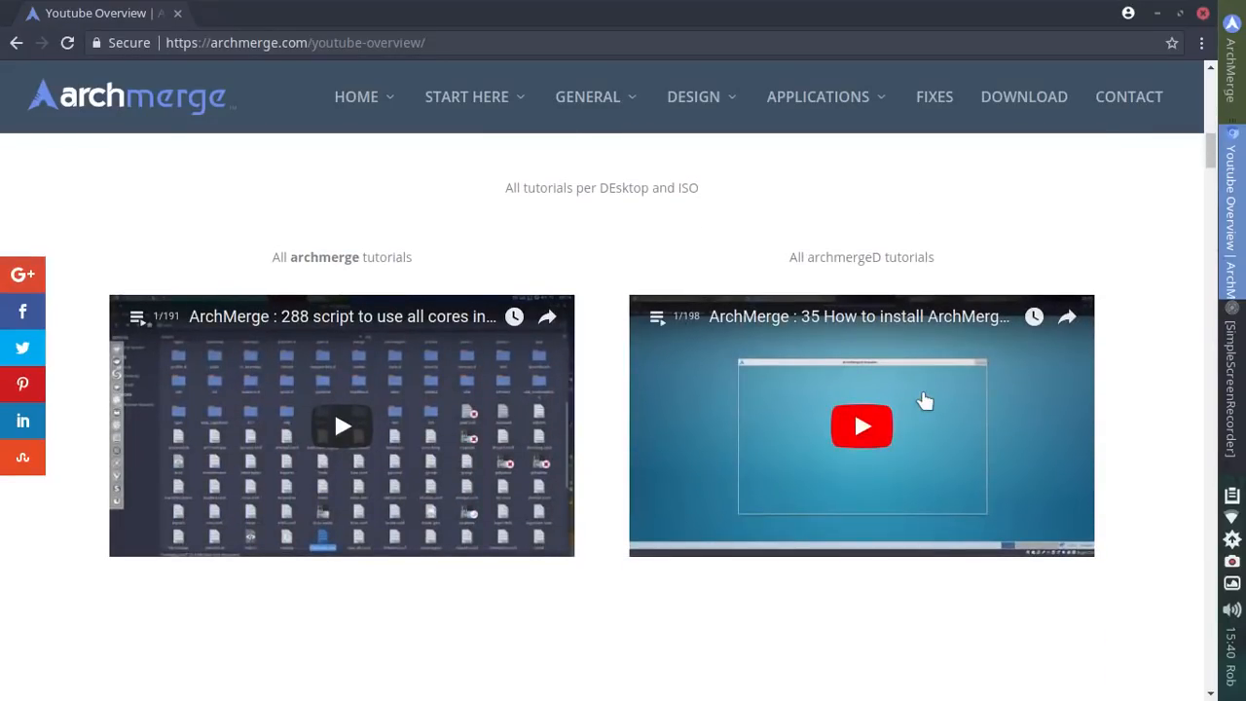
scroll("down", 3)
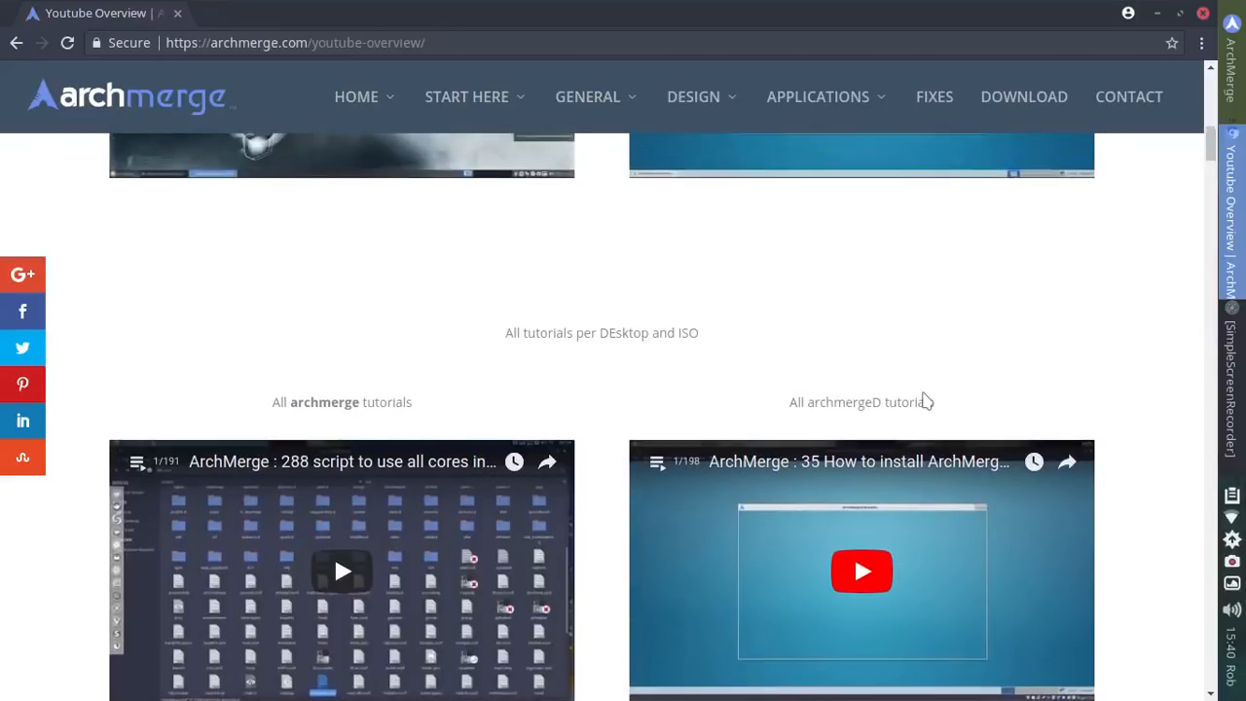
mouse_move(795, 280)
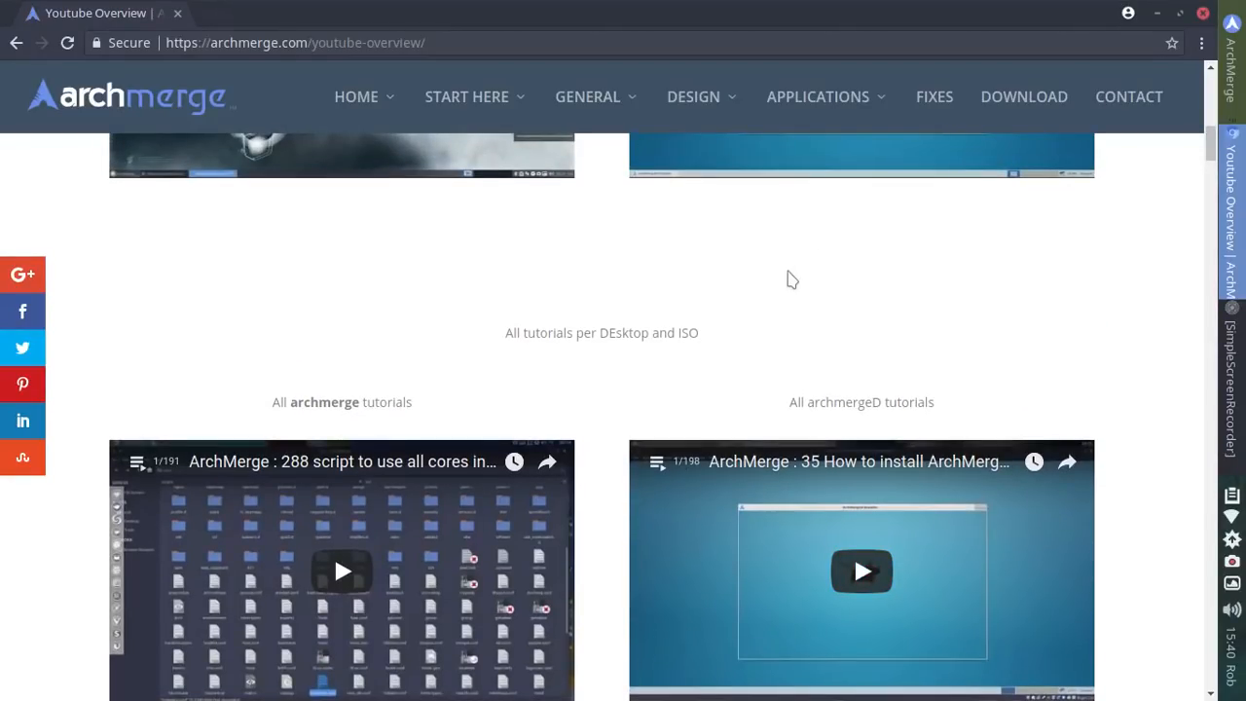
scroll("down", 3)
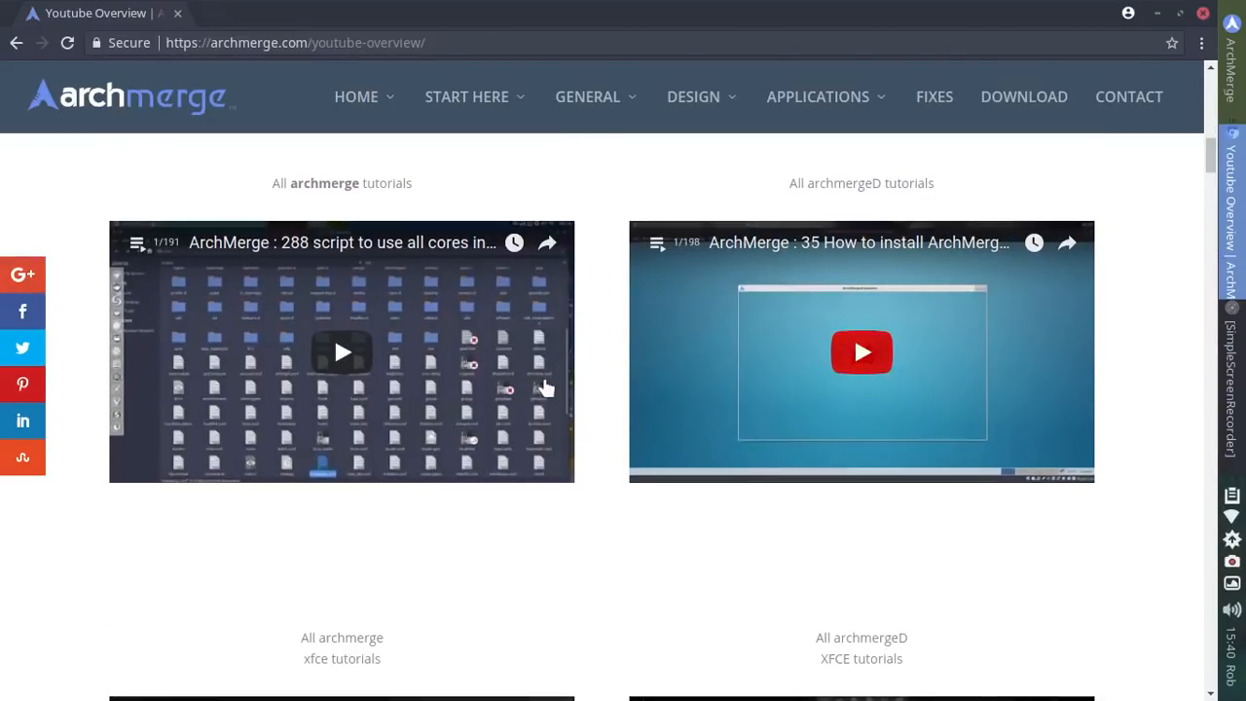
mouse_move(596, 378)
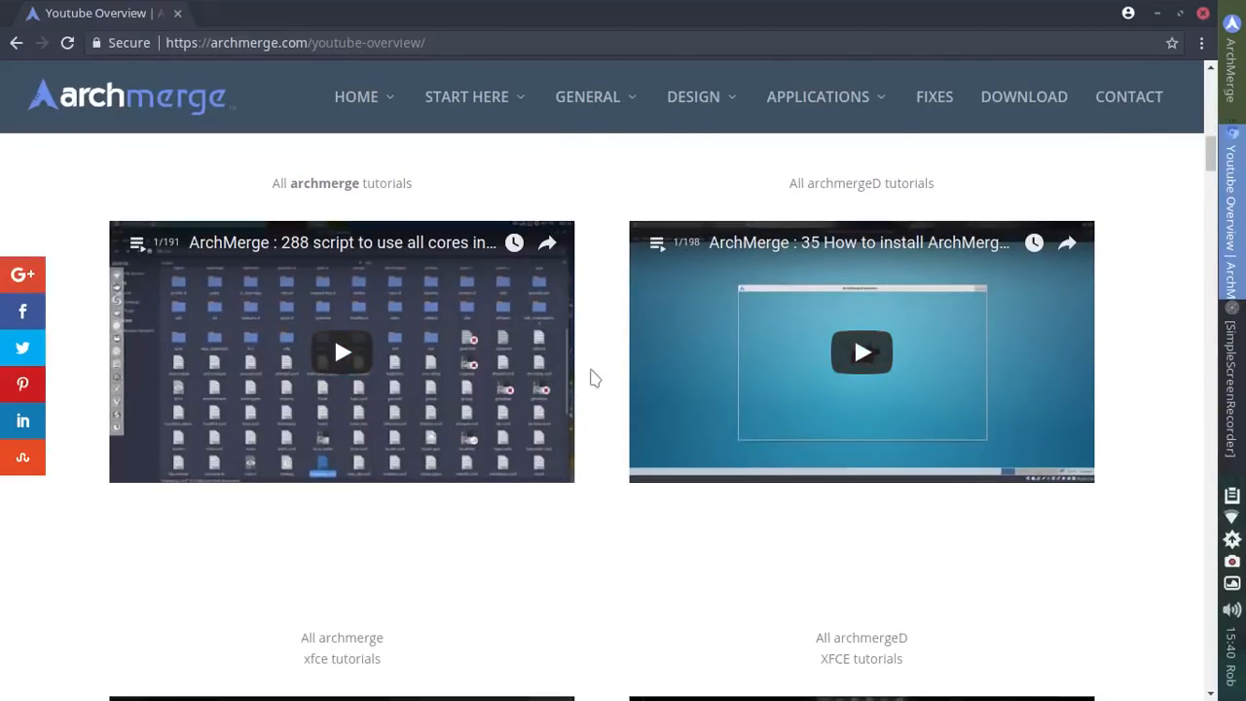
mouse_move(613, 347)
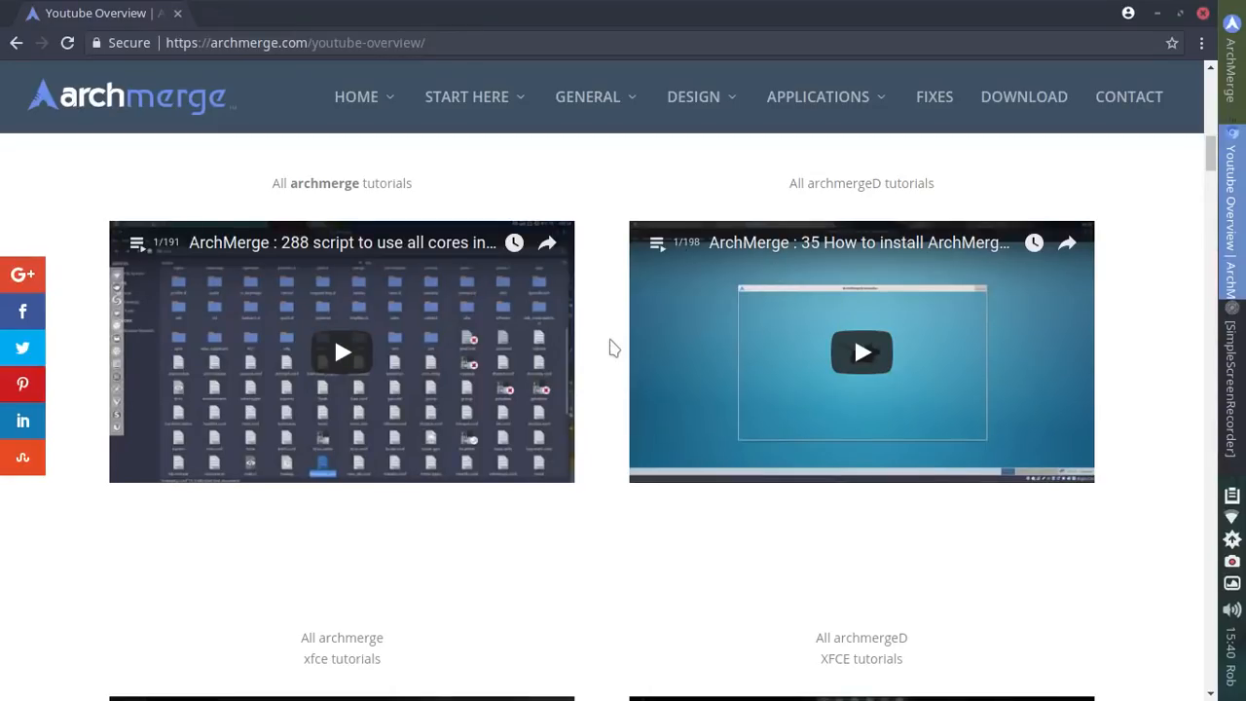
scroll("down", 3)
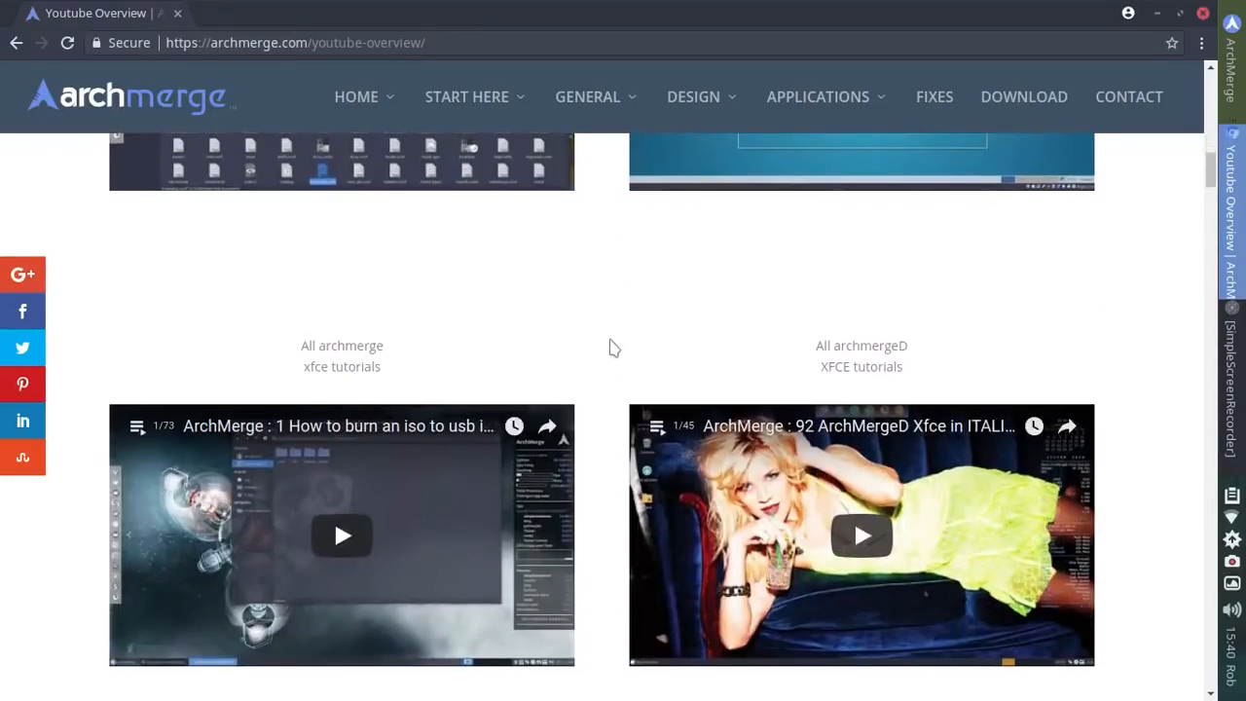
scroll("down", 3)
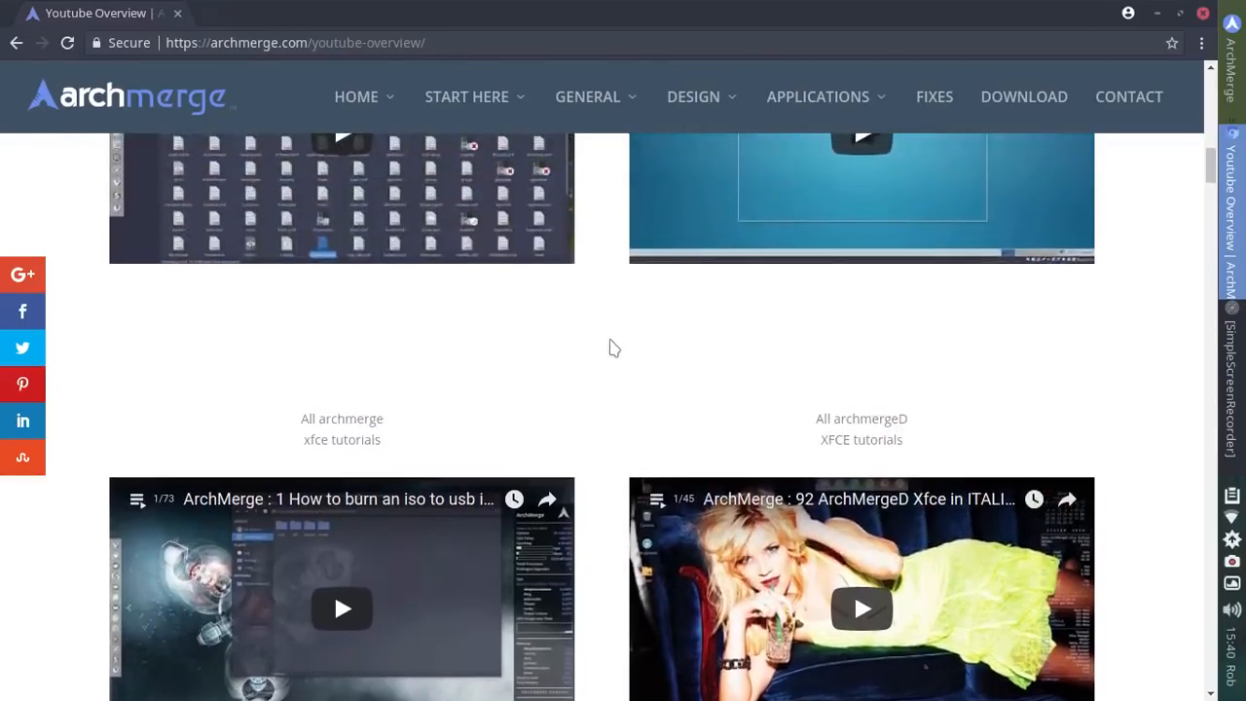
scroll("up", 3)
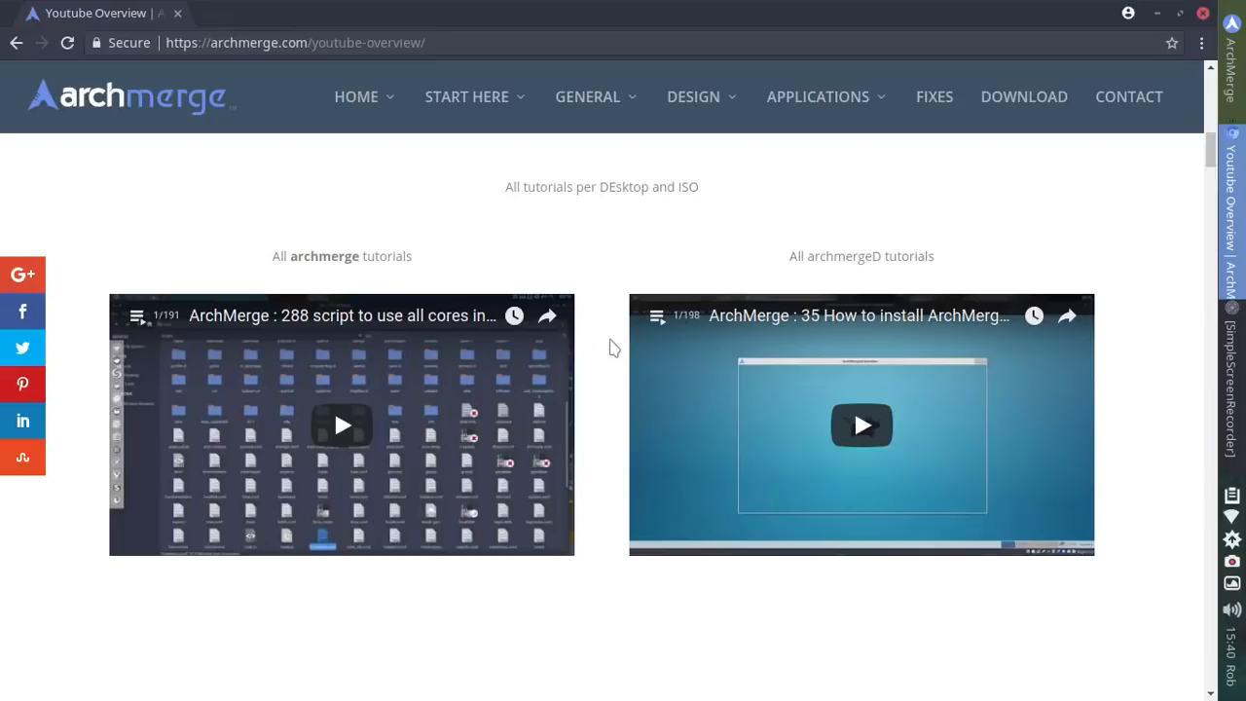
mouse_move(351, 323)
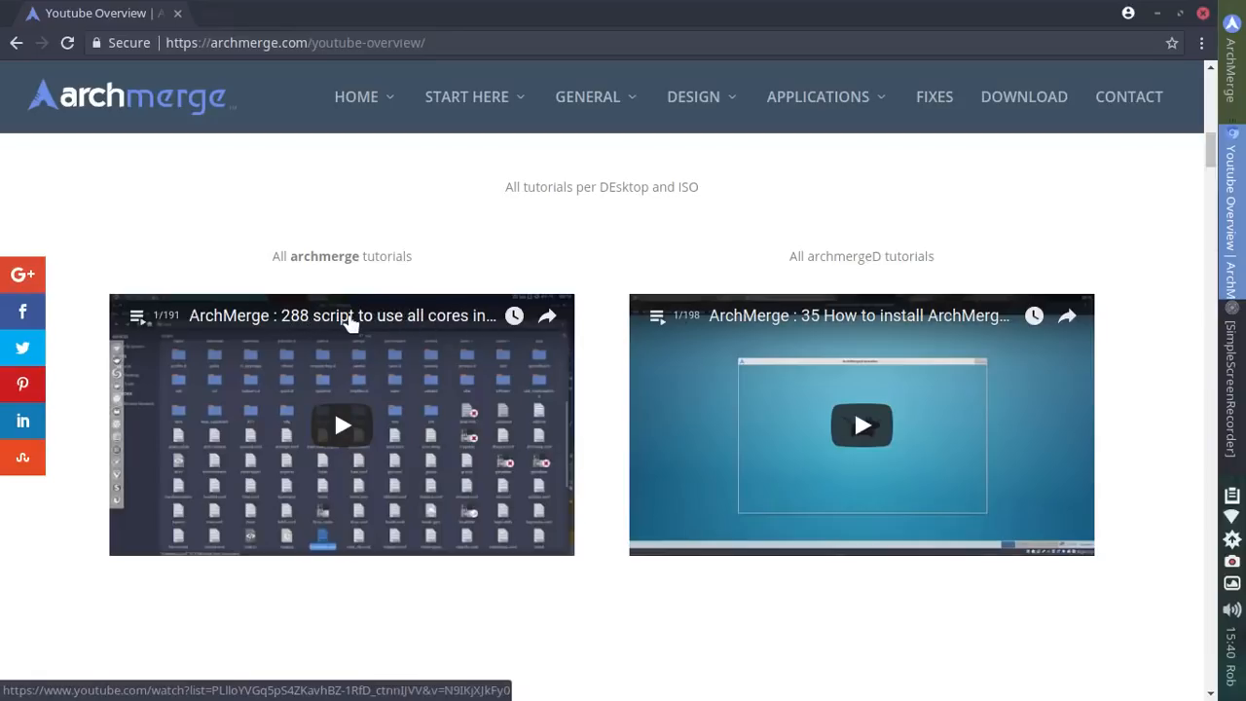
mouse_move(841, 335)
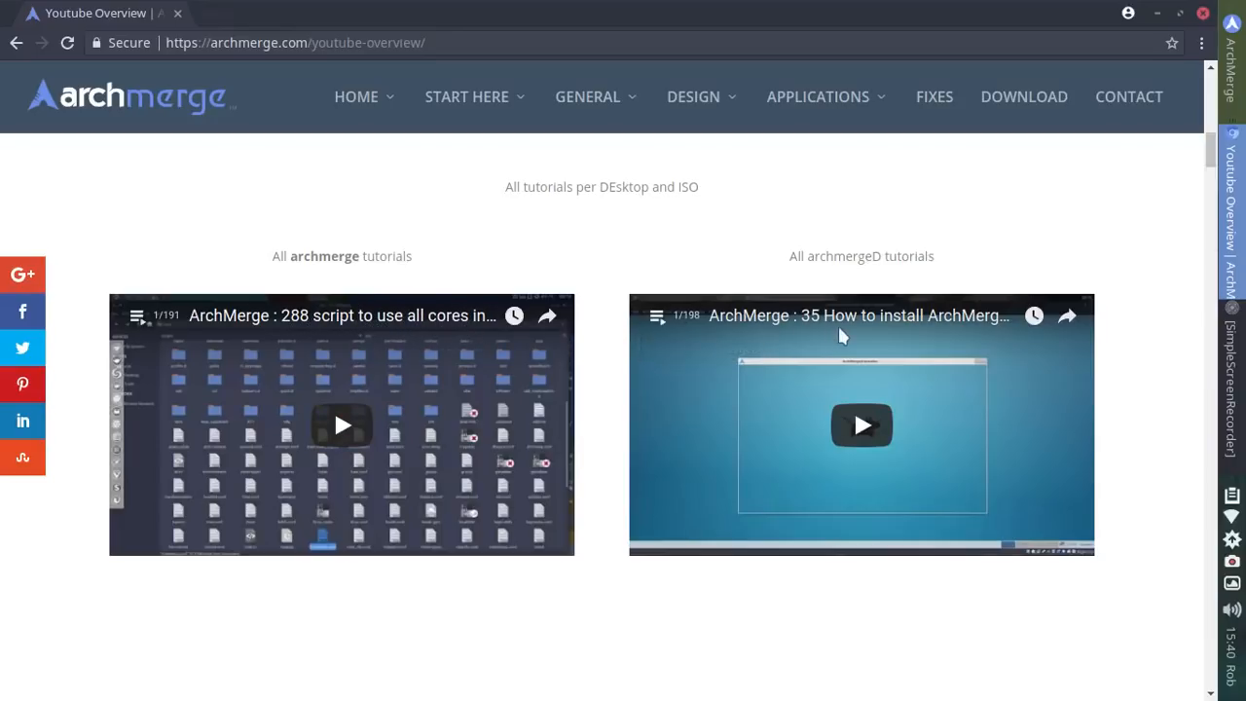
mouse_move(991, 331)
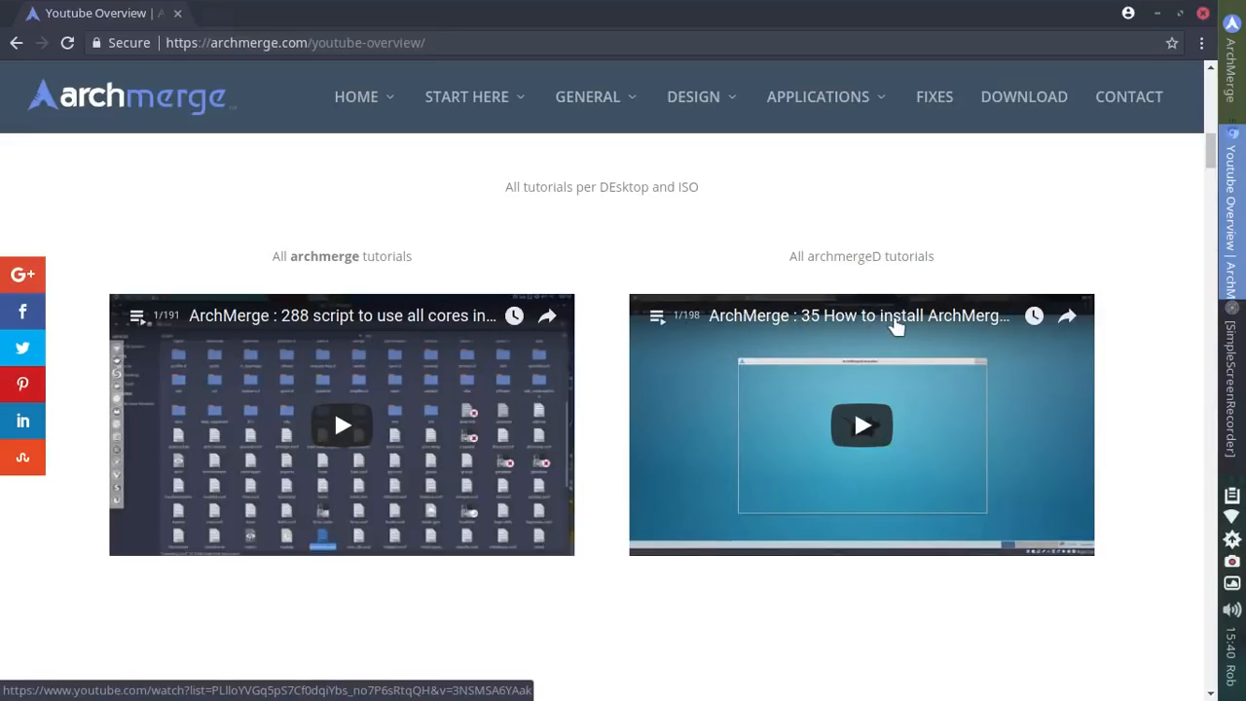
scroll("down", 3)
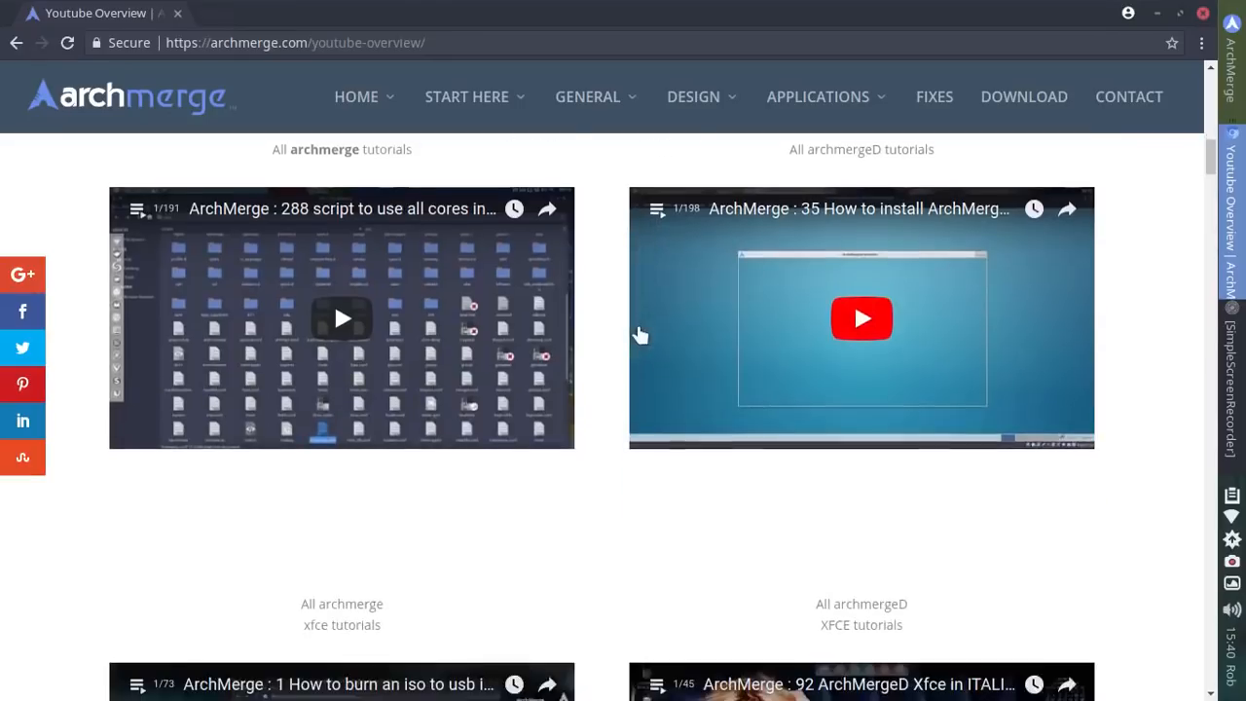
scroll("down", 3)
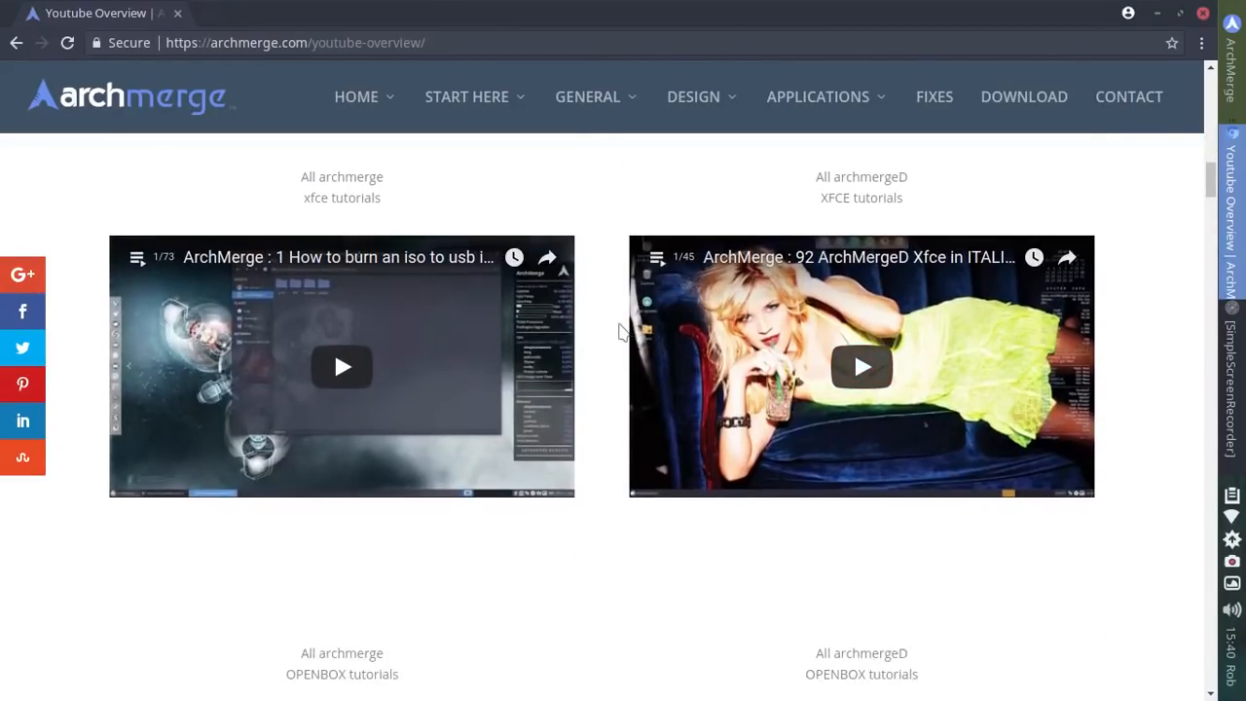
scroll("down", 3)
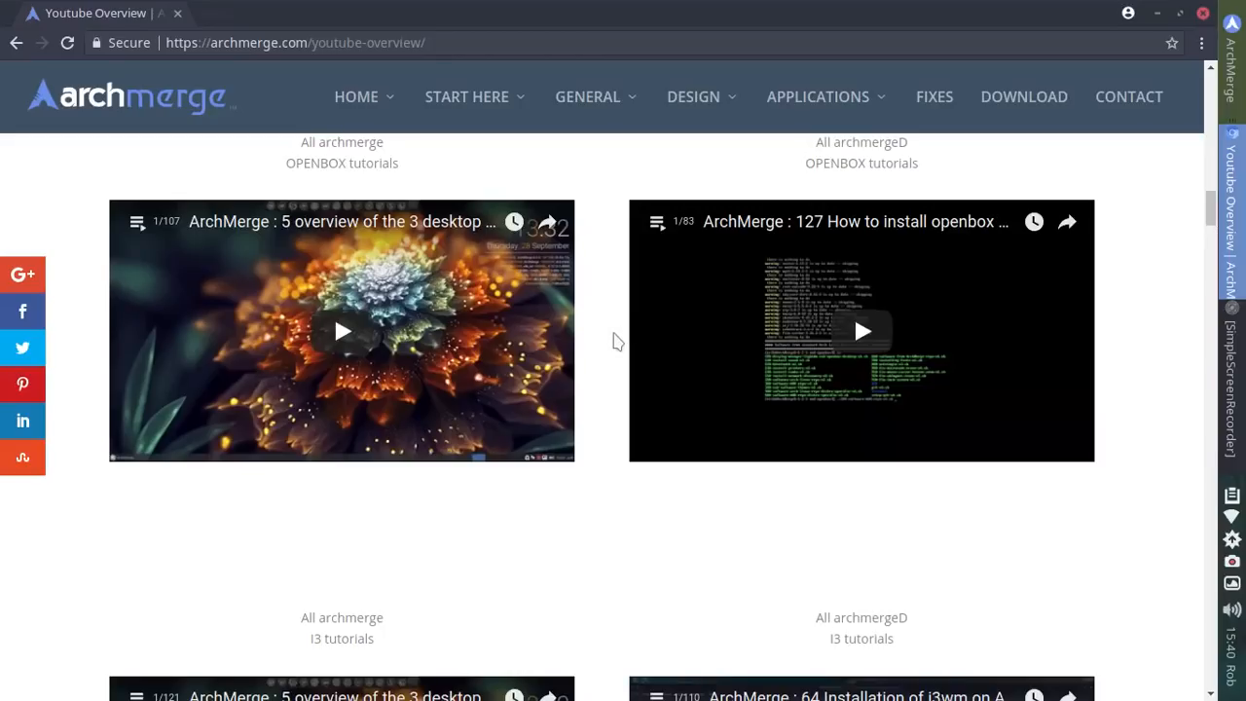
scroll("down", 3)
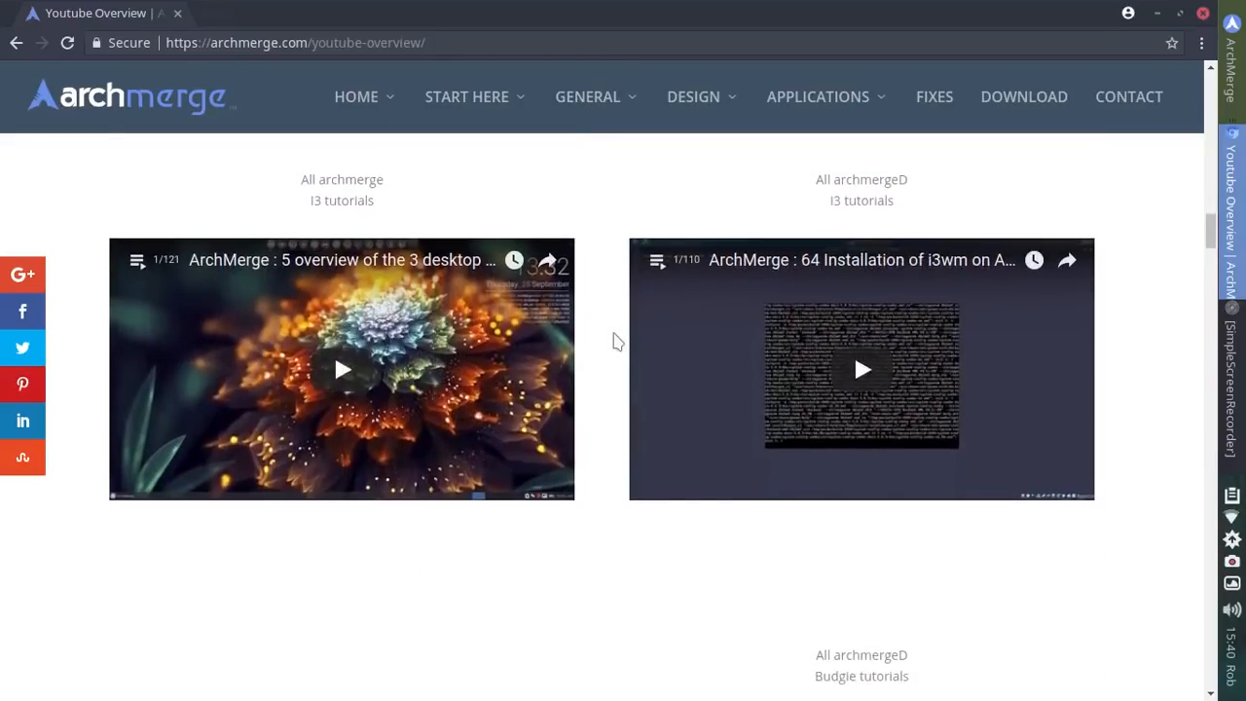
scroll("down", 3)
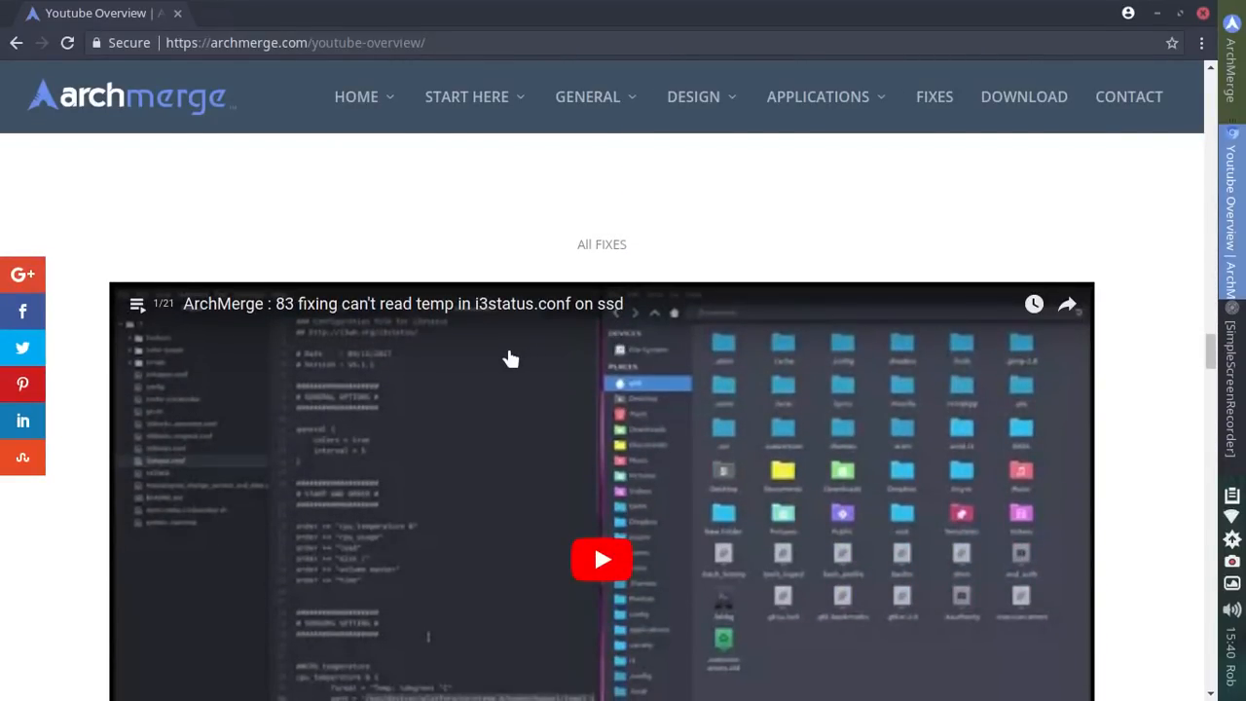
scroll("down", 3)
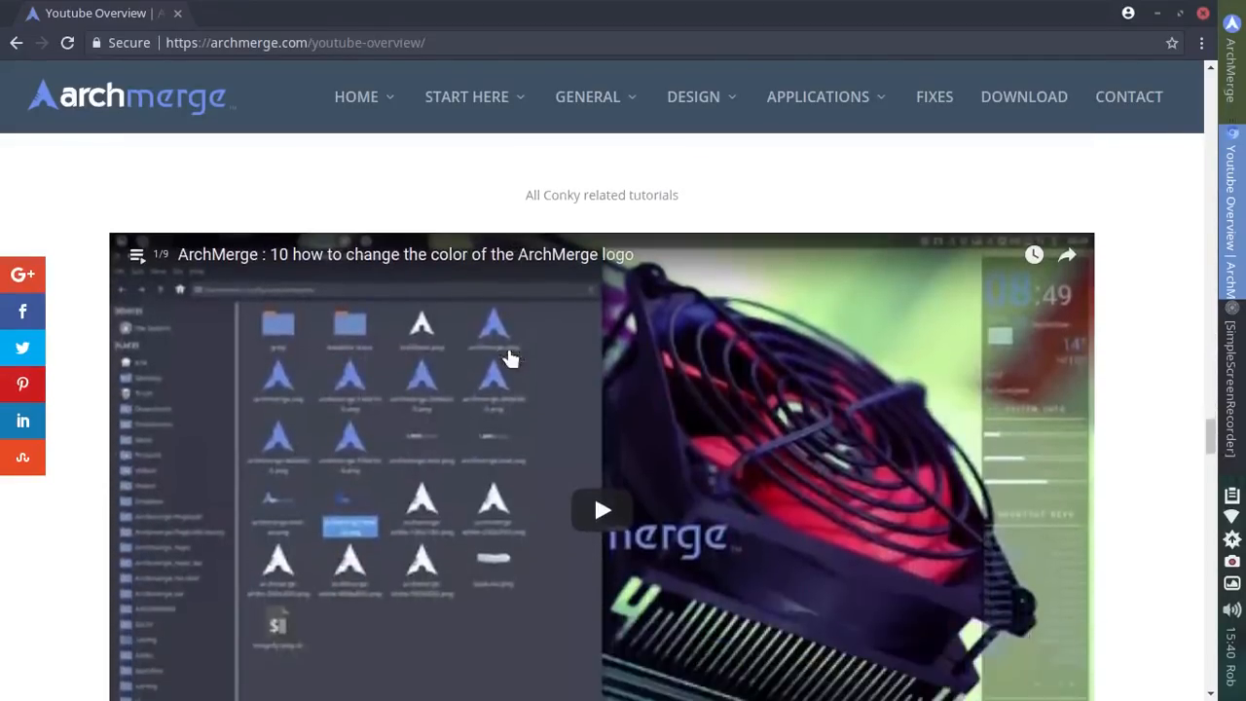
scroll("down", 3)
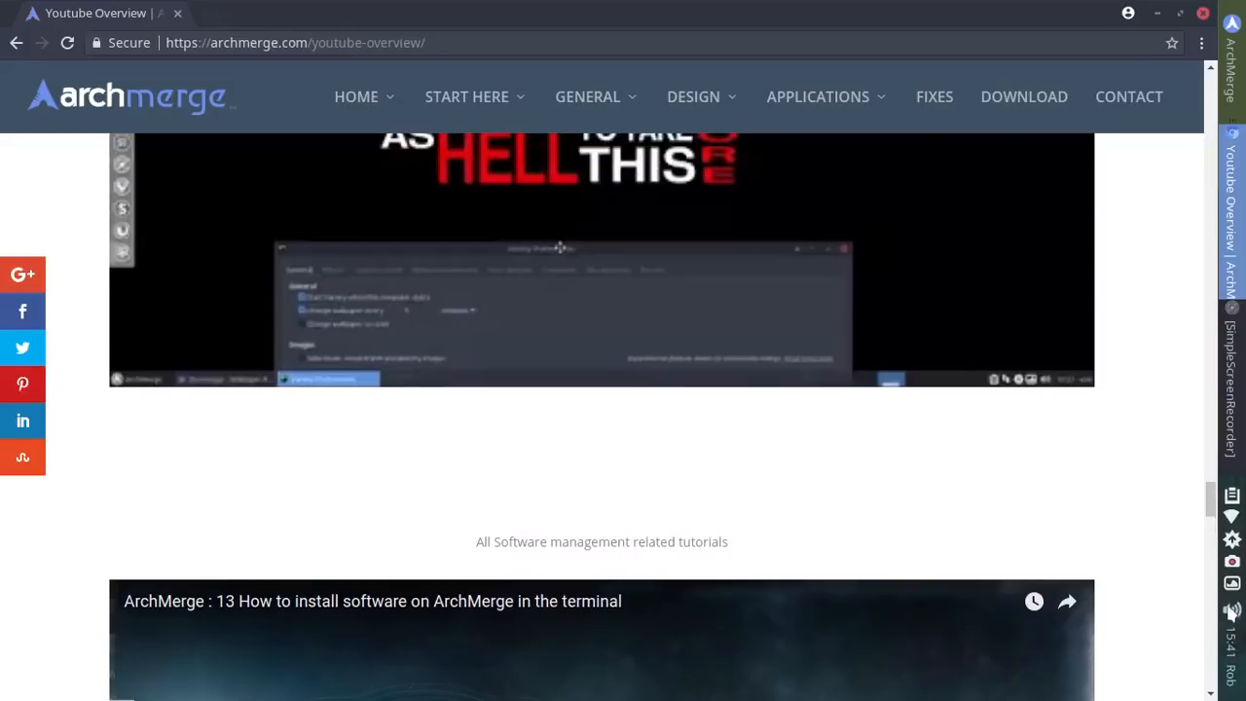
scroll("up", 3)
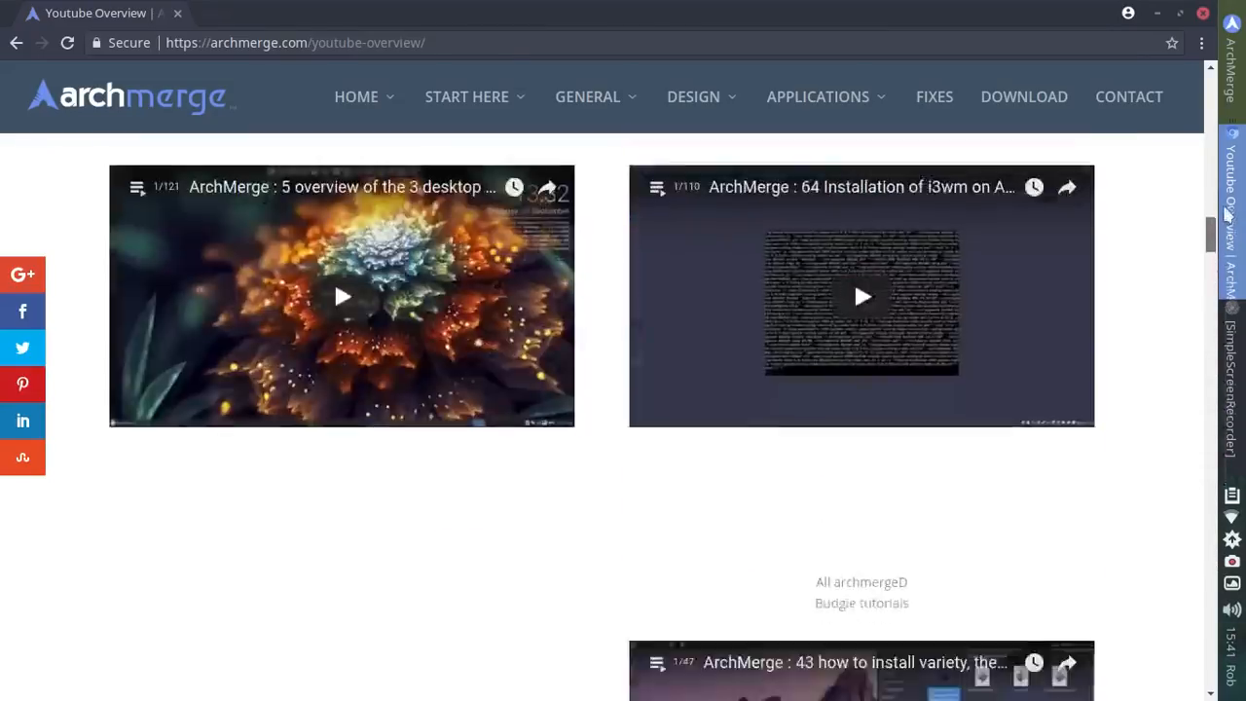
scroll("up", 3)
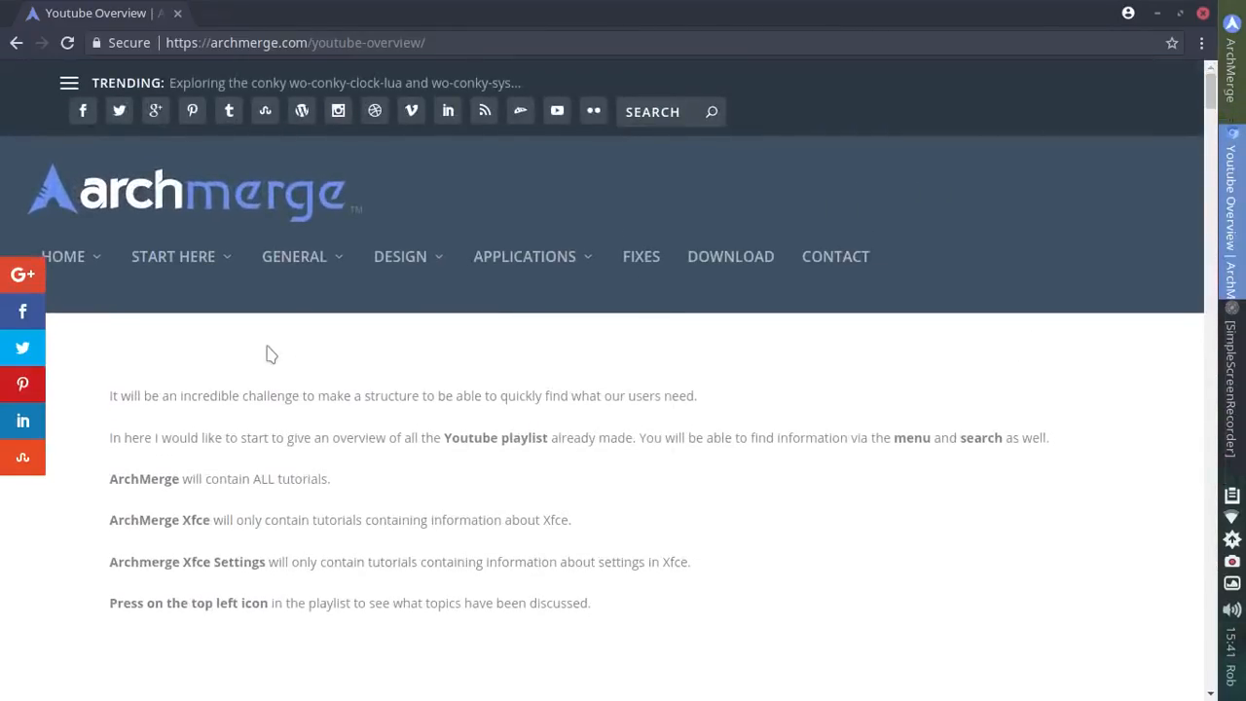
mouse_move(322, 340)
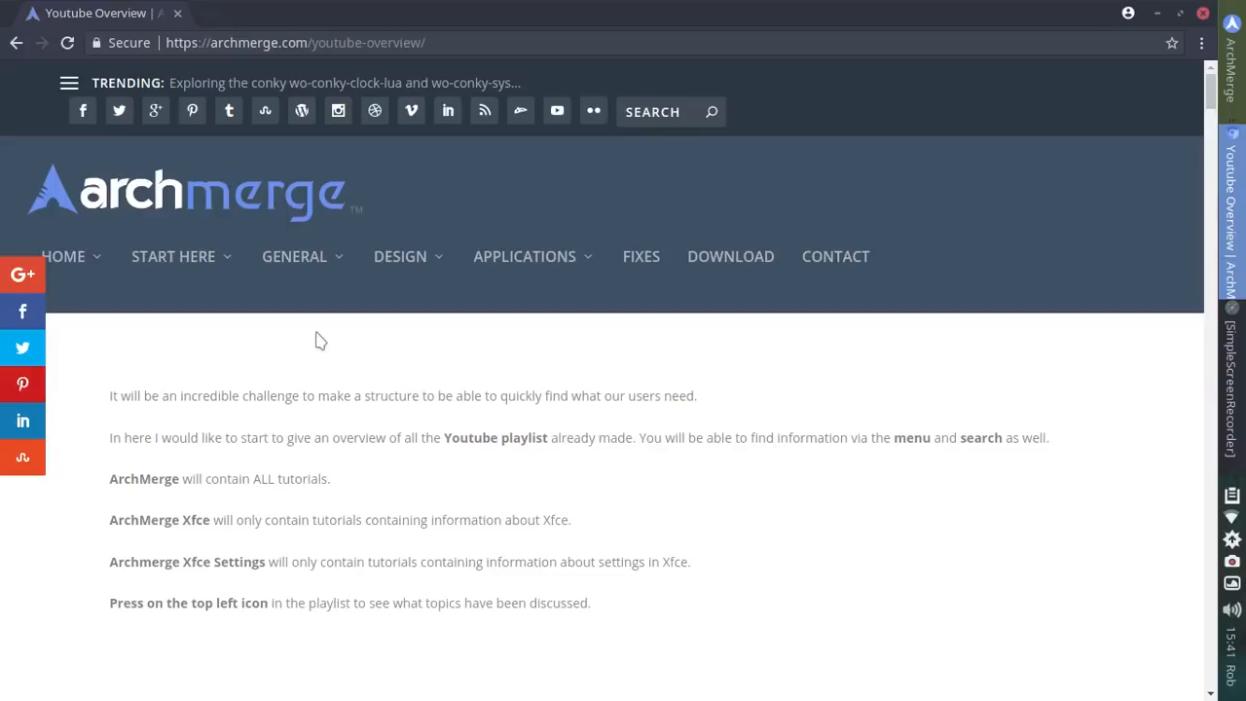
scroll("up", 3)
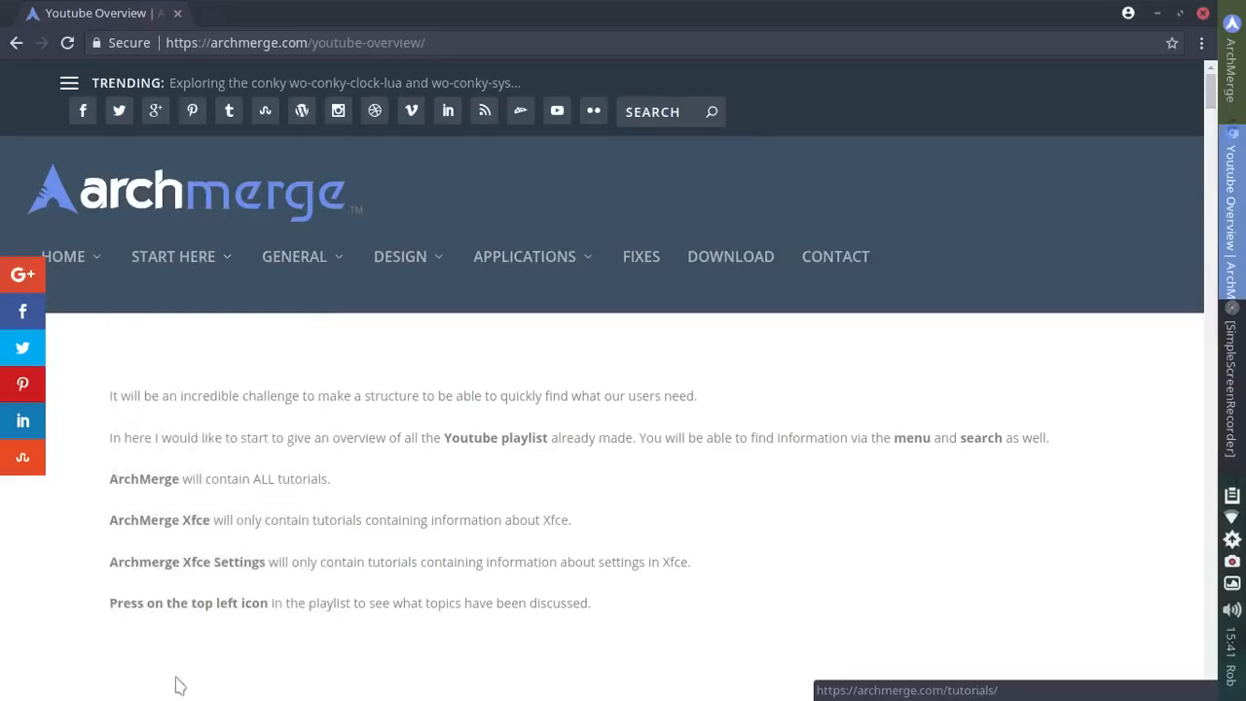
Go to the Tutorials page from the Start Here menu
left_click(173, 257)
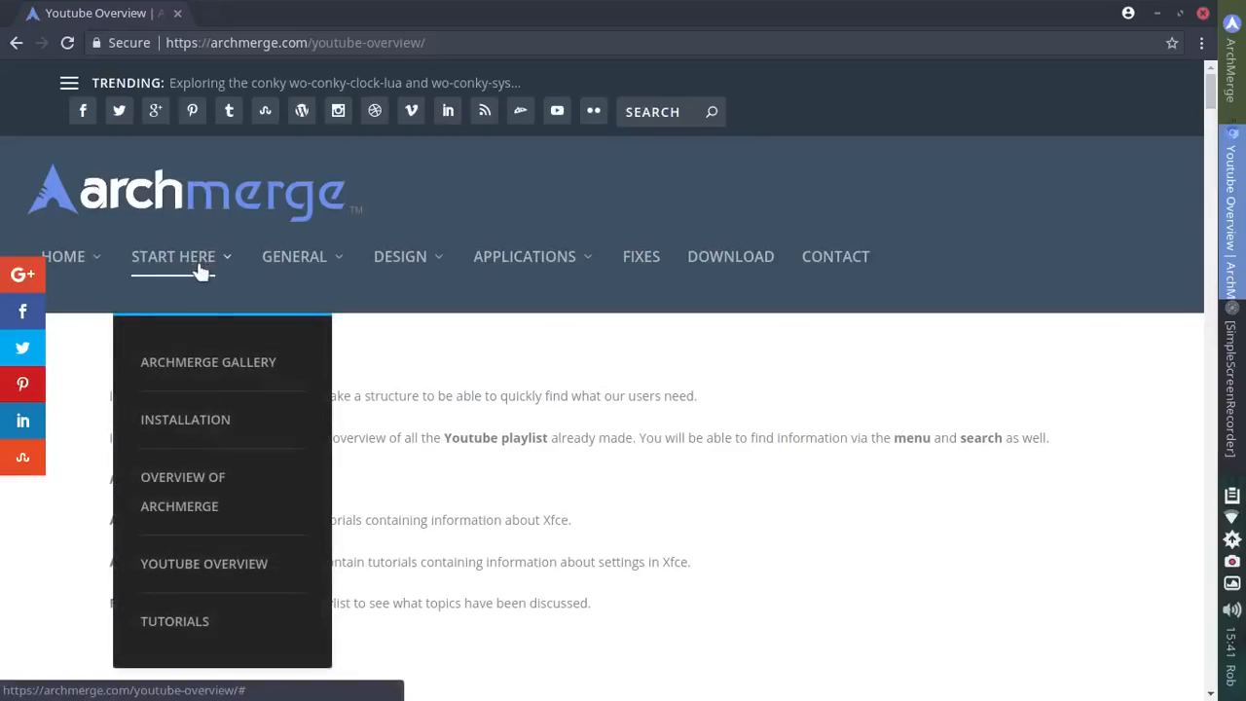
left_click(175, 621)
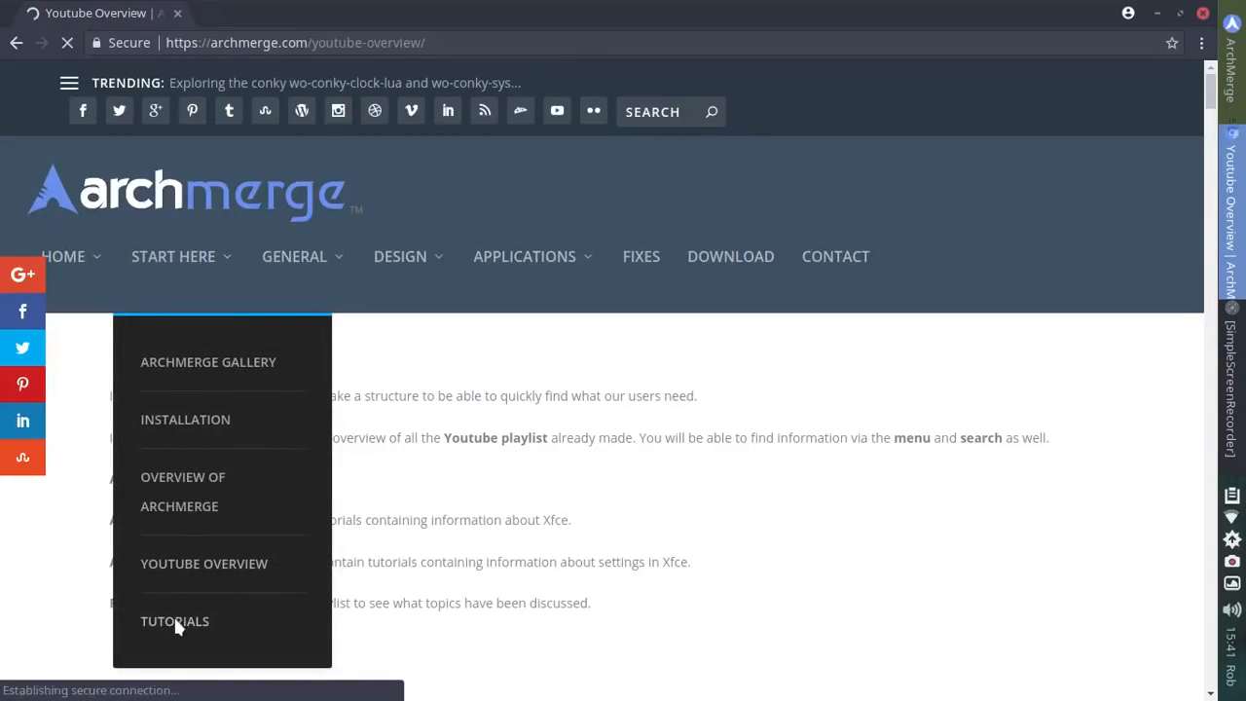
left_click(175, 621)
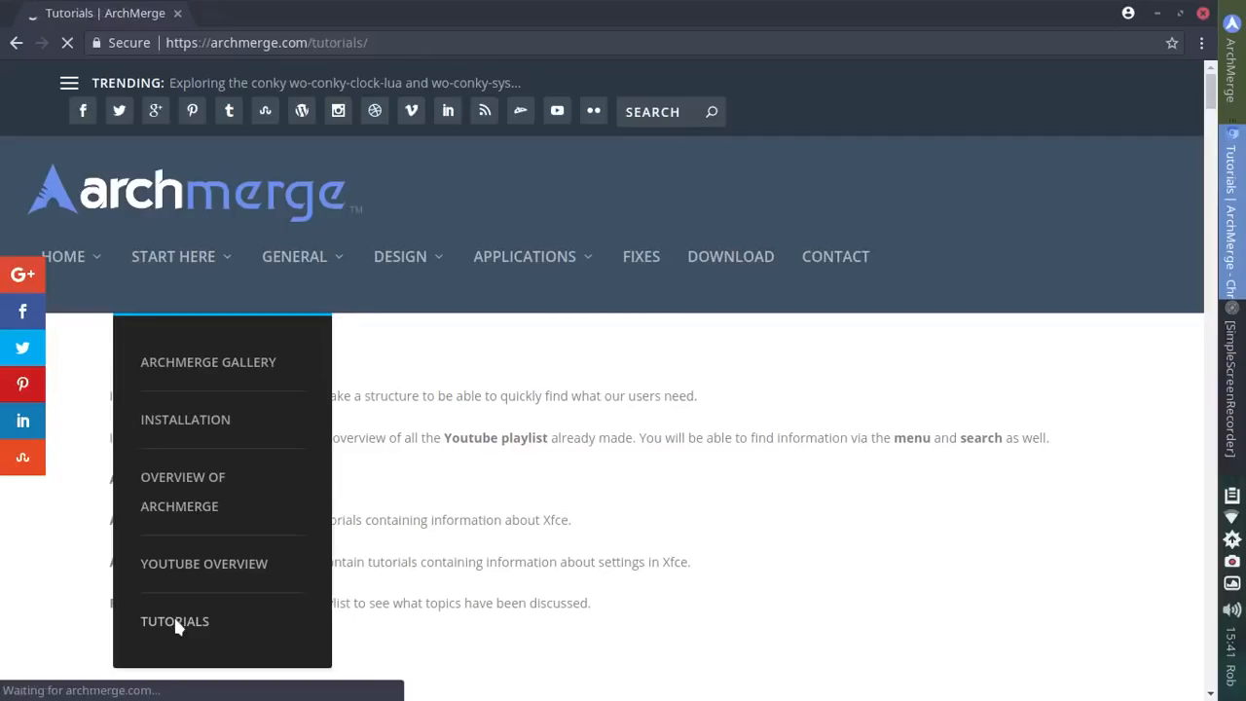
left_click(175, 621)
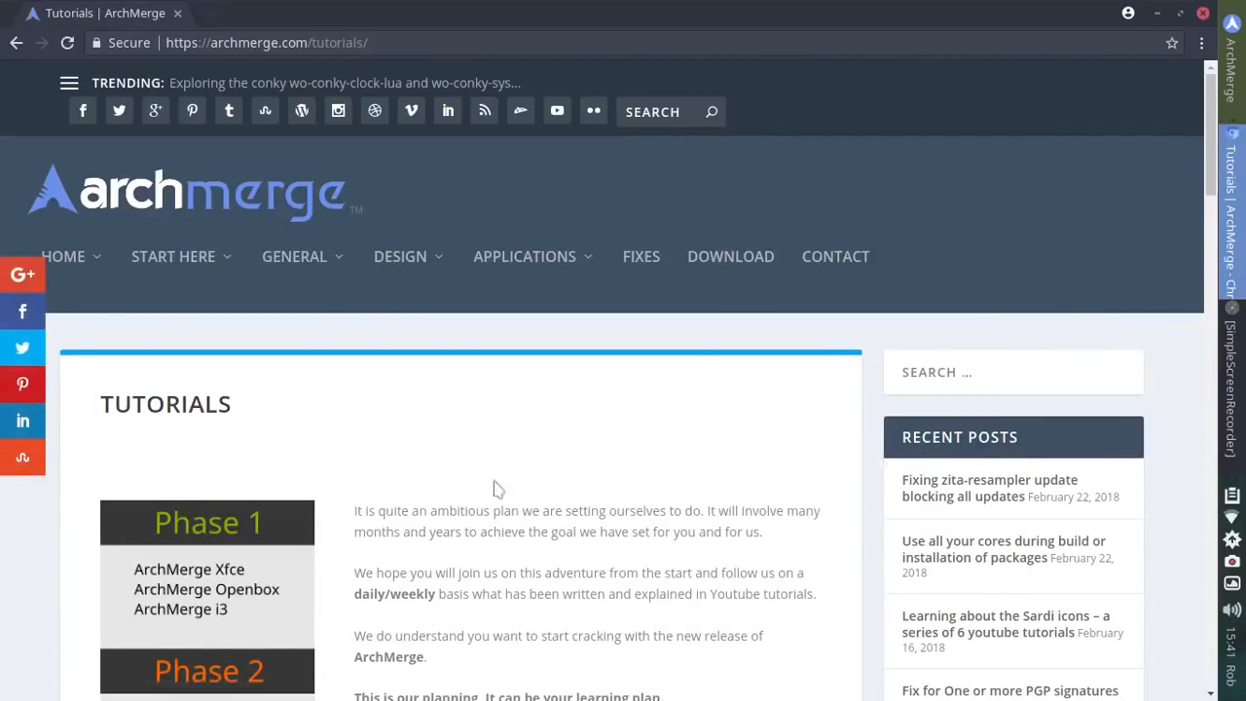
Scroll through the Phase 1–4 learning plan and back up
scroll("down", 3)
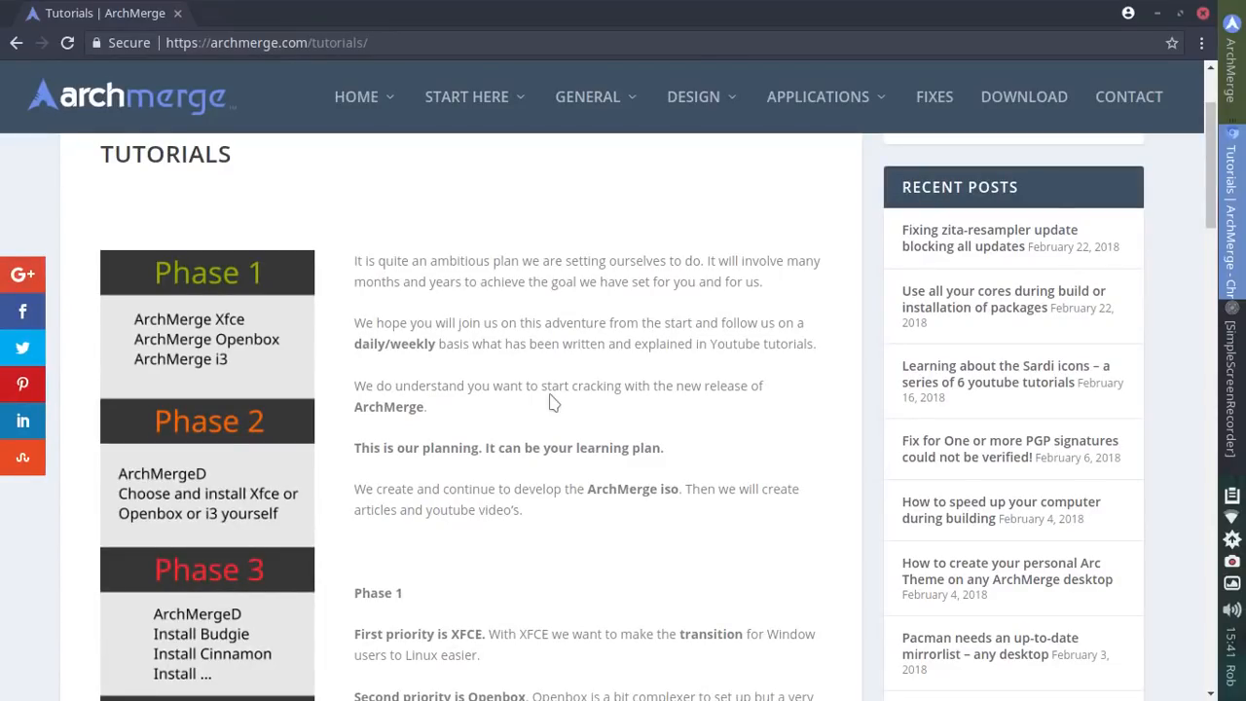
scroll("down", 3)
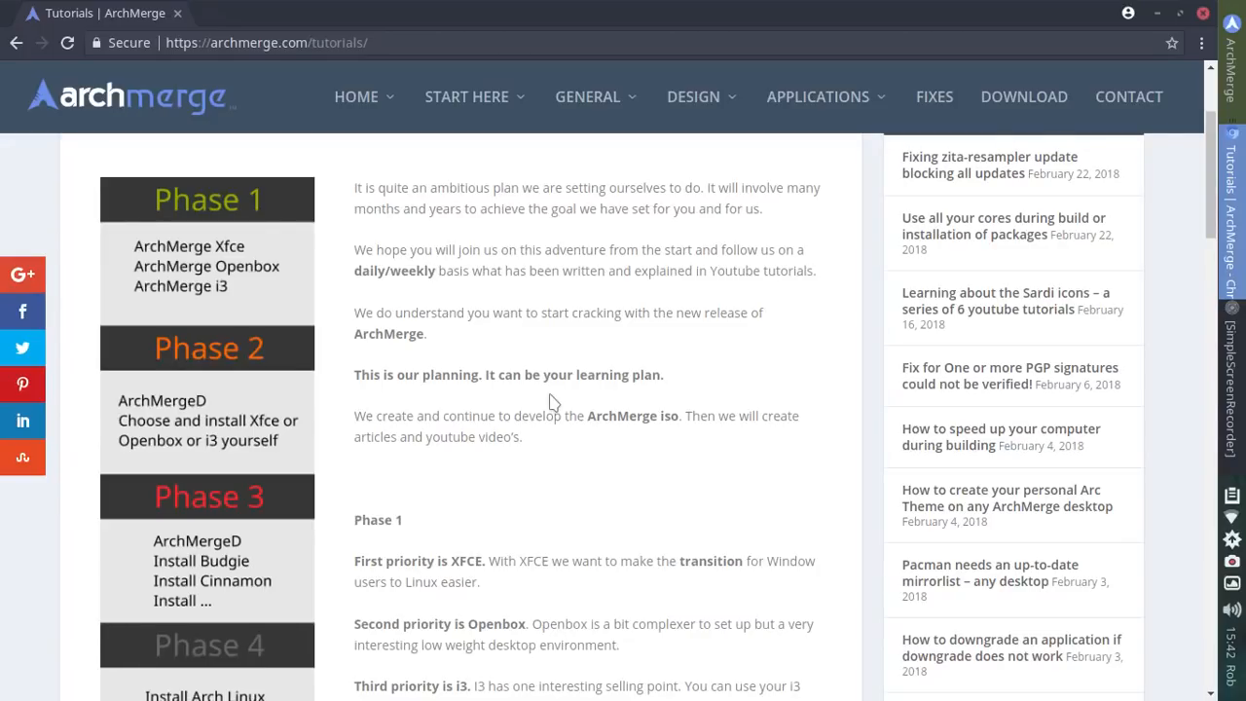
scroll("down", 3)
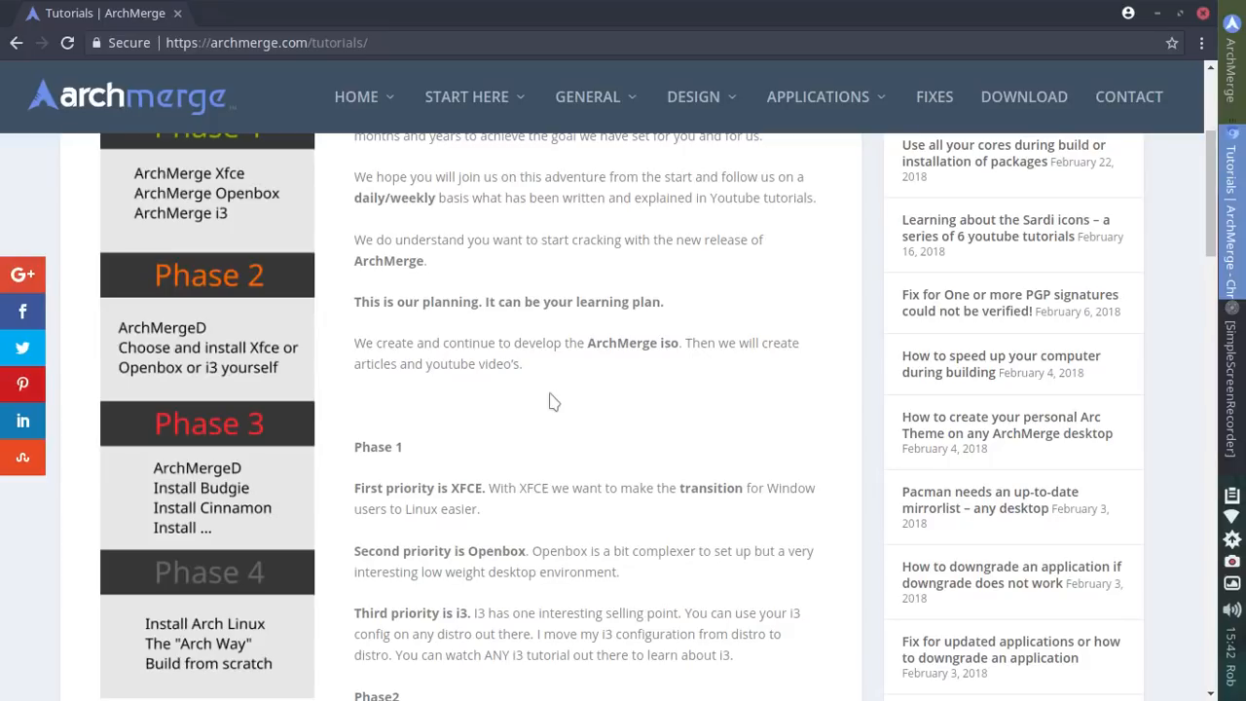
scroll("down", 3)
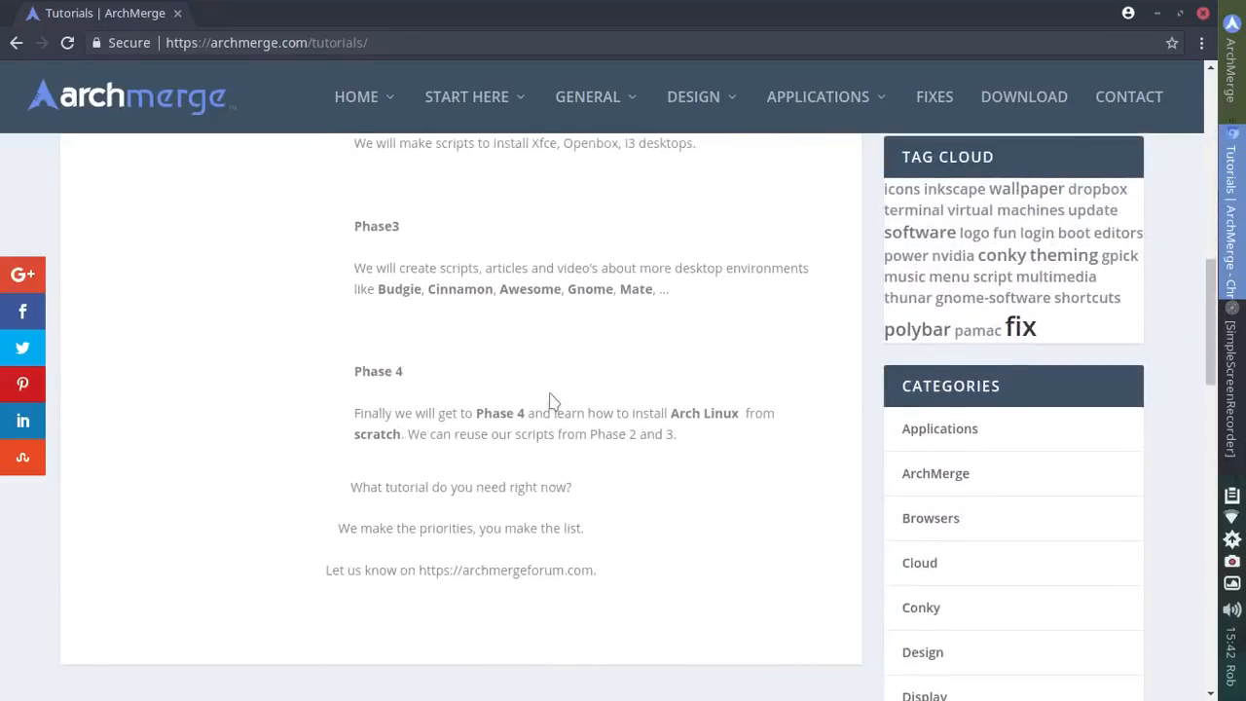
scroll("up", 3)
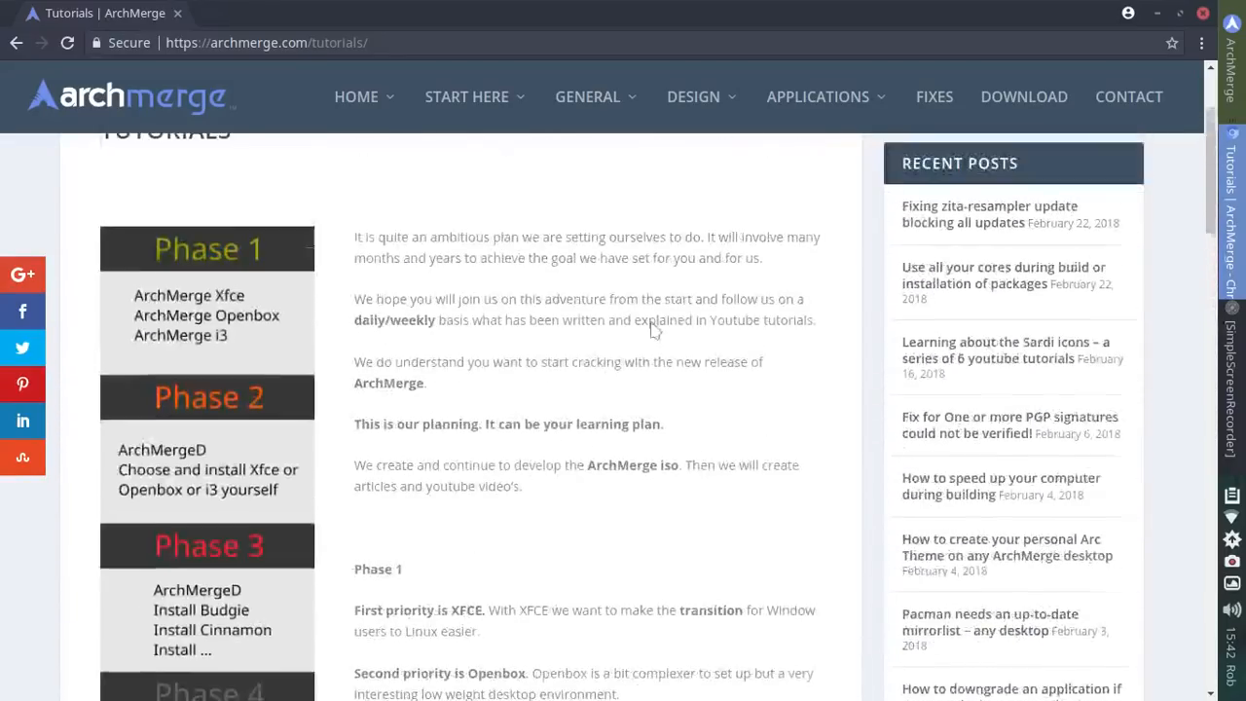
scroll("up", 3)
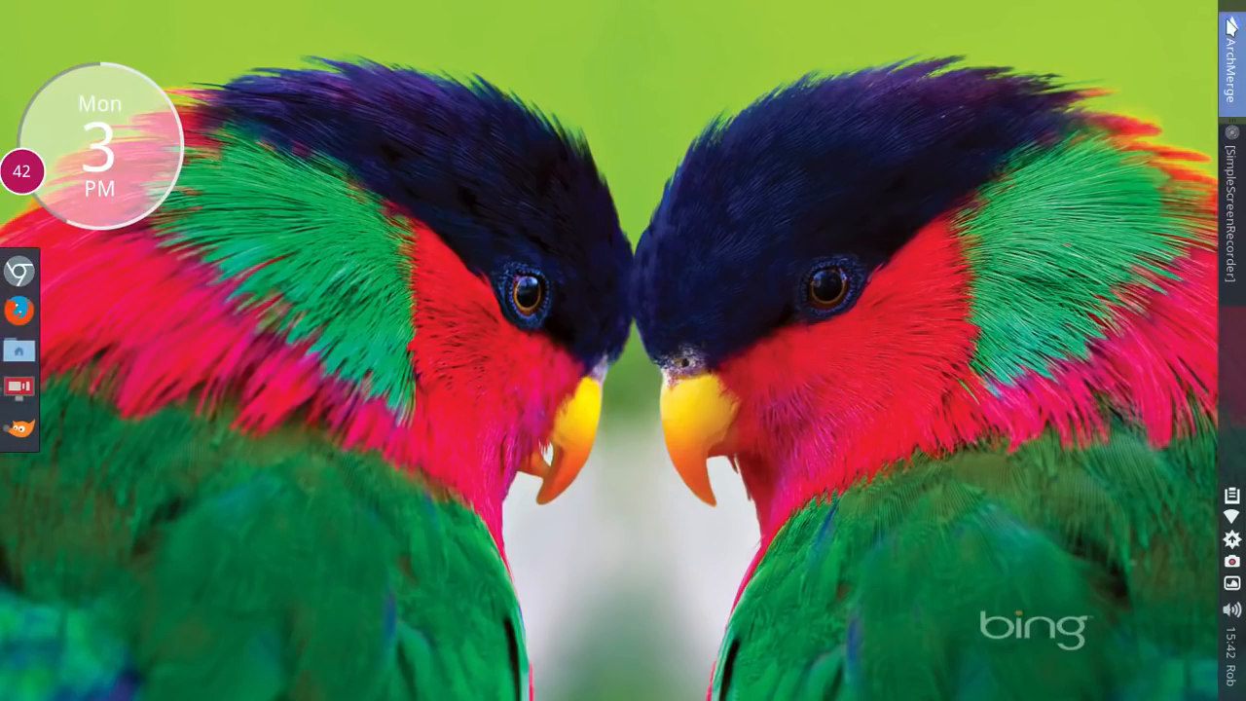
Bring up the ArchMerge whisker application menu from the panel
left_click(1190, 668)
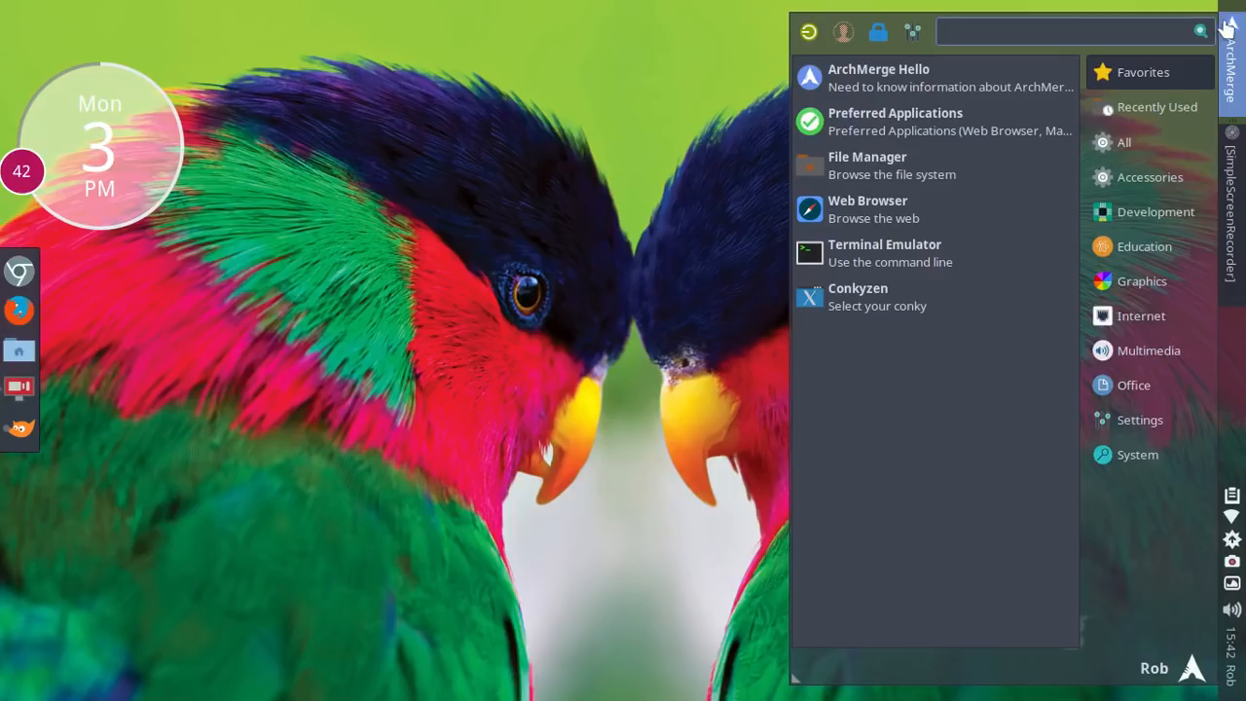
mouse_move(935, 77)
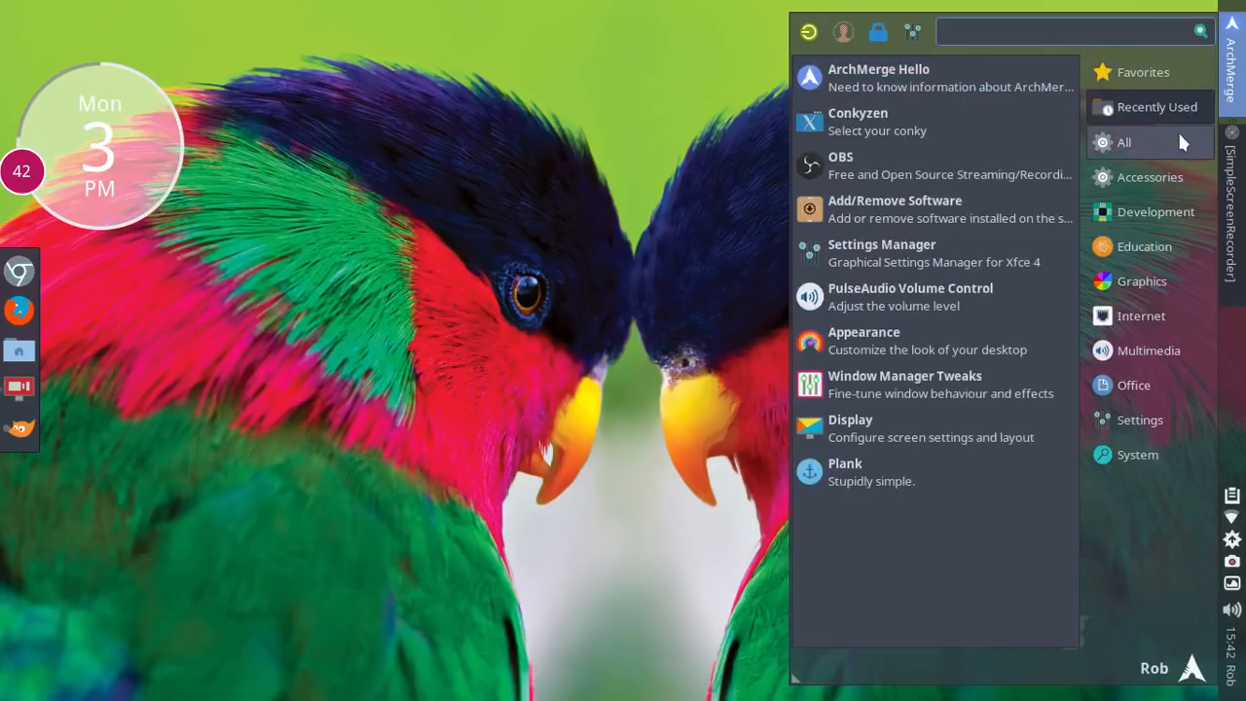
left_click(1126, 142)
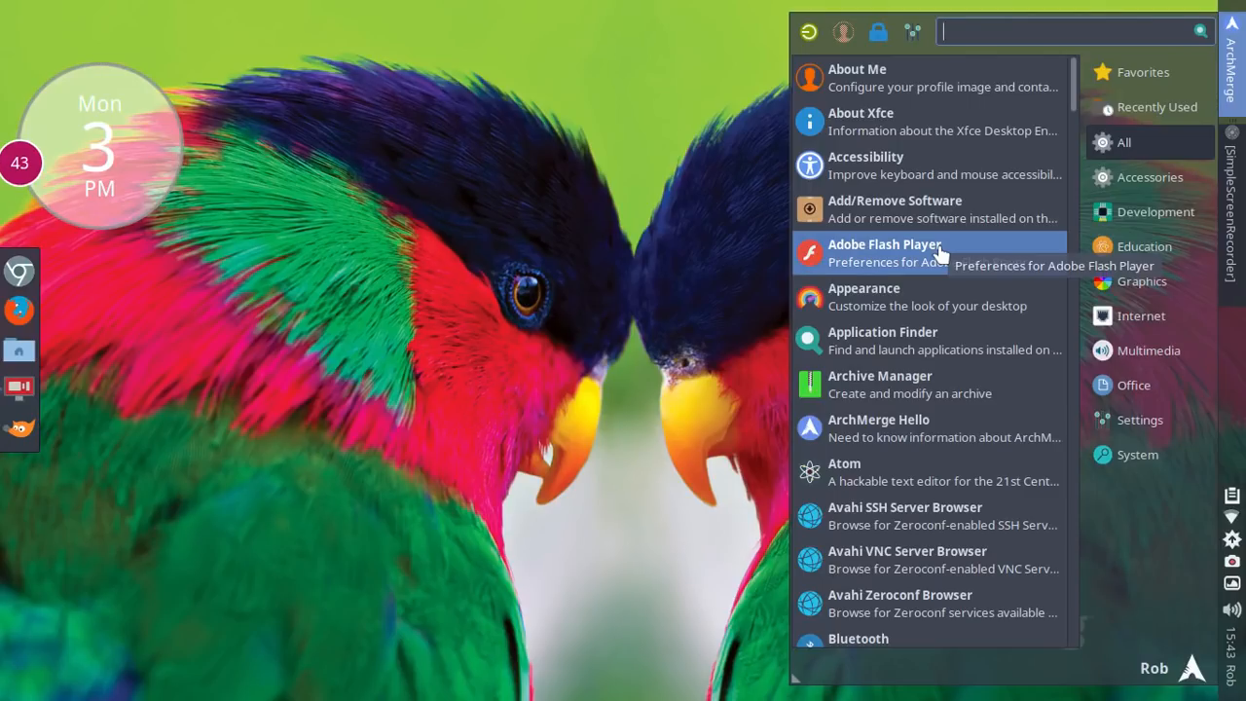
mouse_move(939, 296)
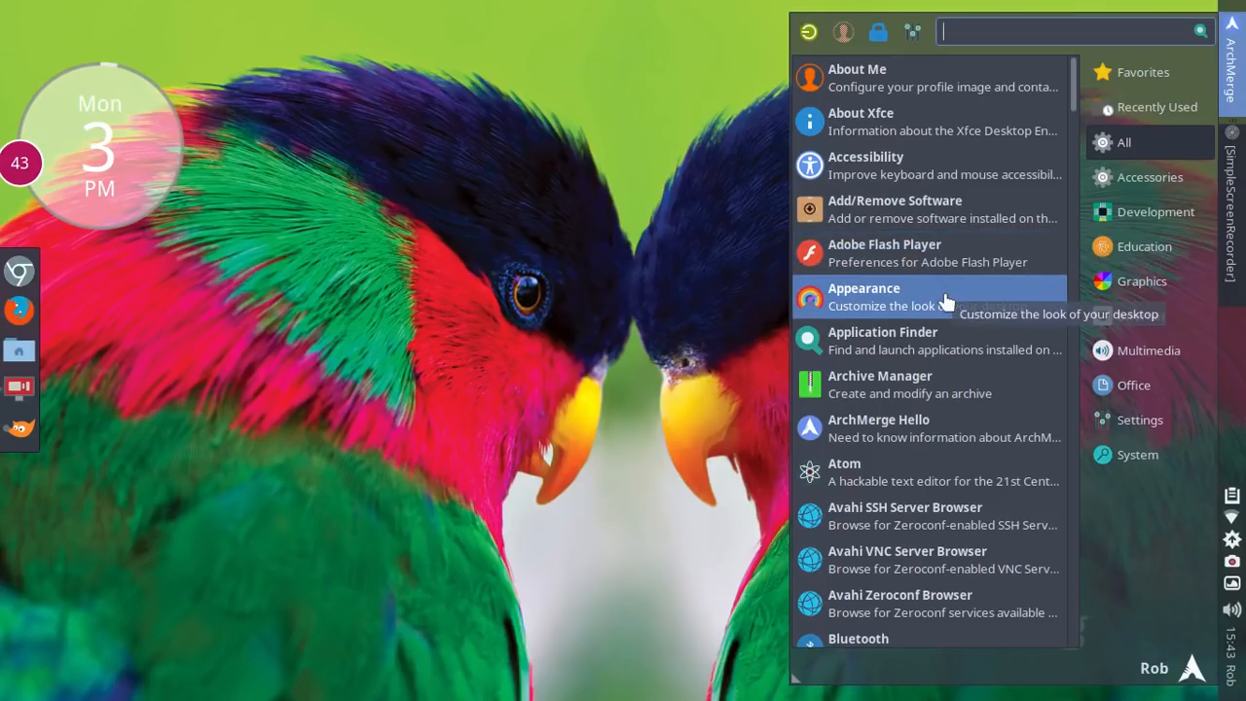
scroll("down", 3)
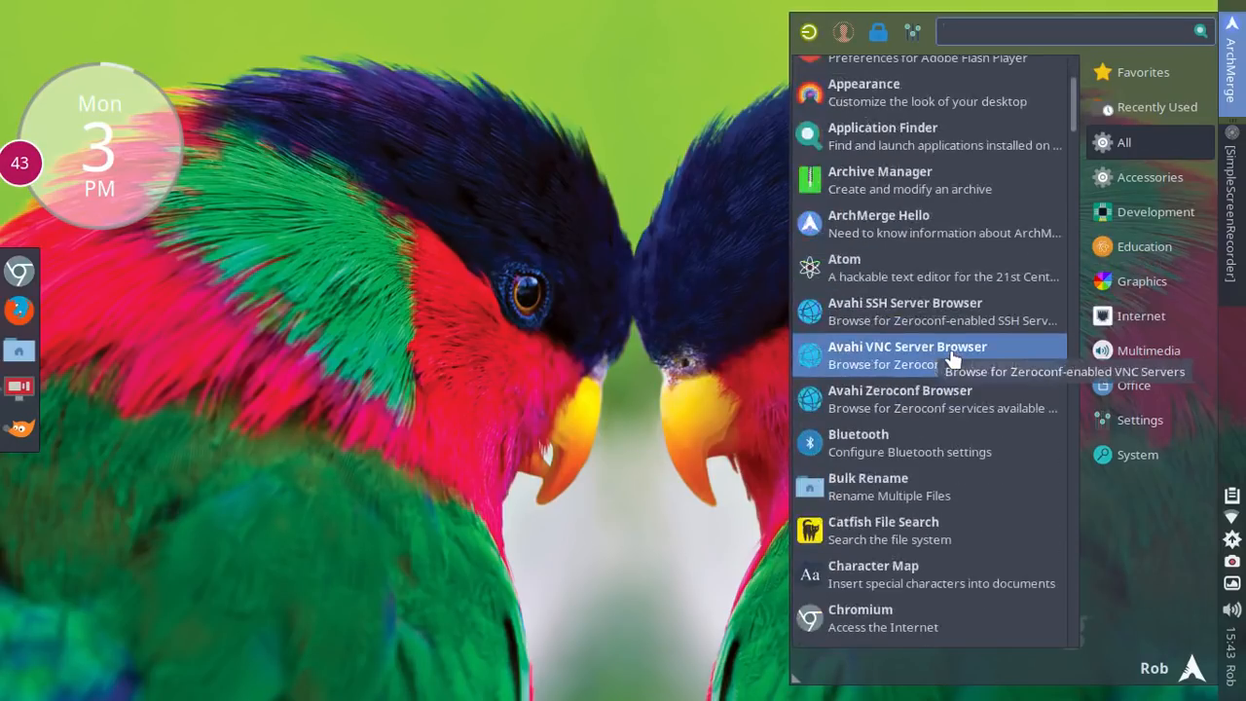
scroll("down", 3)
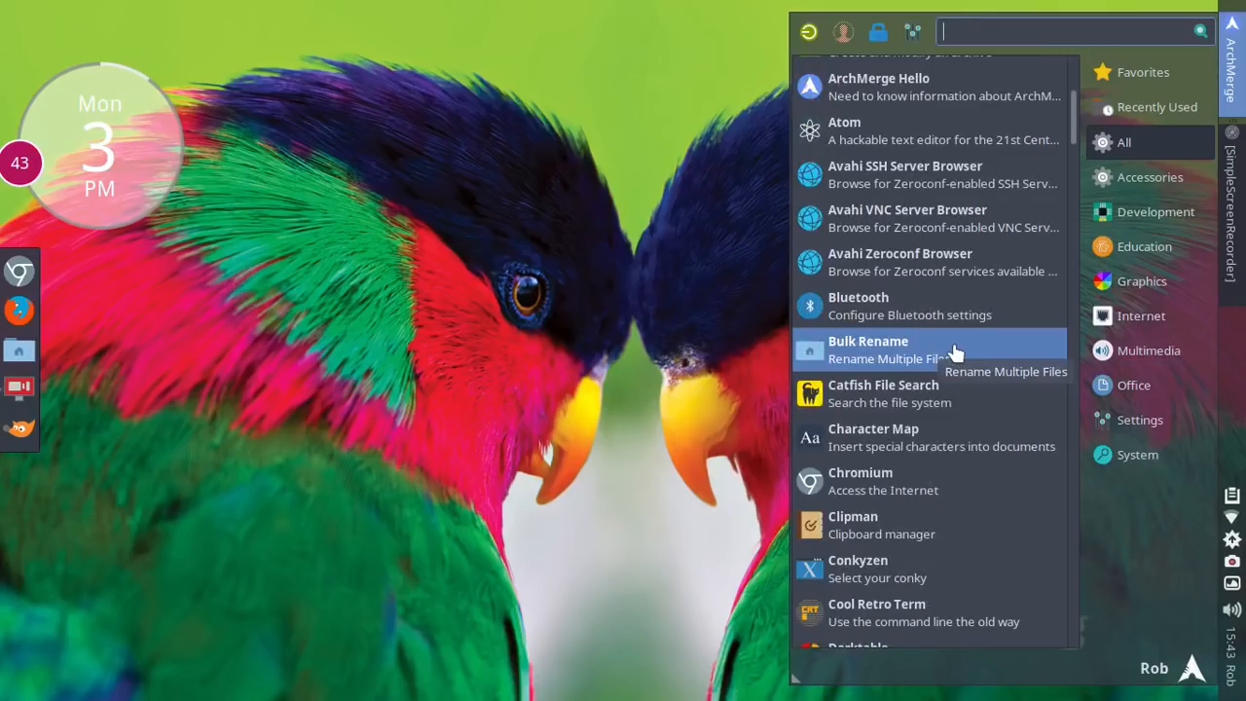
mouse_move(983, 399)
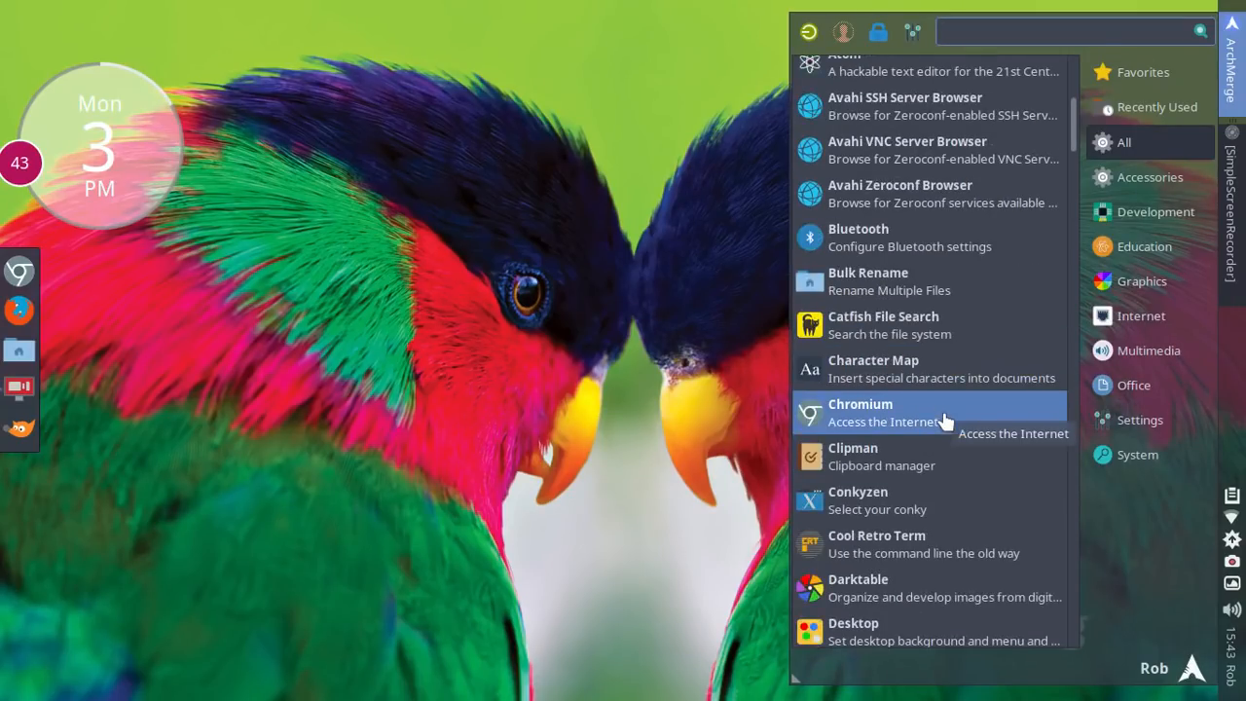
mouse_move(919, 500)
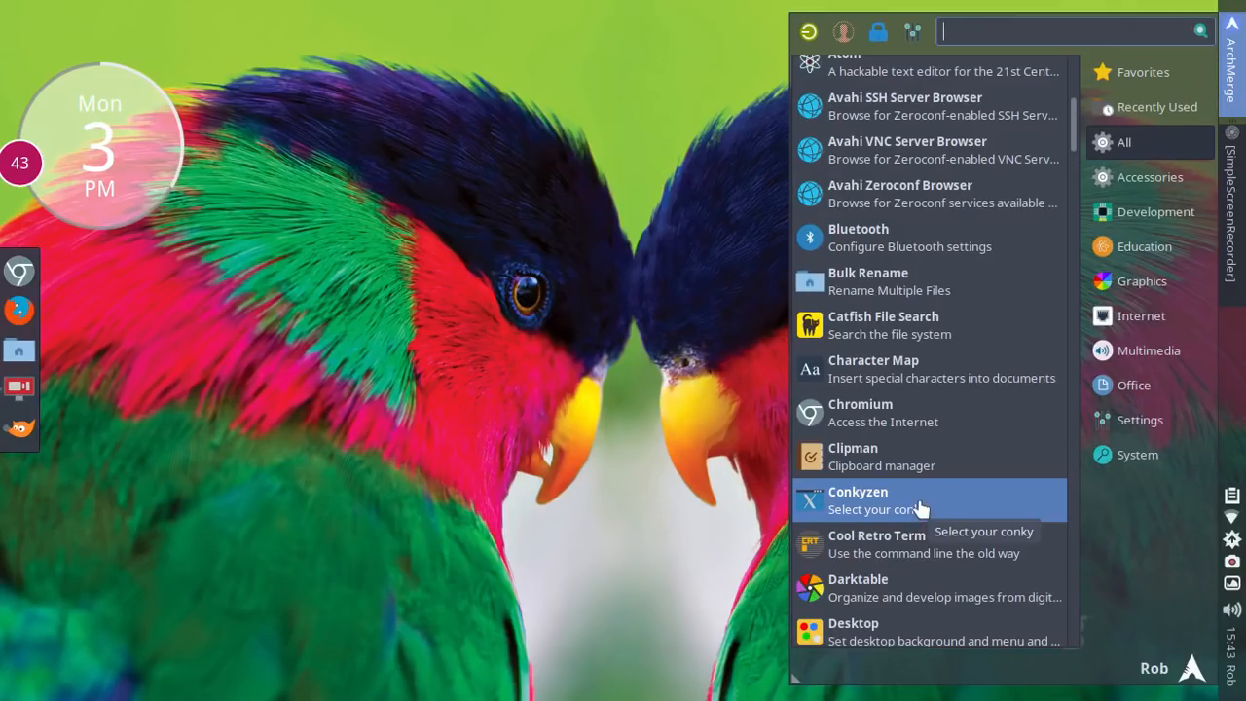
scroll("down", 3)
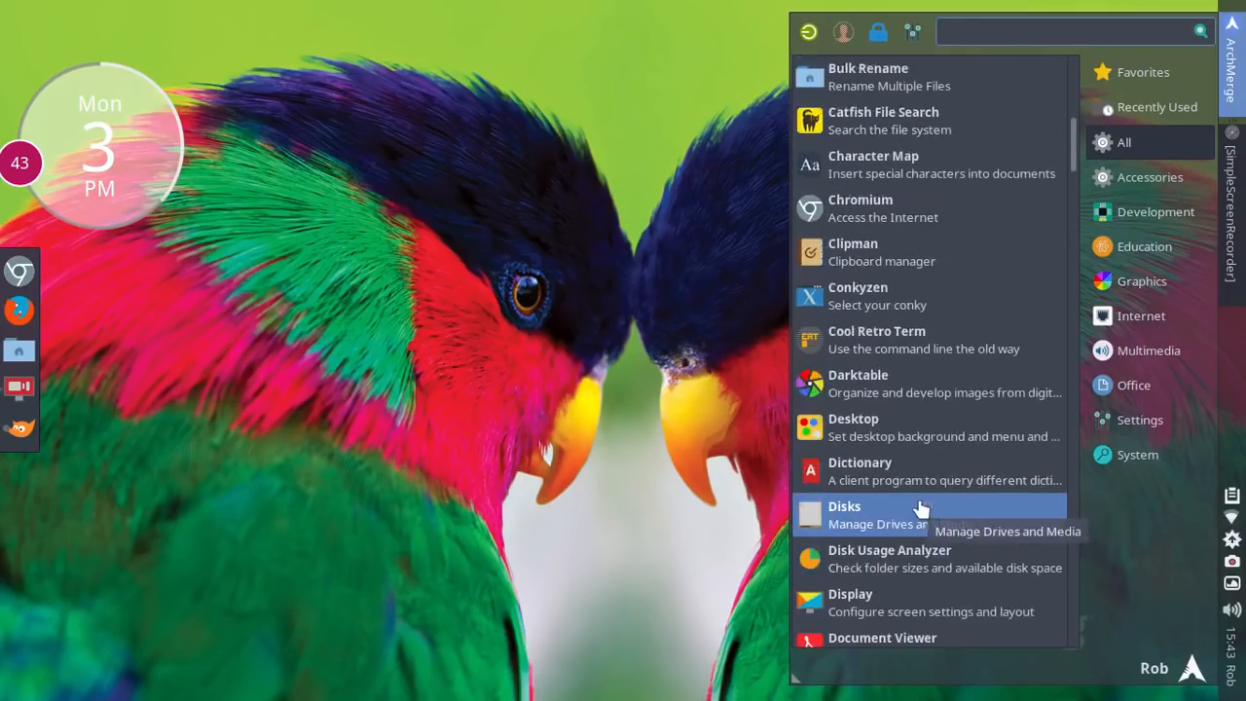
scroll("down", 3)
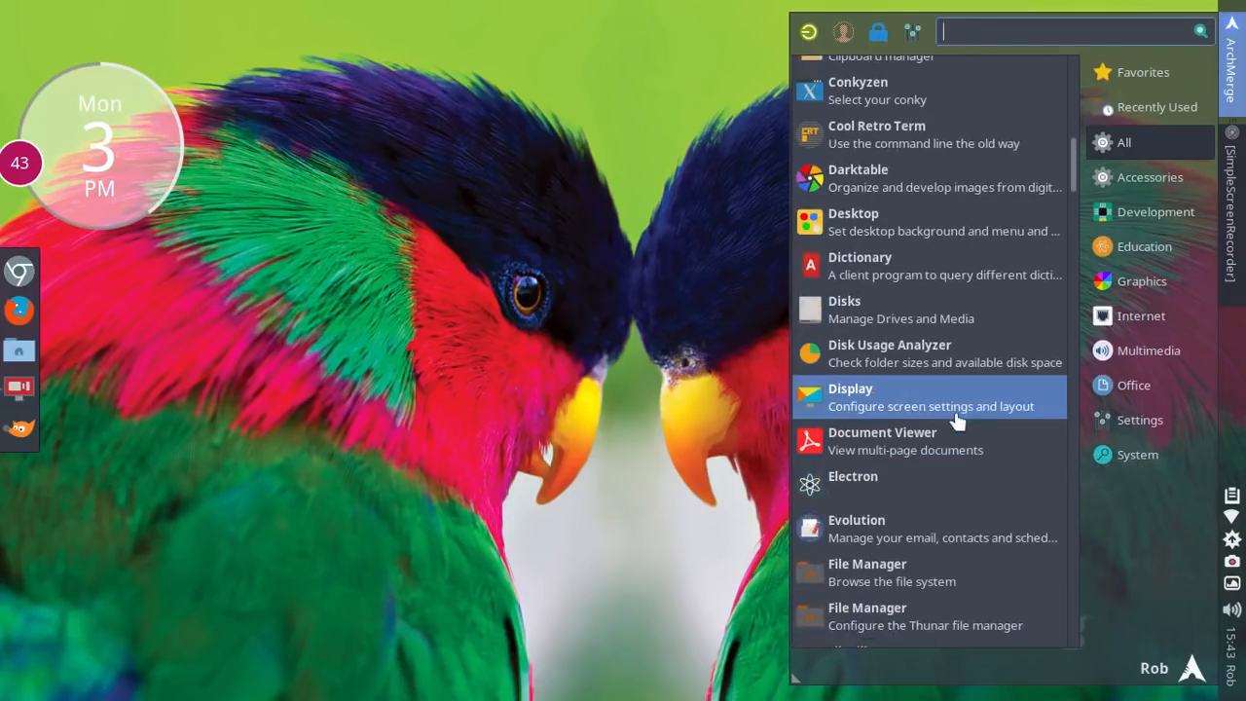
mouse_move(963, 495)
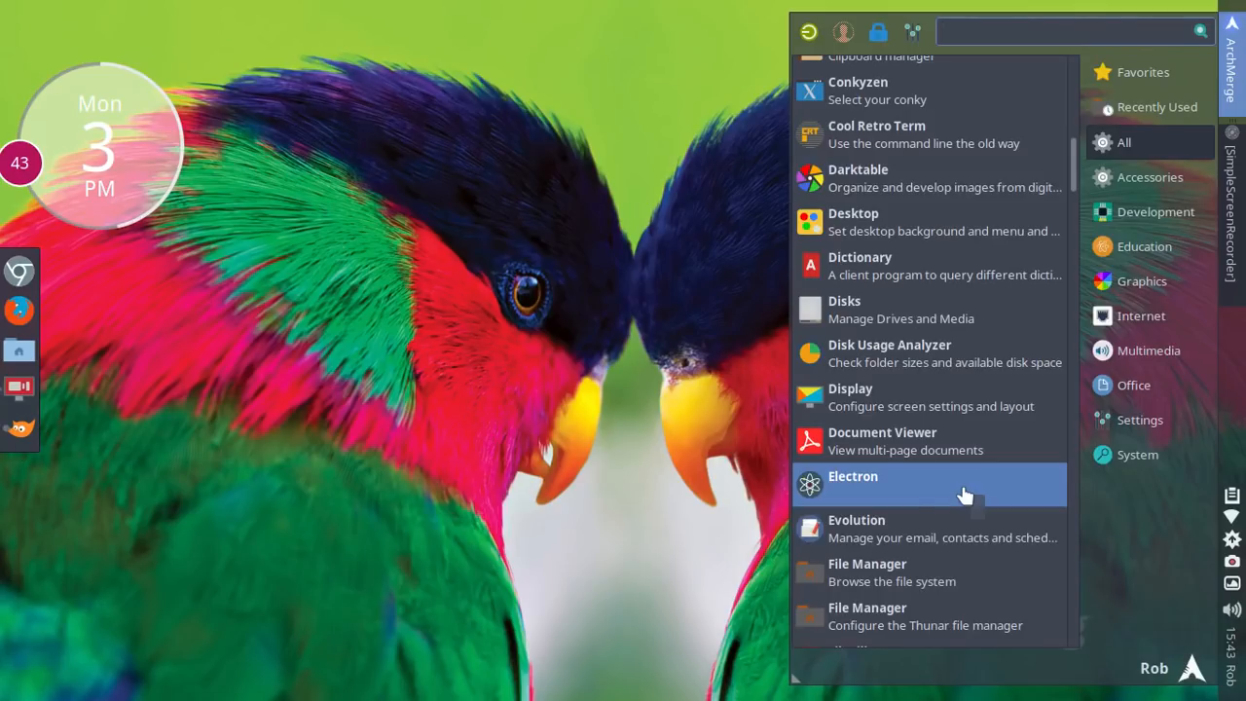
mouse_move(974, 530)
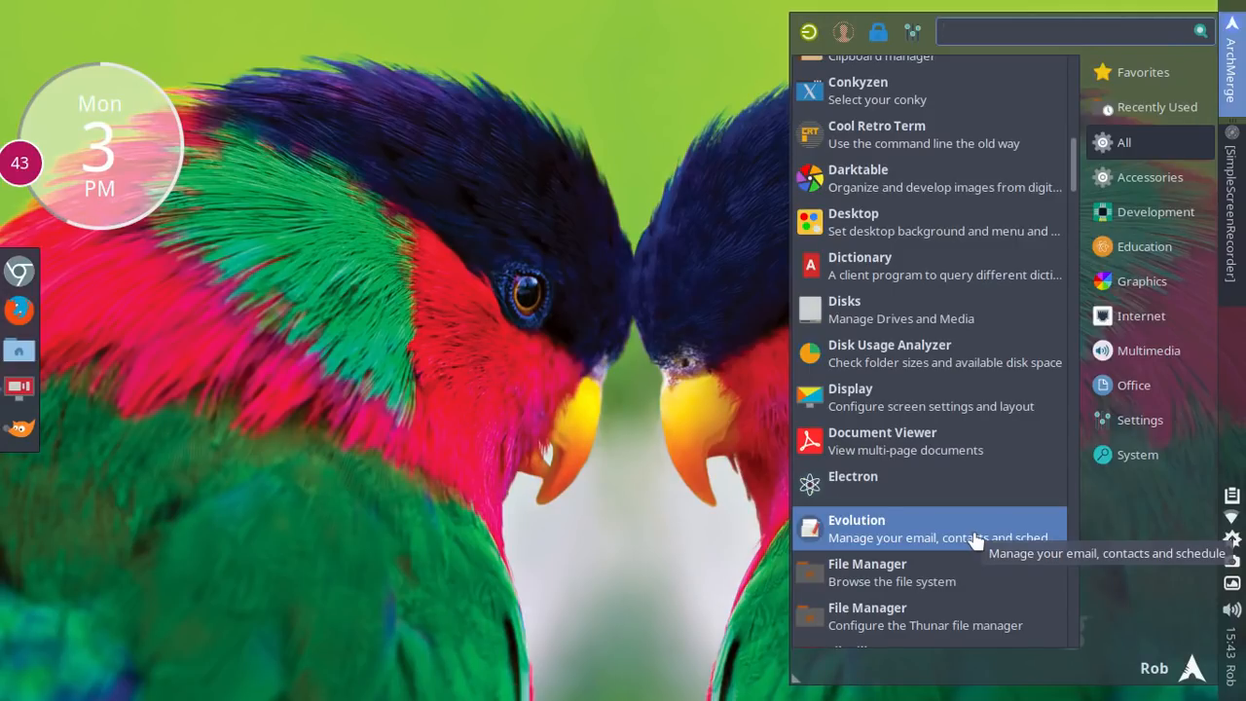
scroll("down", 3)
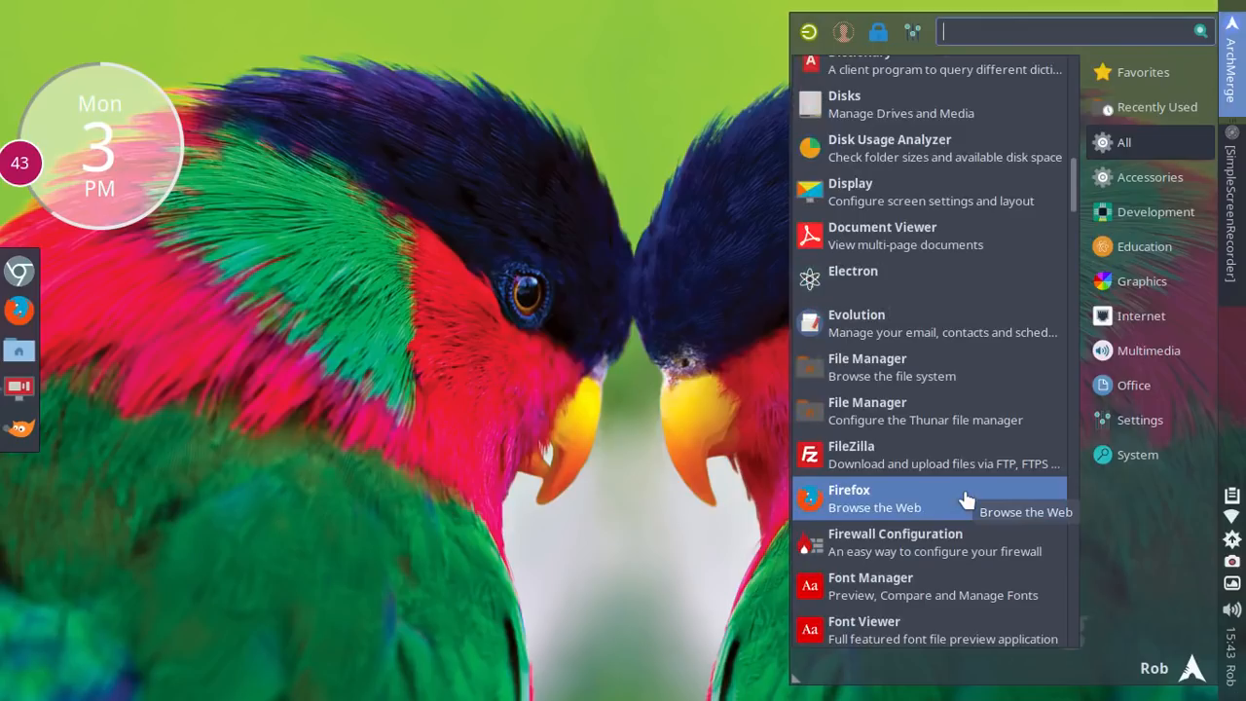
mouse_move(964, 452)
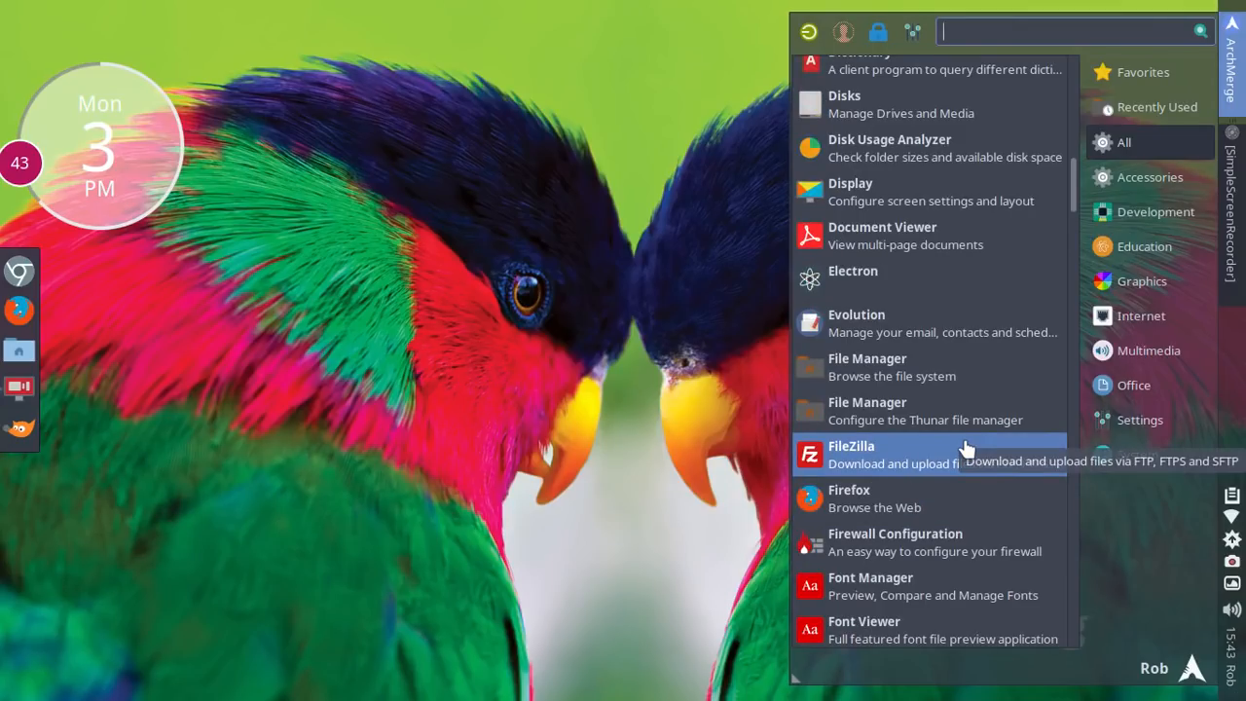
scroll("down", 3)
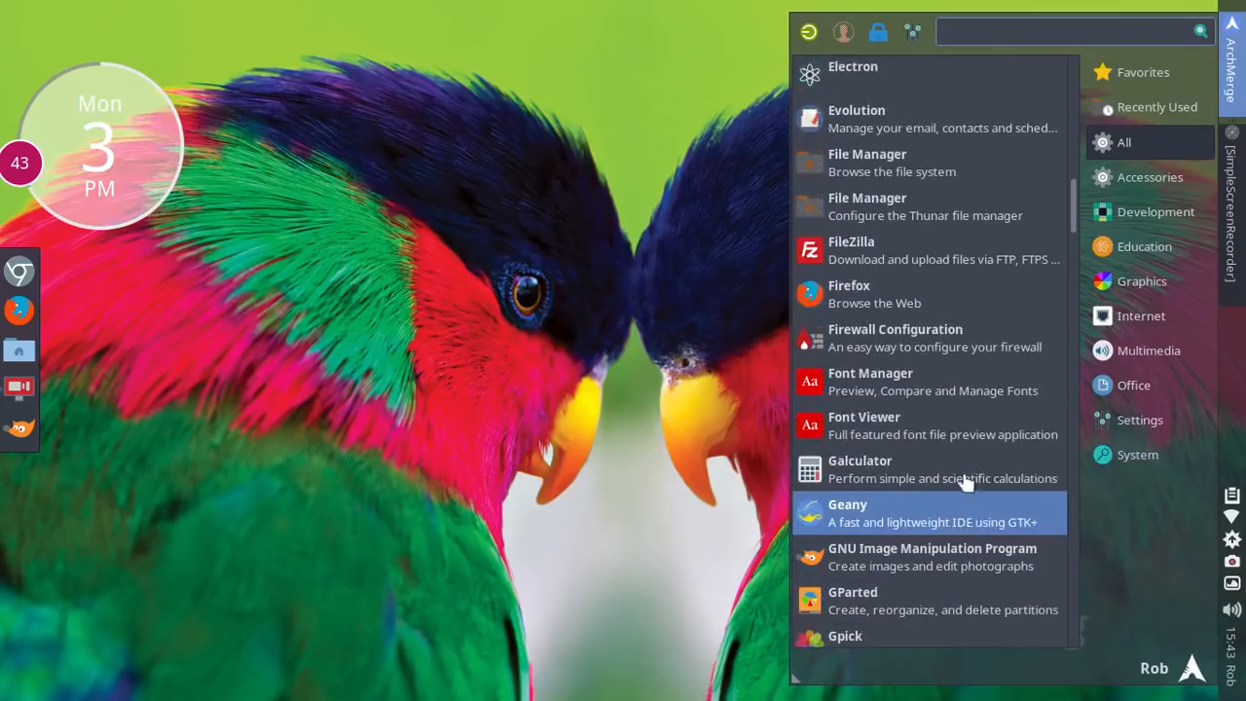
scroll("down", 3)
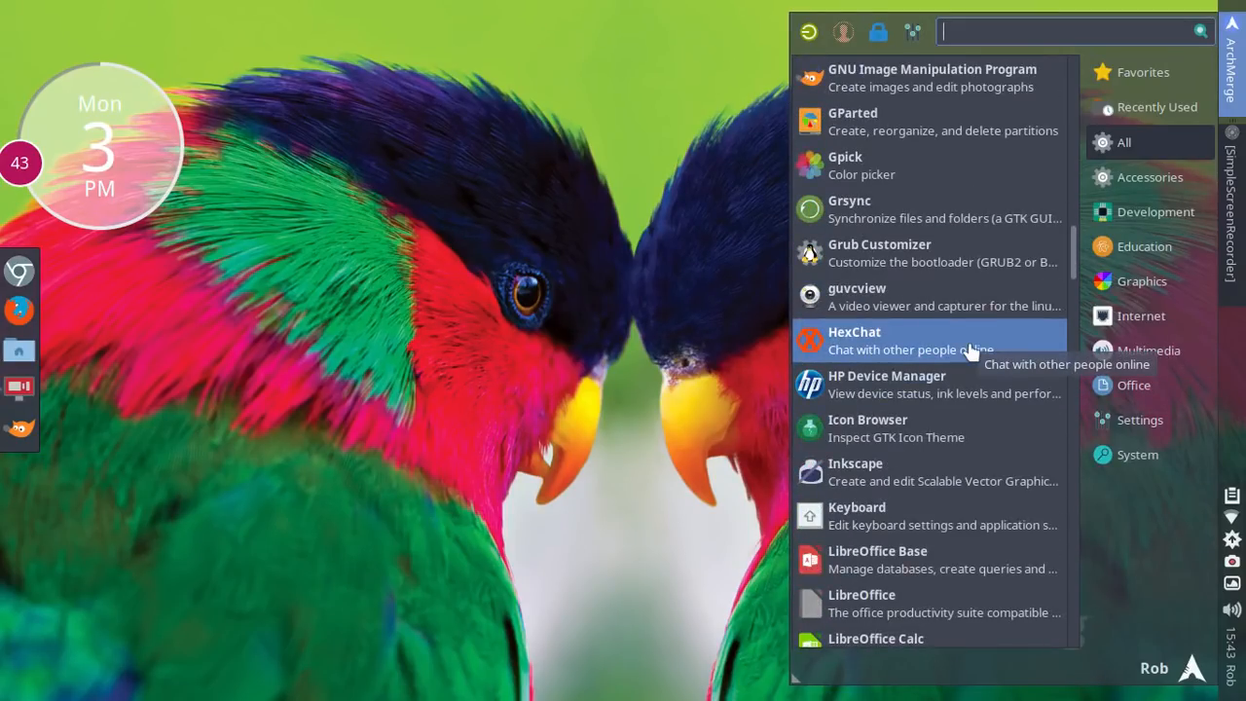
mouse_move(963, 386)
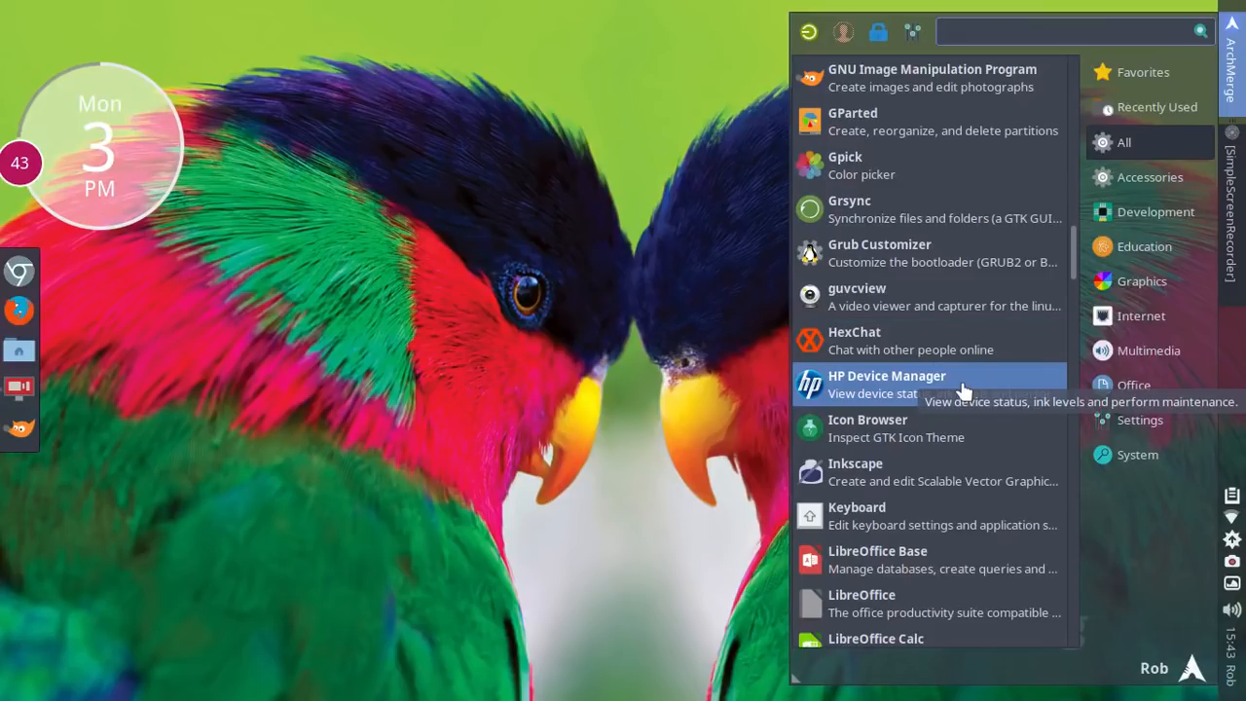
scroll("down", 3)
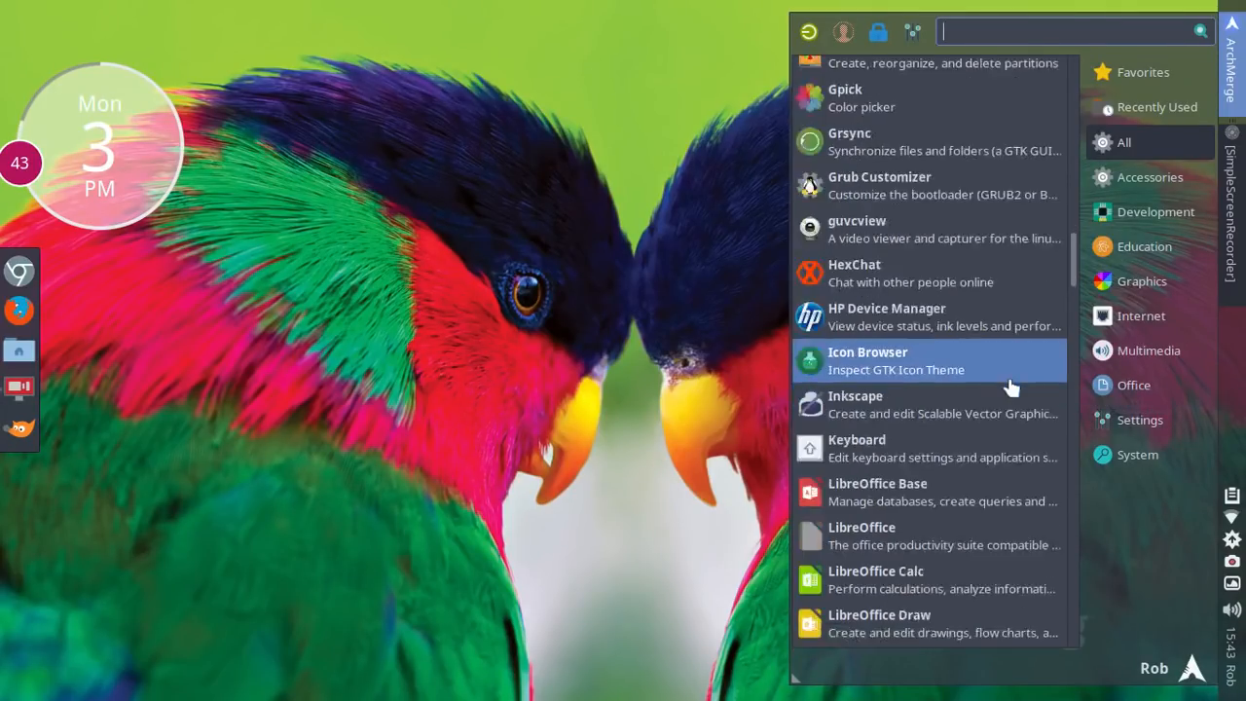
scroll("down", 3)
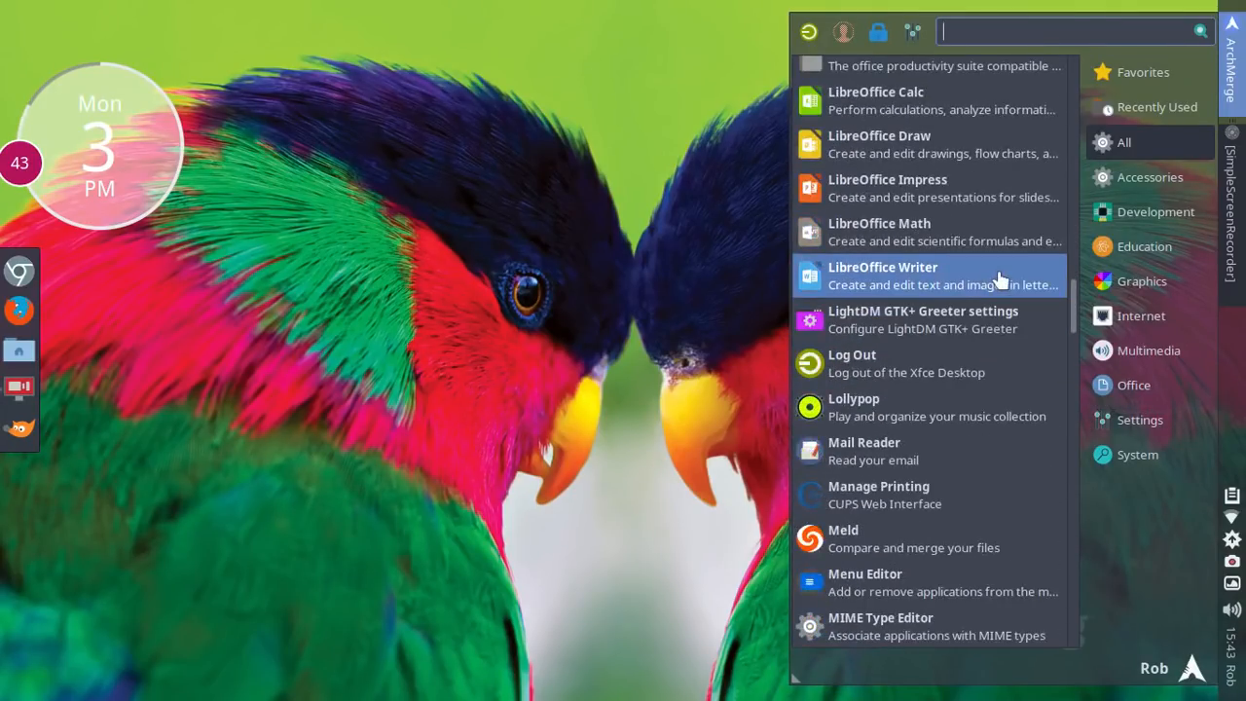
mouse_move(997, 407)
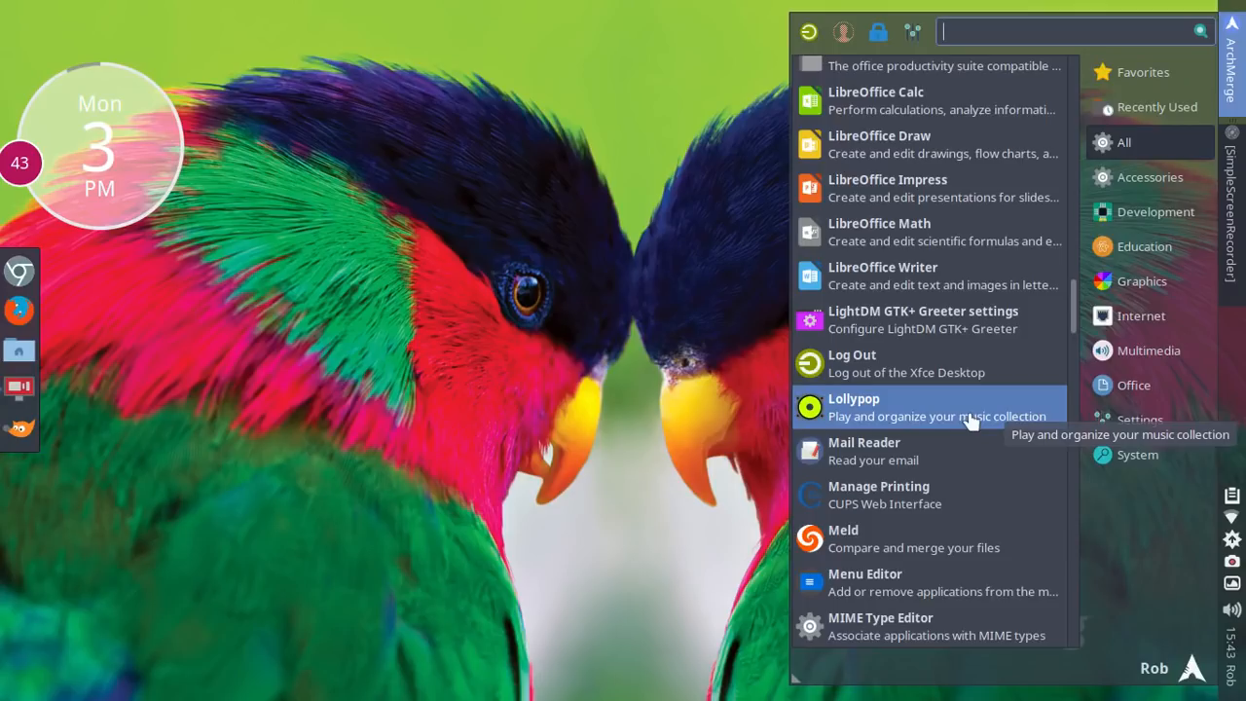
scroll("down", 3)
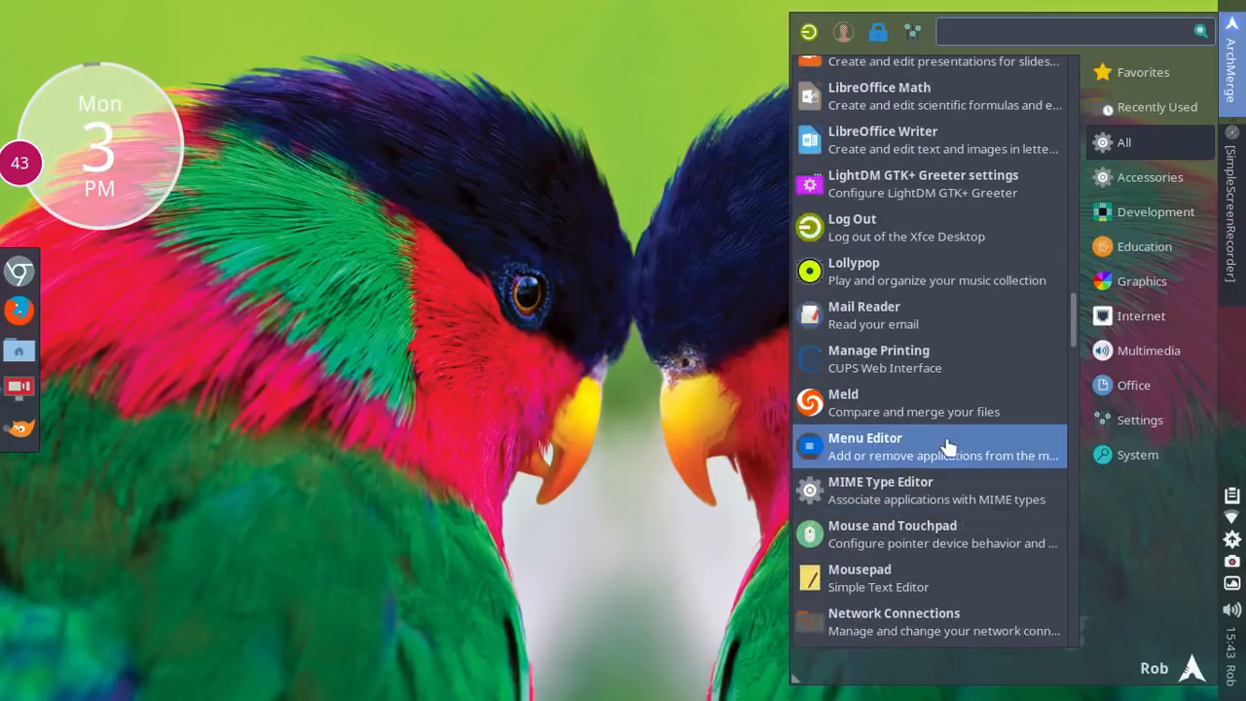
mouse_move(905, 401)
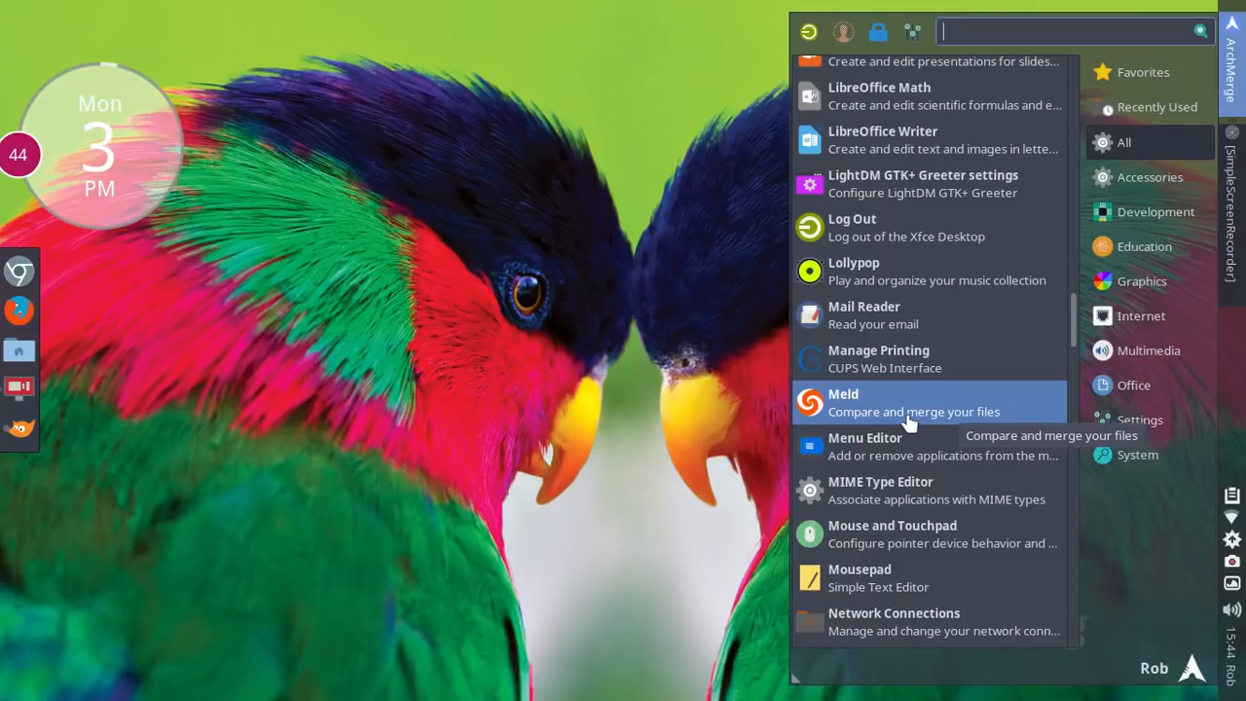
scroll("down", 3)
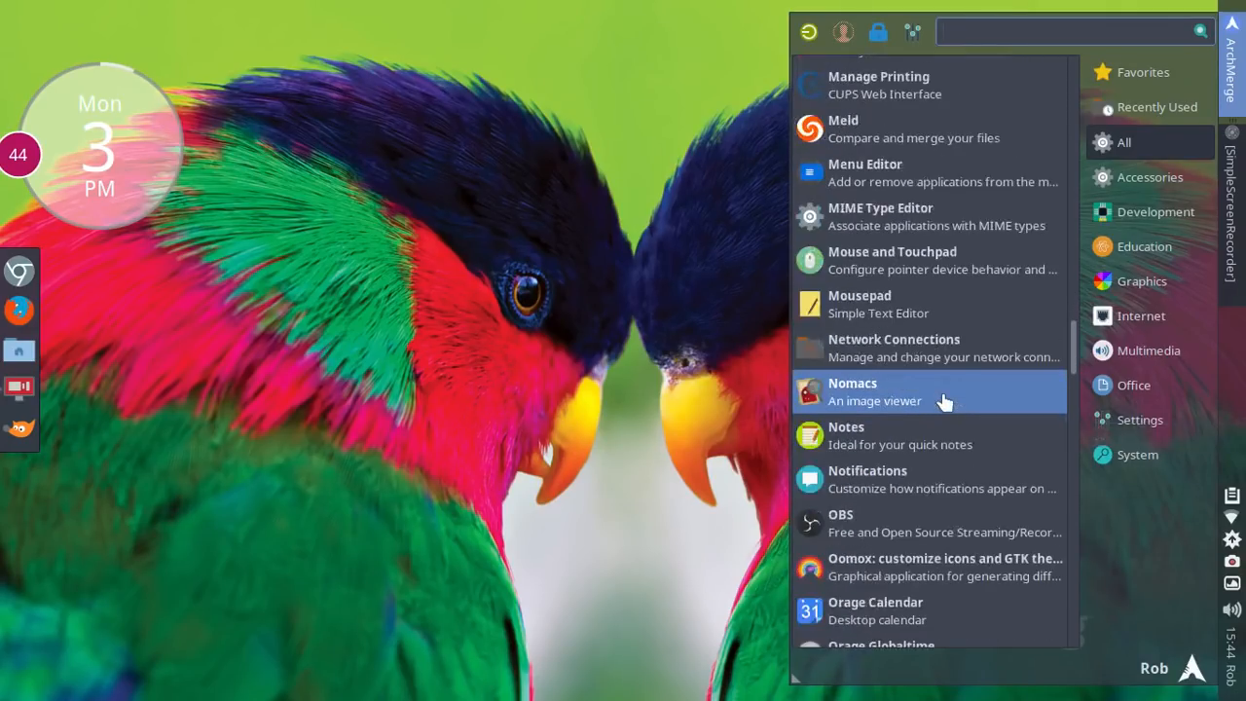
scroll("down", 3)
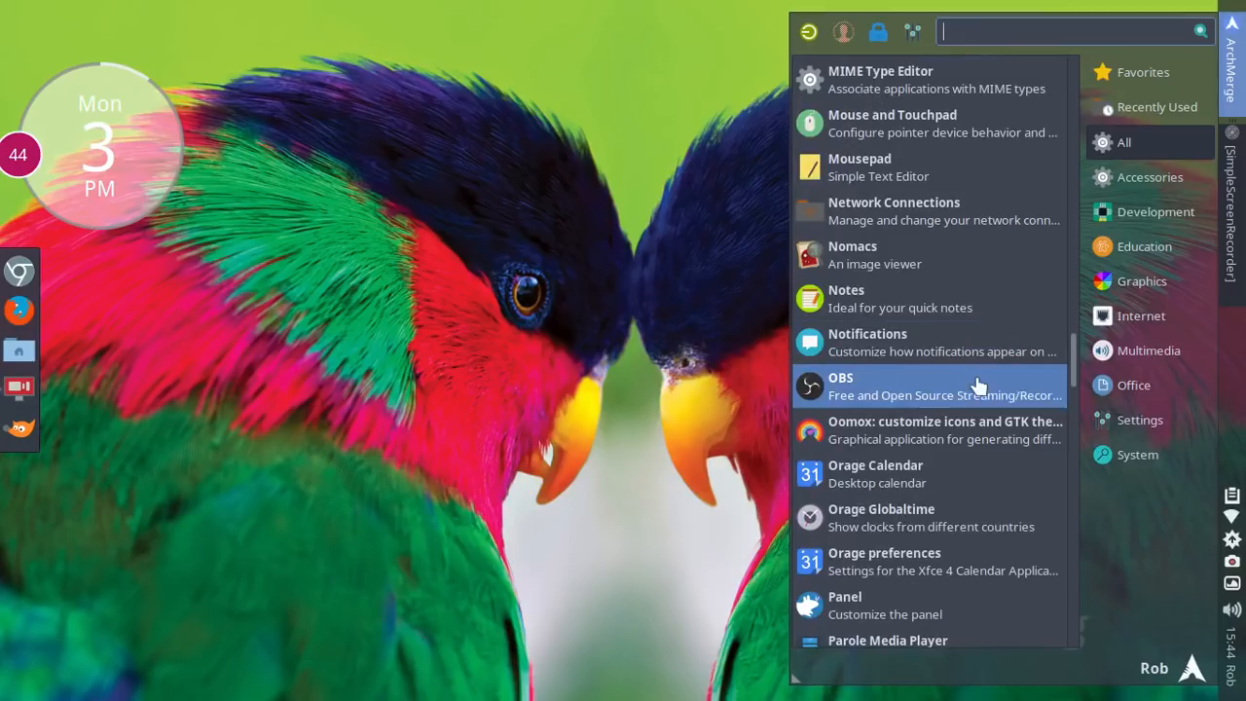
scroll("down", 3)
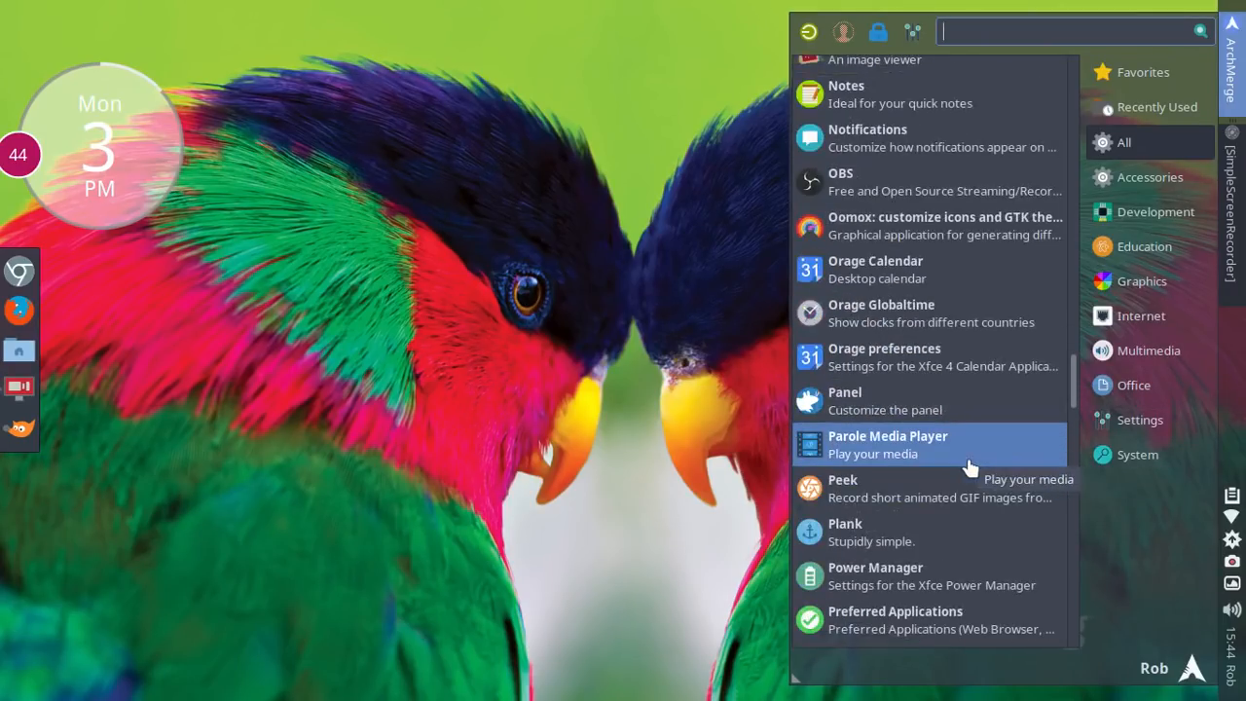
mouse_move(962, 409)
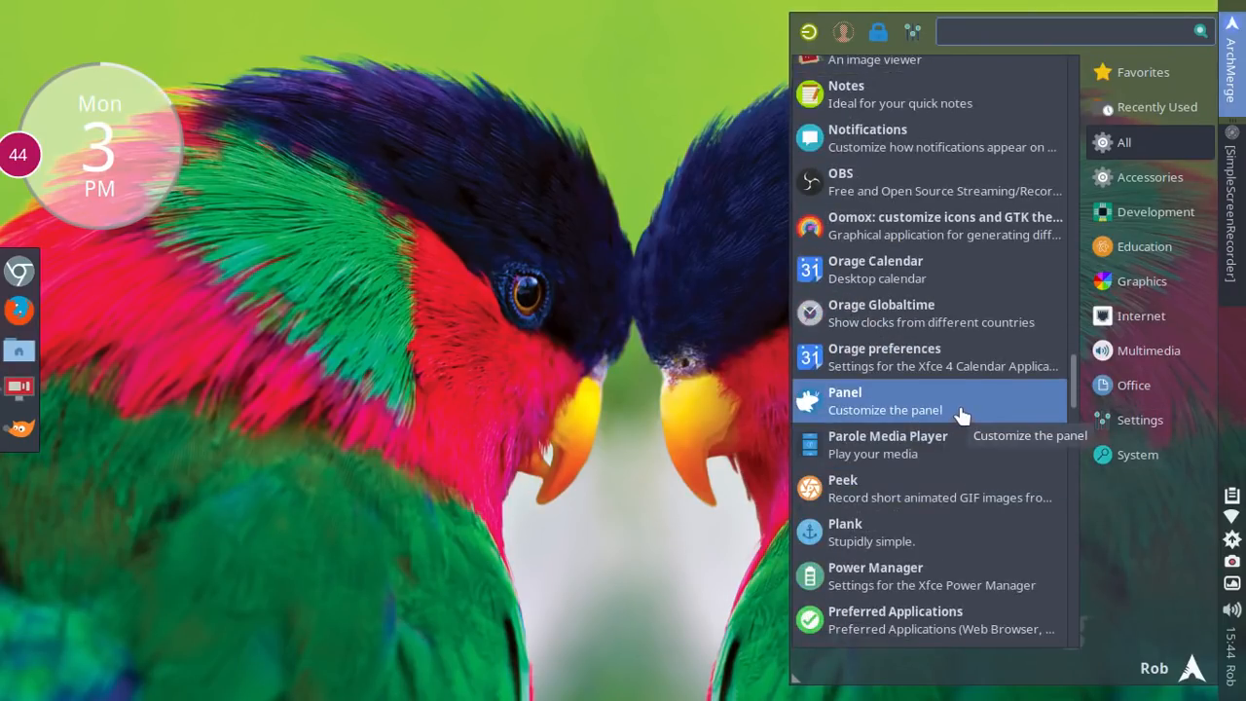
mouse_move(19, 418)
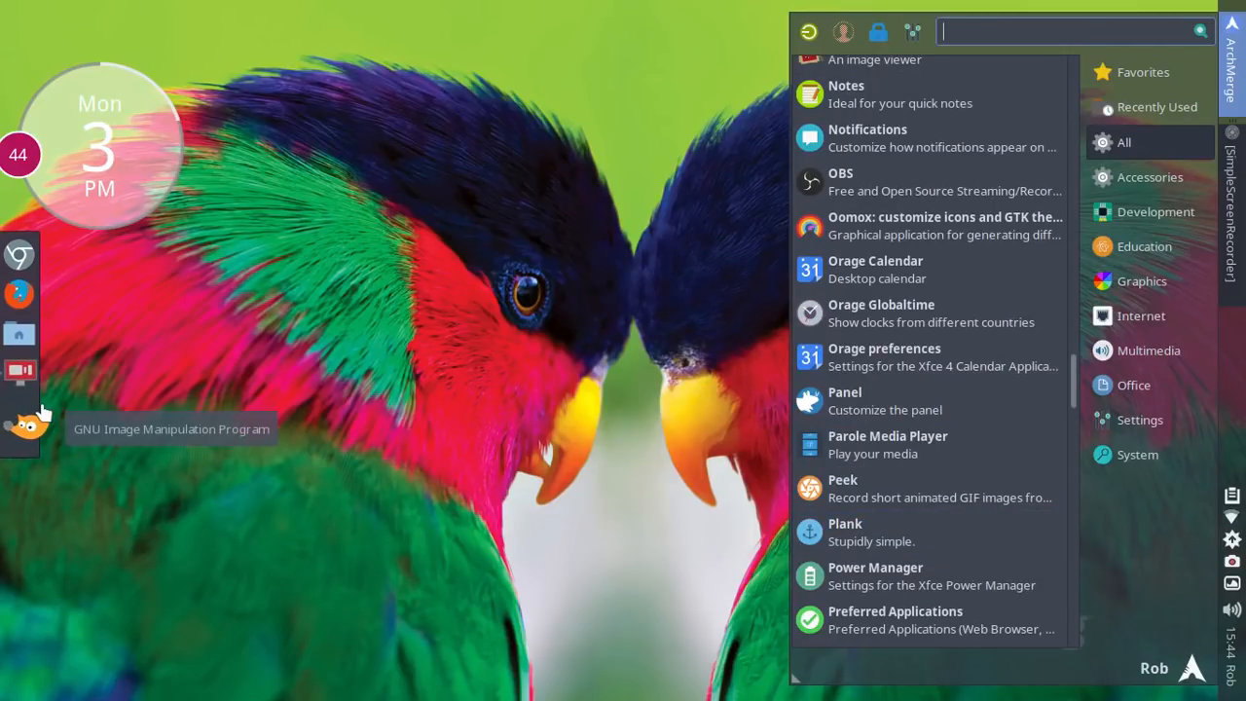
left_click(1149, 350)
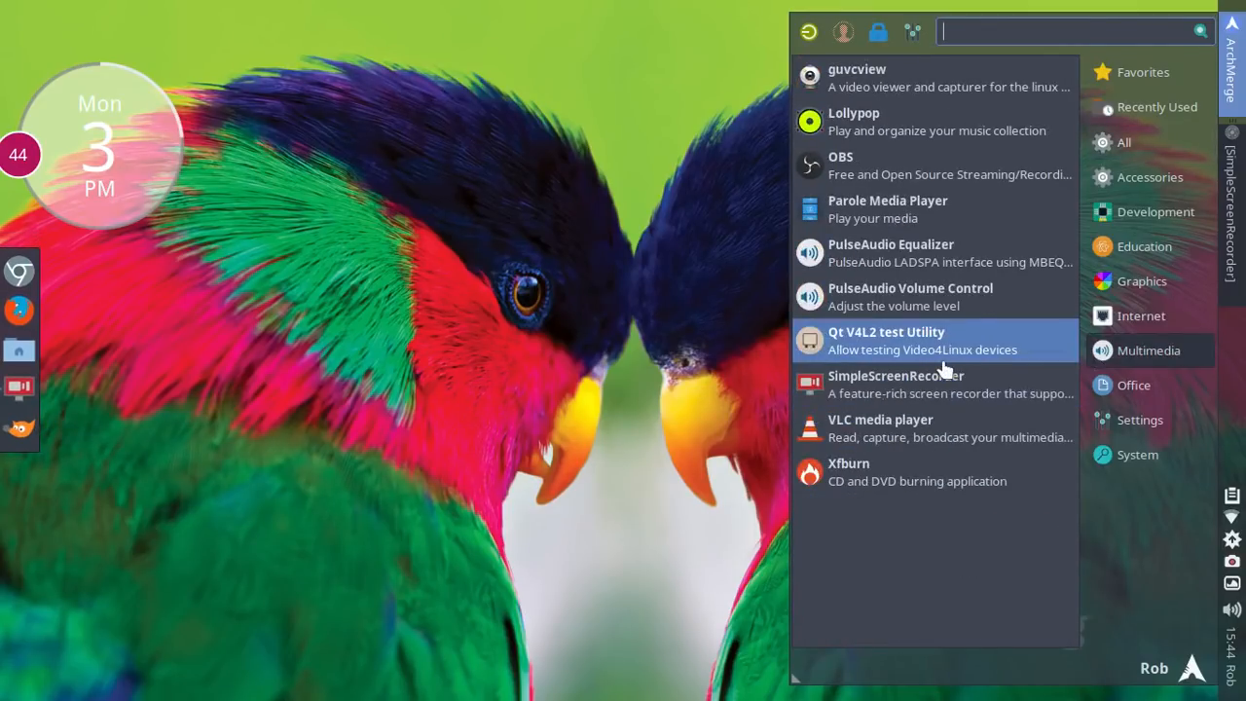
mouse_move(896, 386)
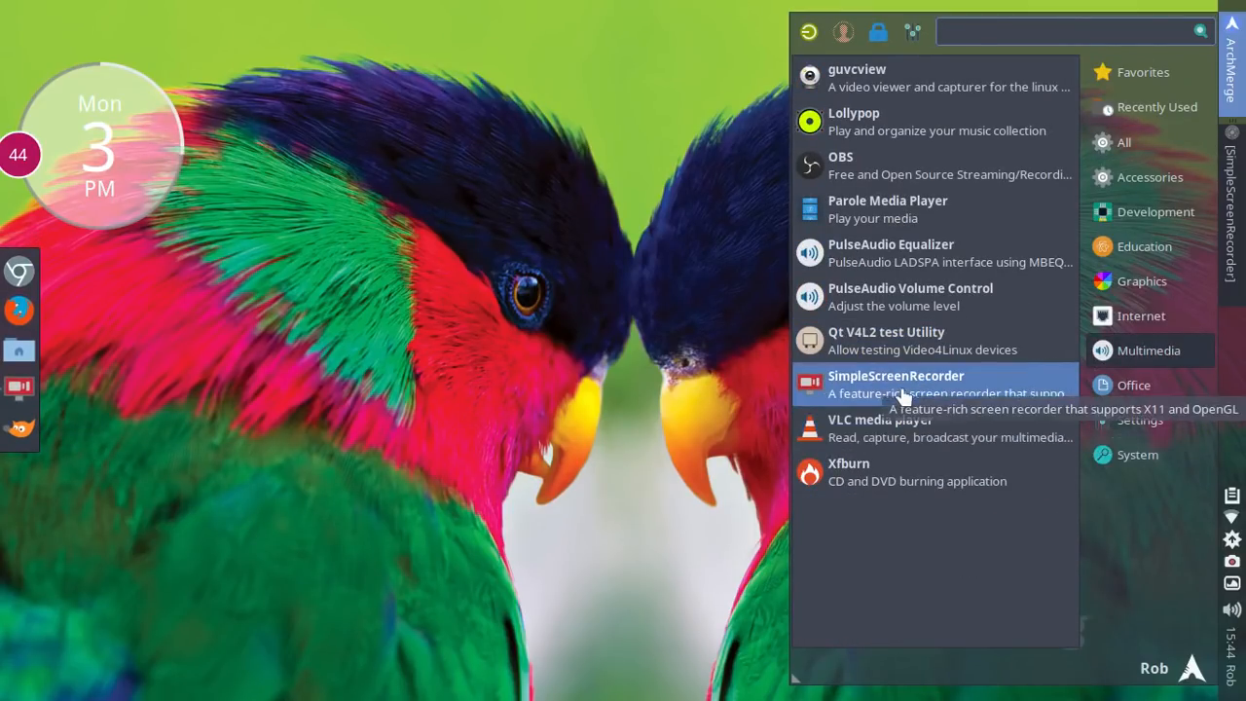
mouse_move(923, 481)
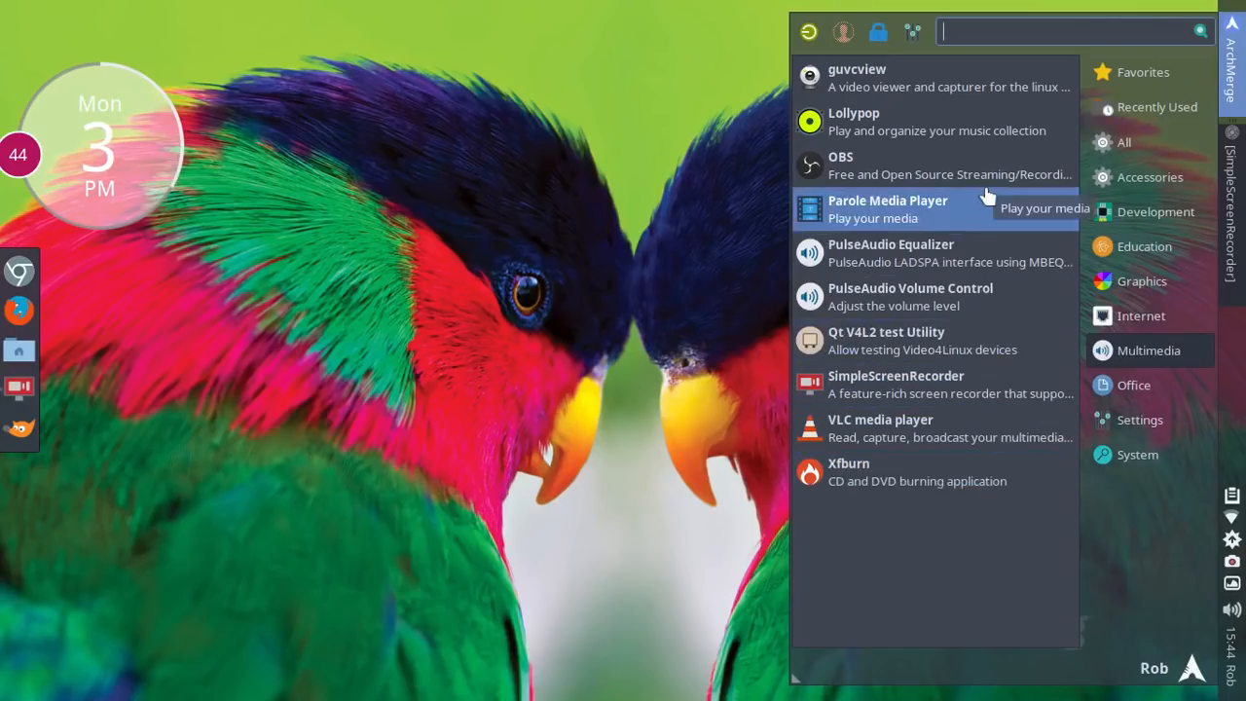
left_click(1141, 315)
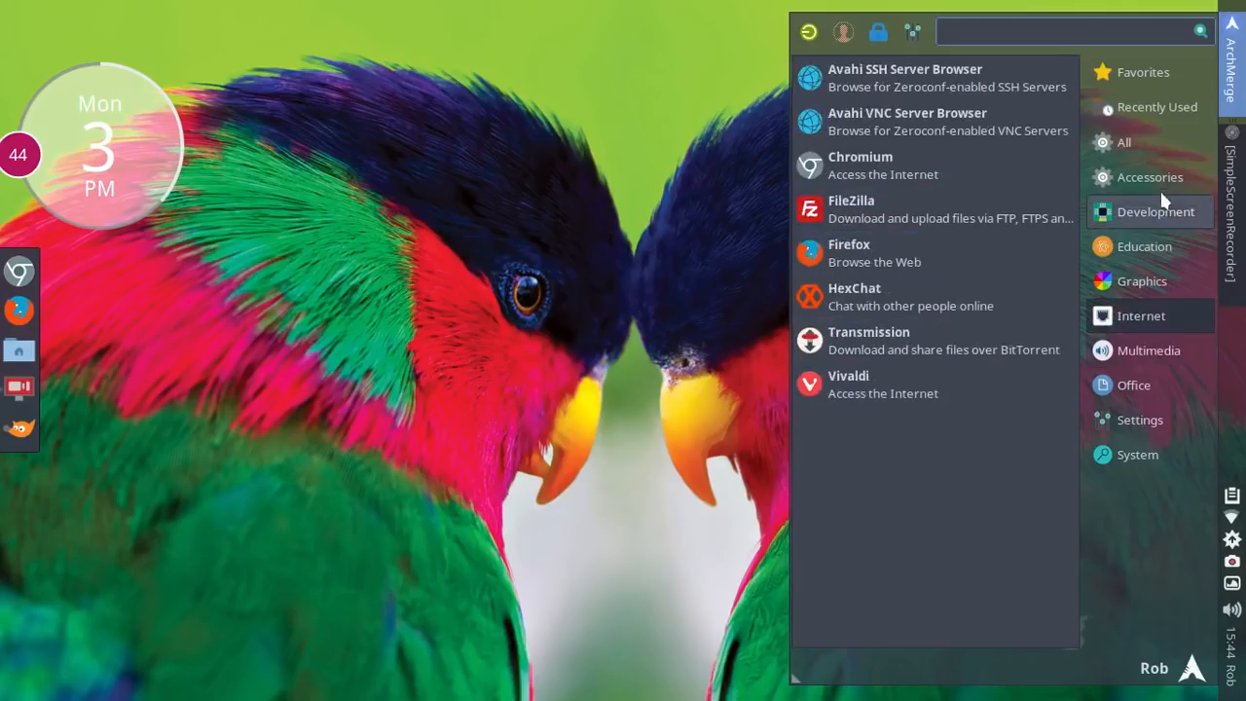
left_click(1123, 140)
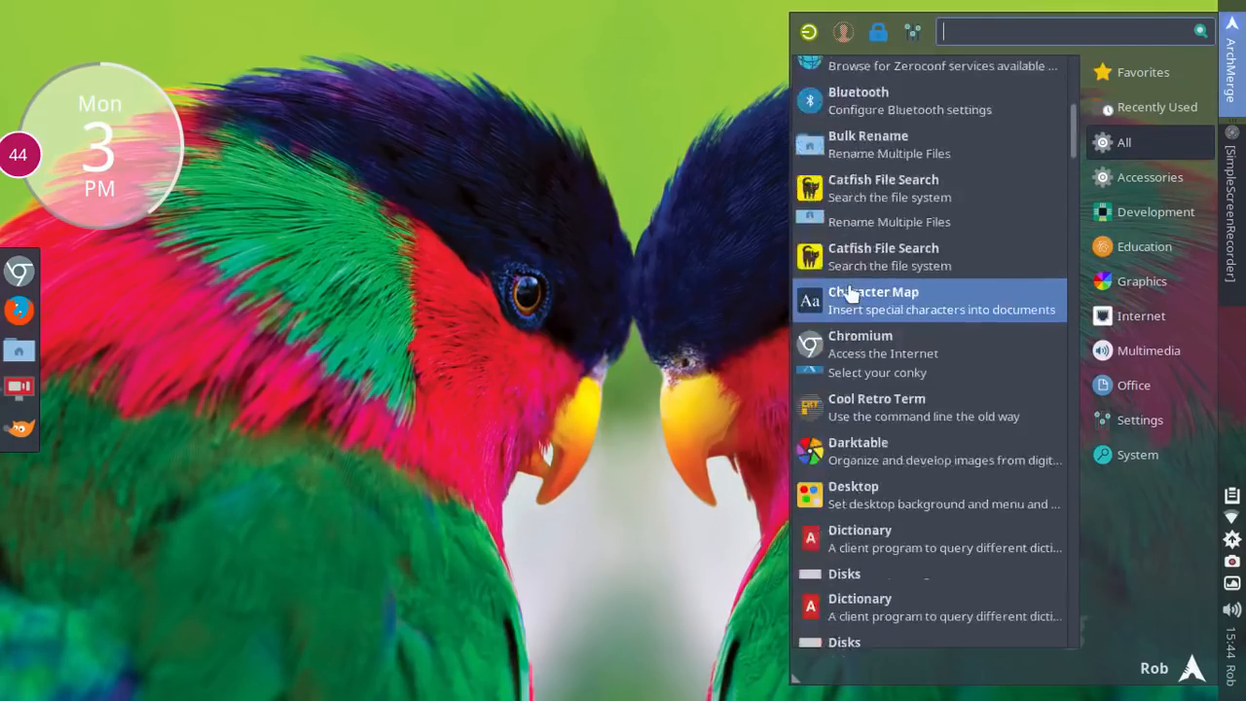
scroll("down", 3)
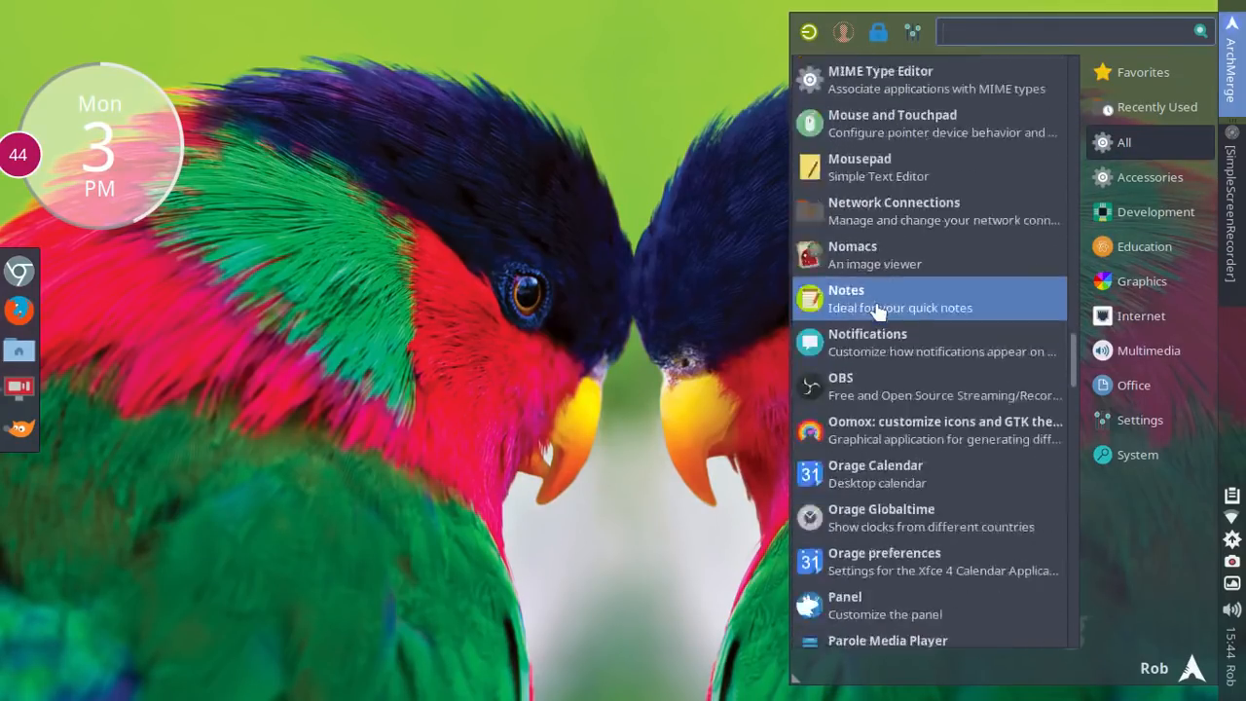
scroll("down", 3)
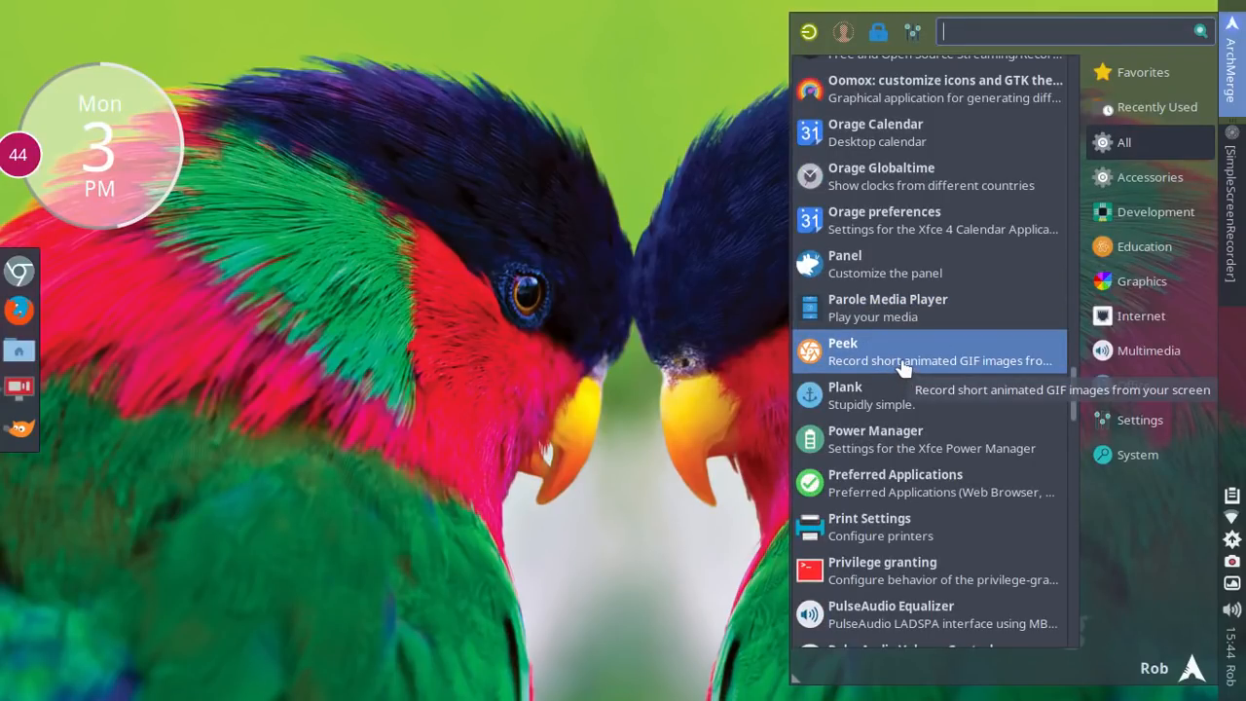
mouse_move(919, 368)
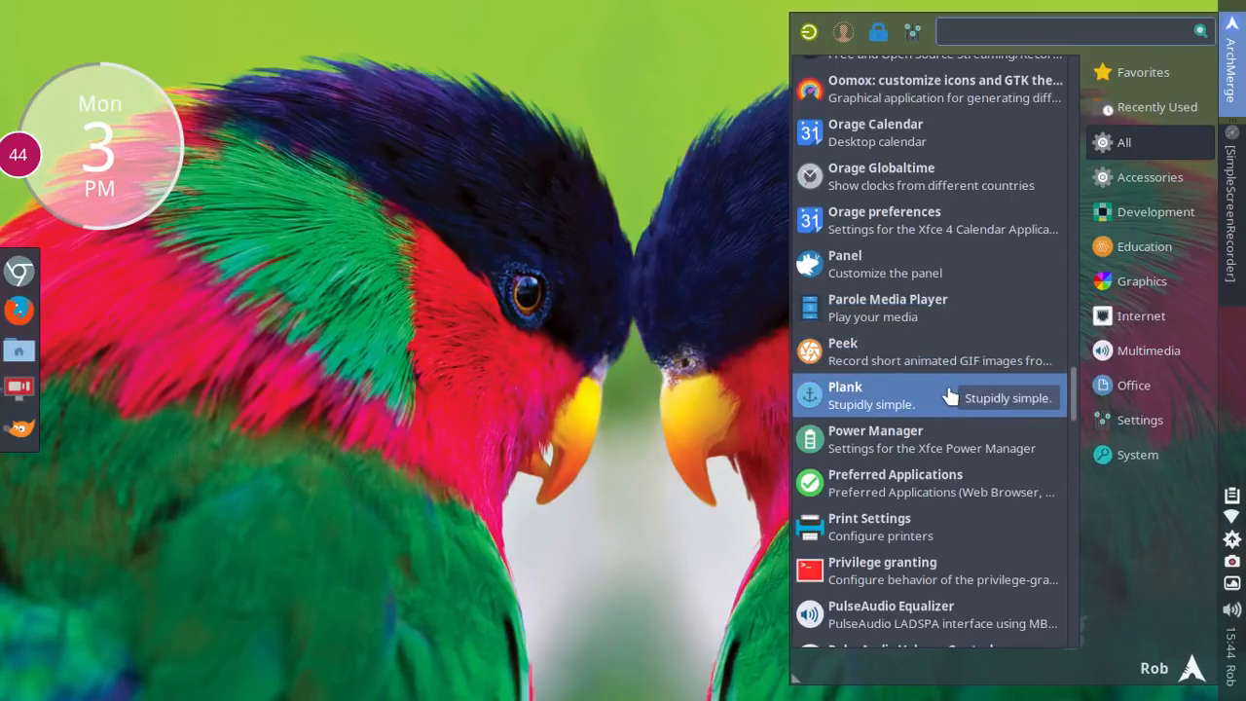
scroll("down", 3)
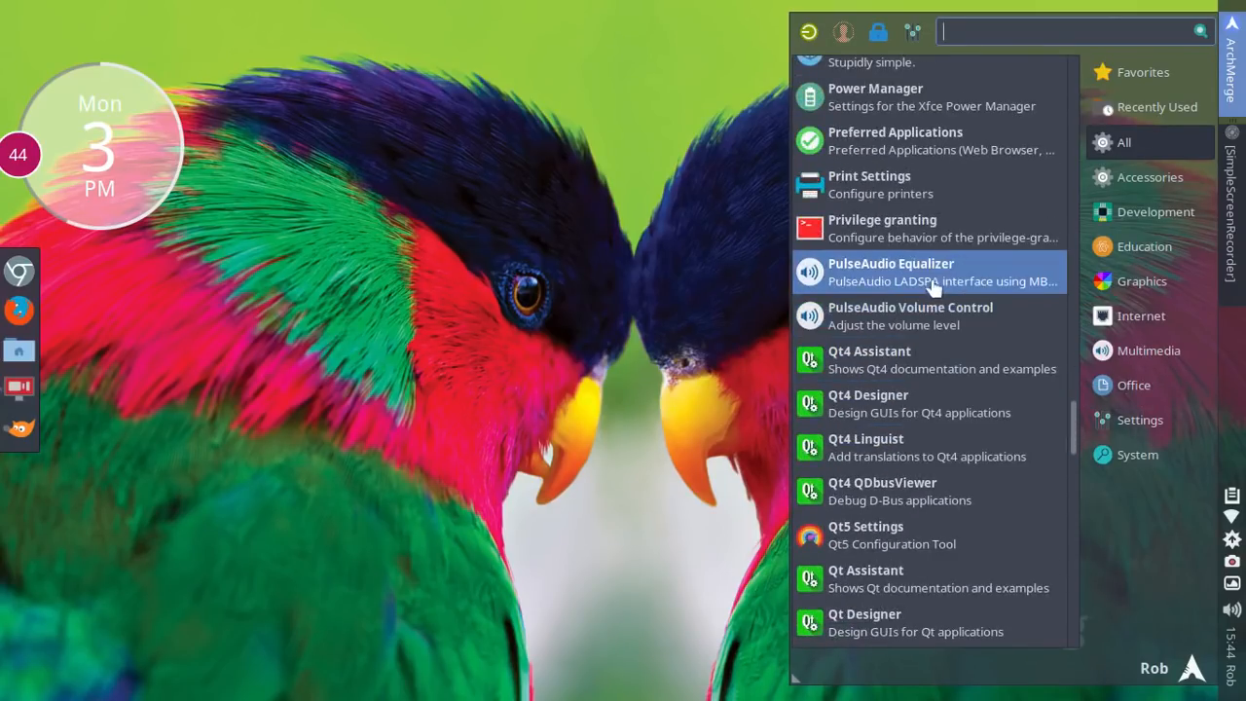
scroll("down", 3)
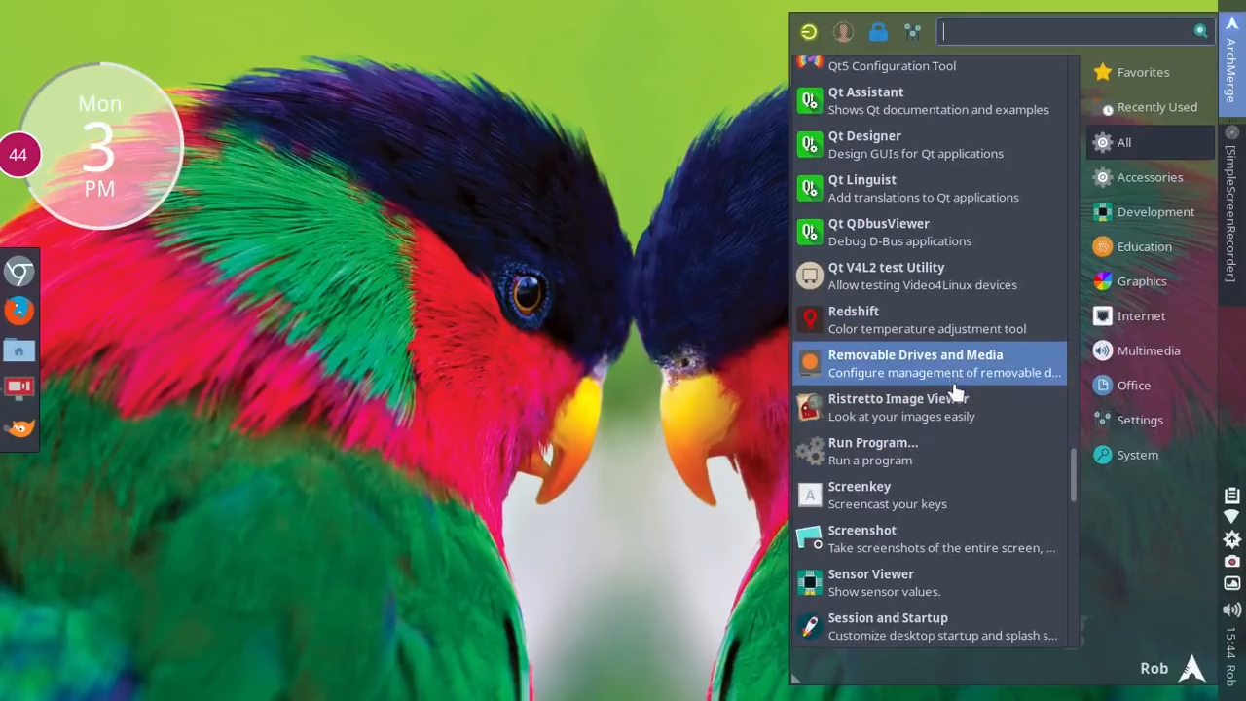
scroll("down", 3)
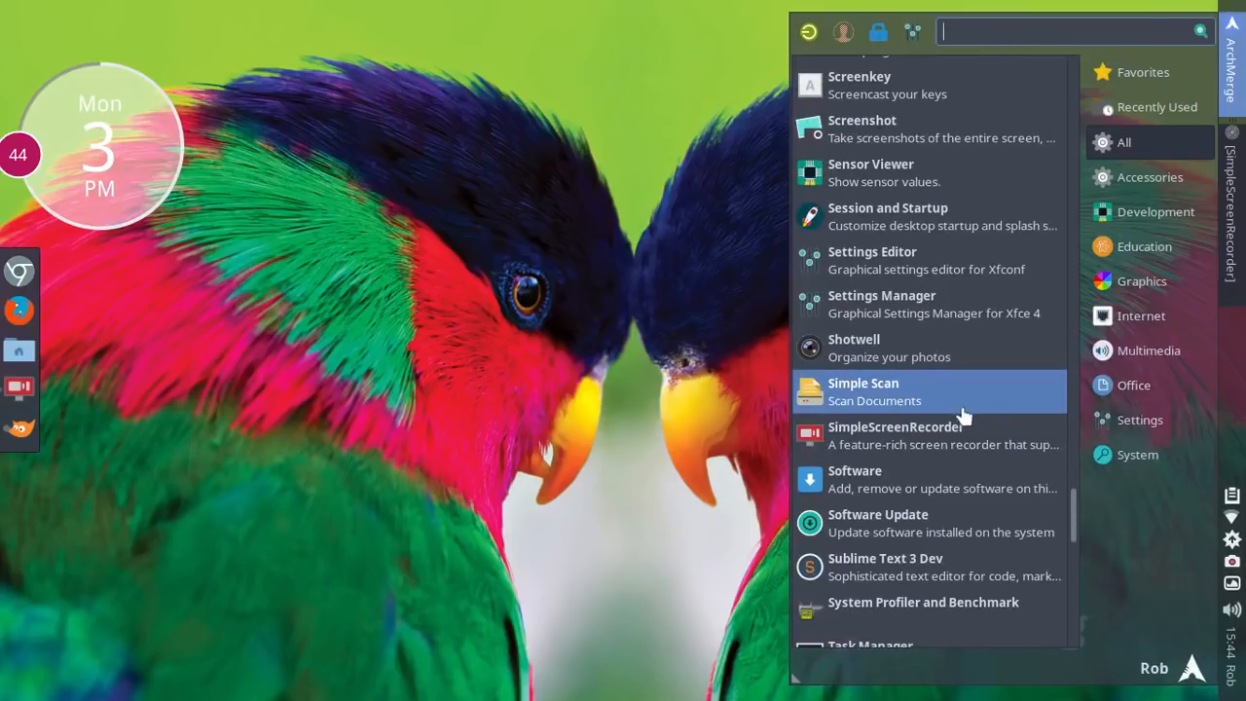
scroll("down", 3)
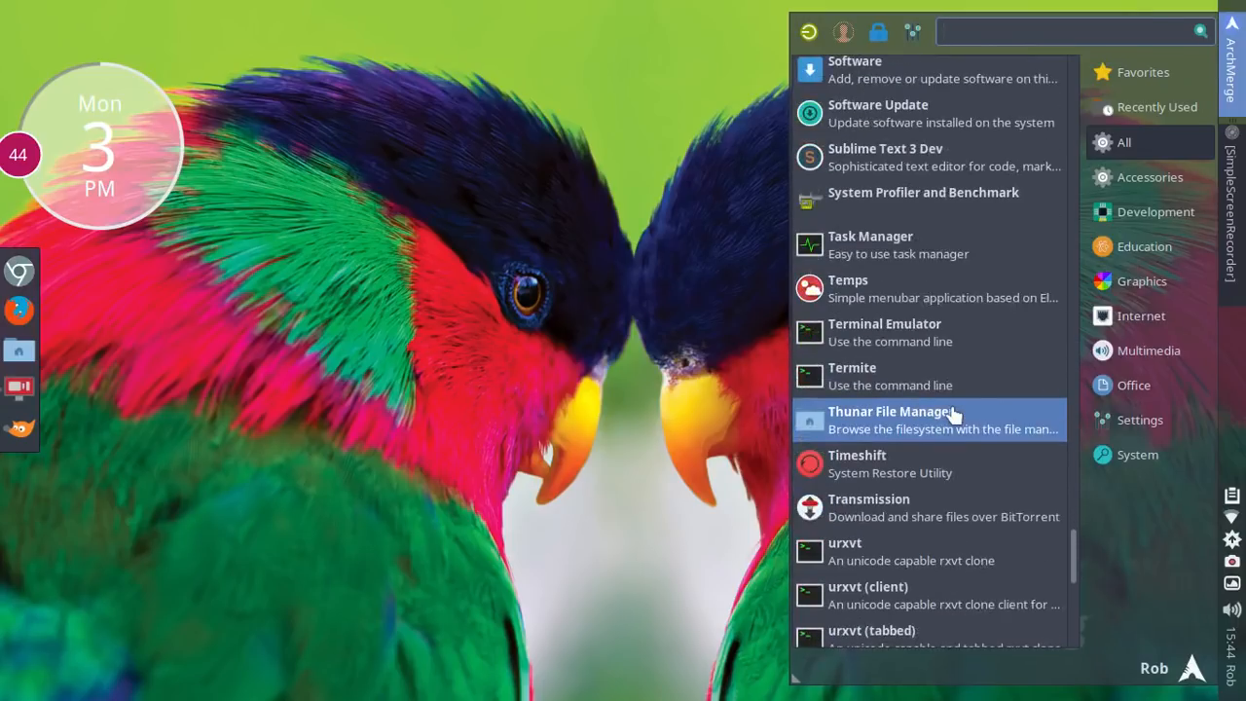
scroll("down", 3)
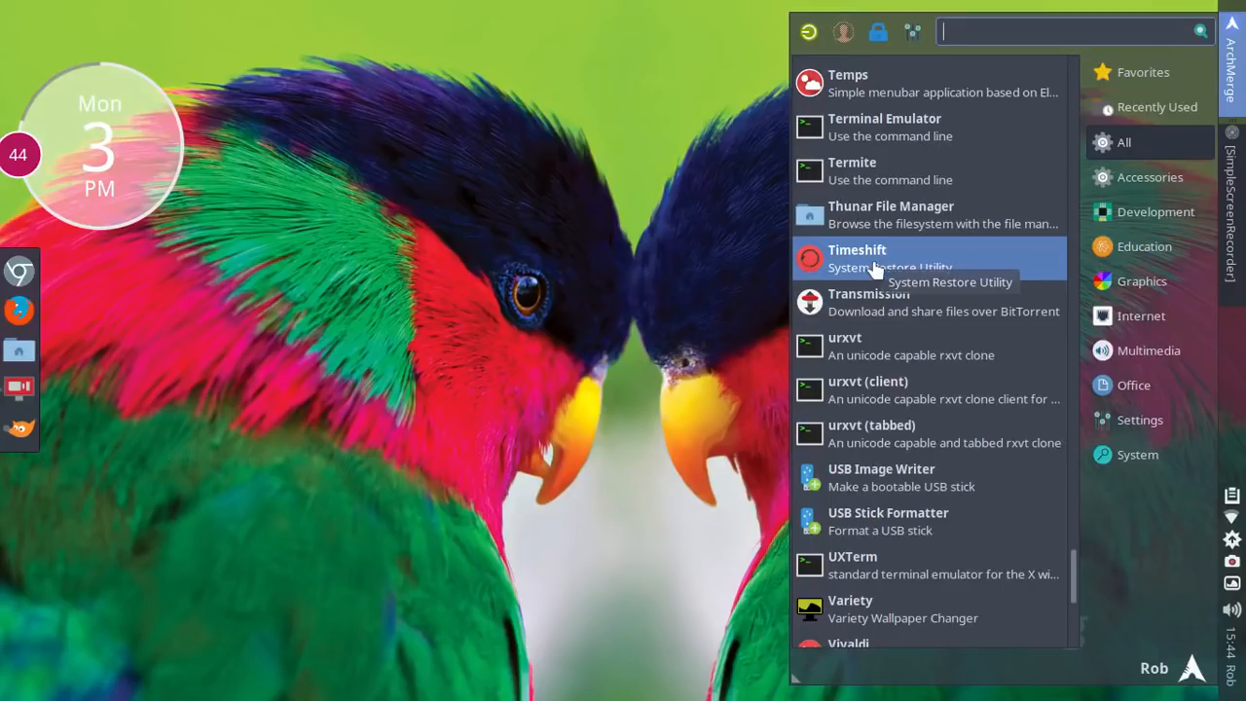
scroll("down", 3)
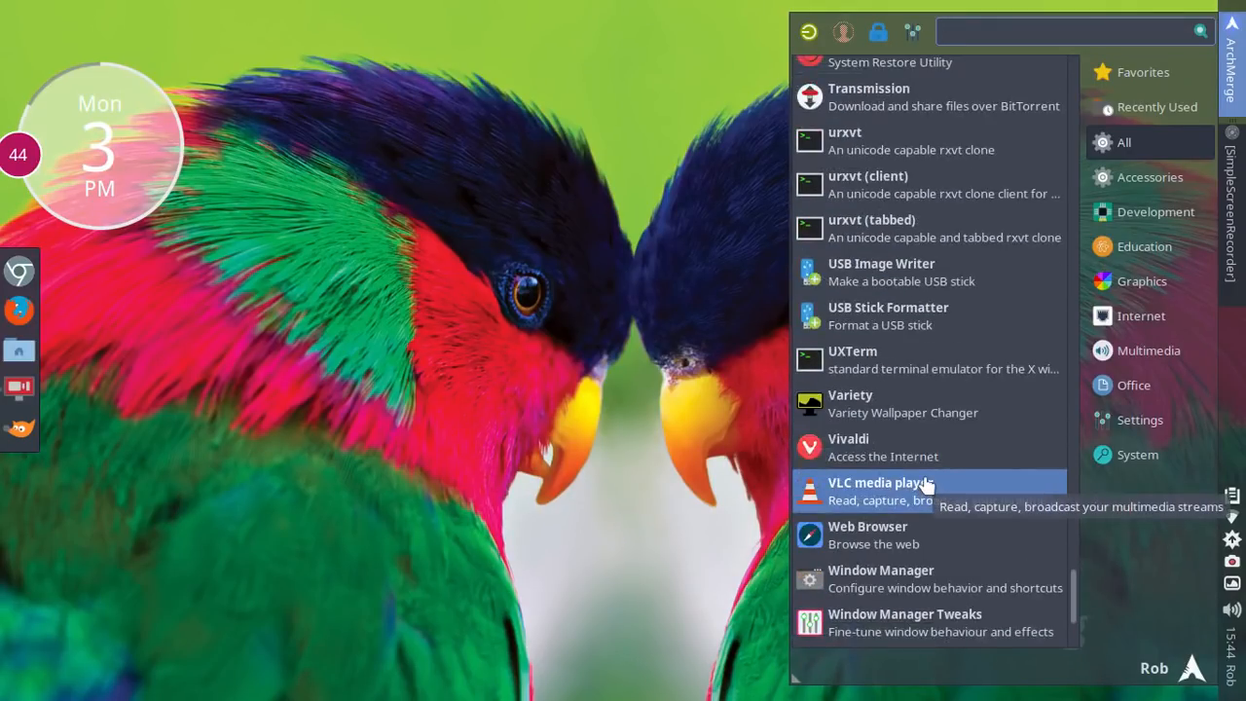
mouse_move(919, 403)
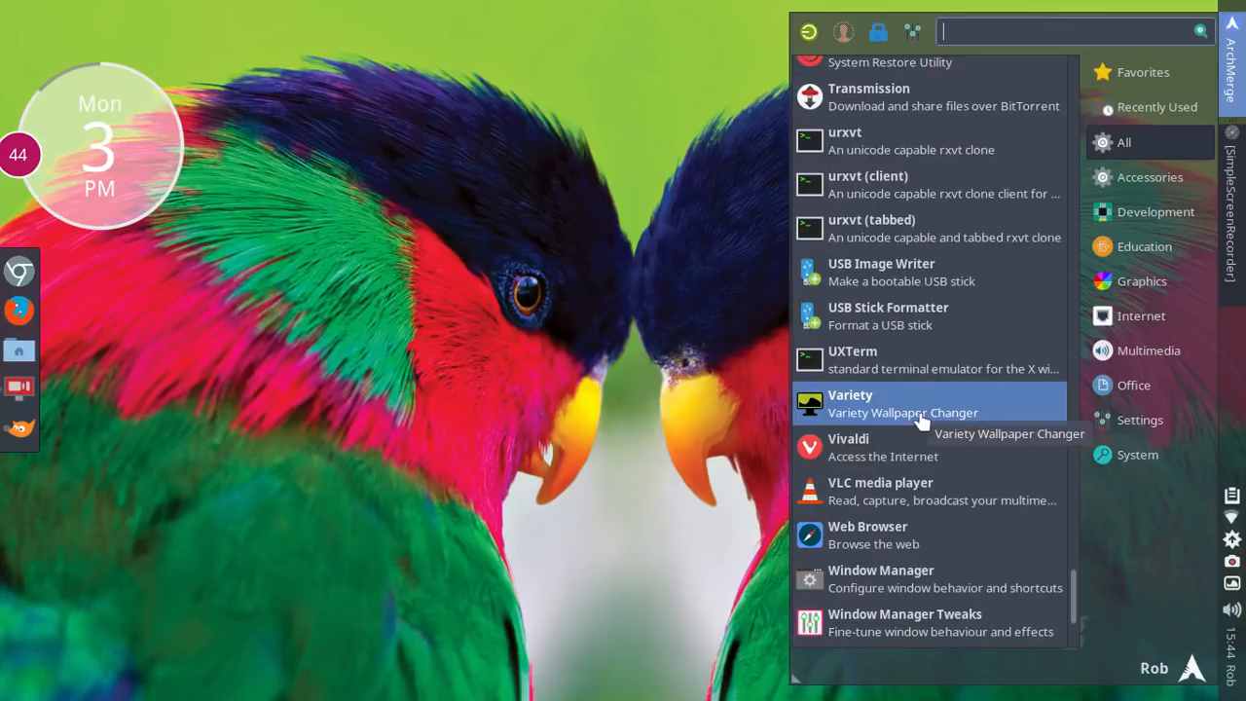
scroll("down", 3)
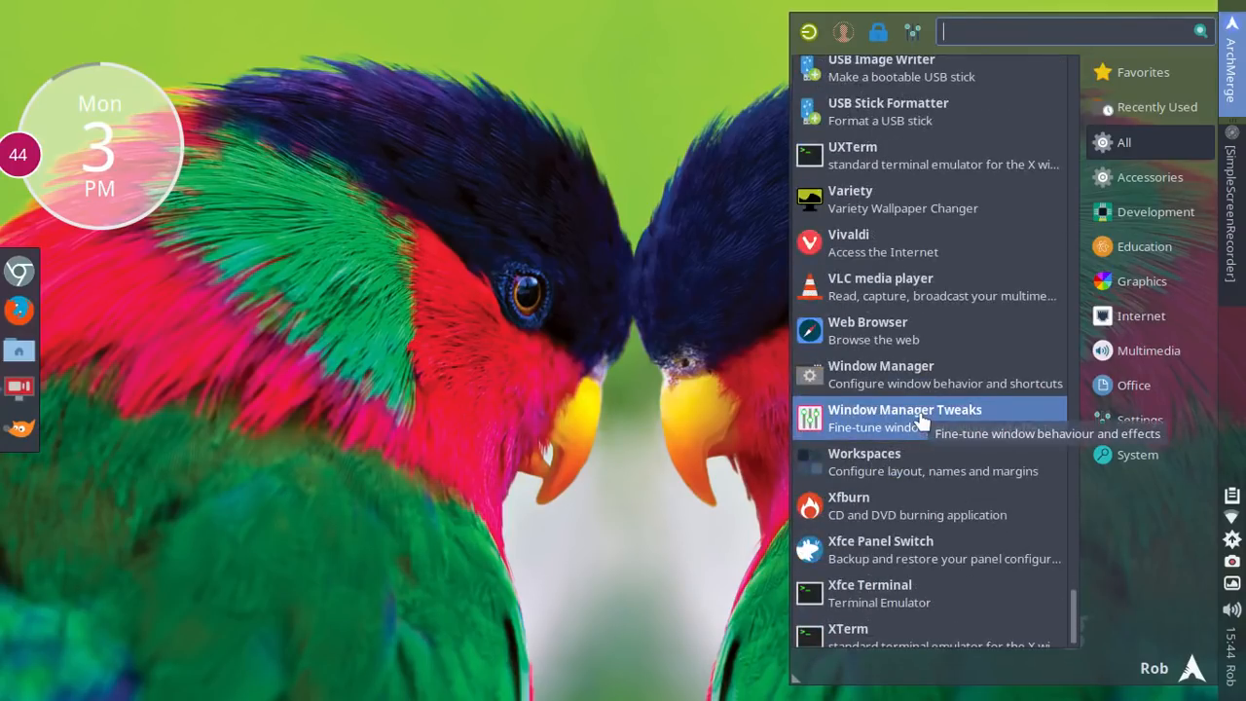
scroll("up", 3)
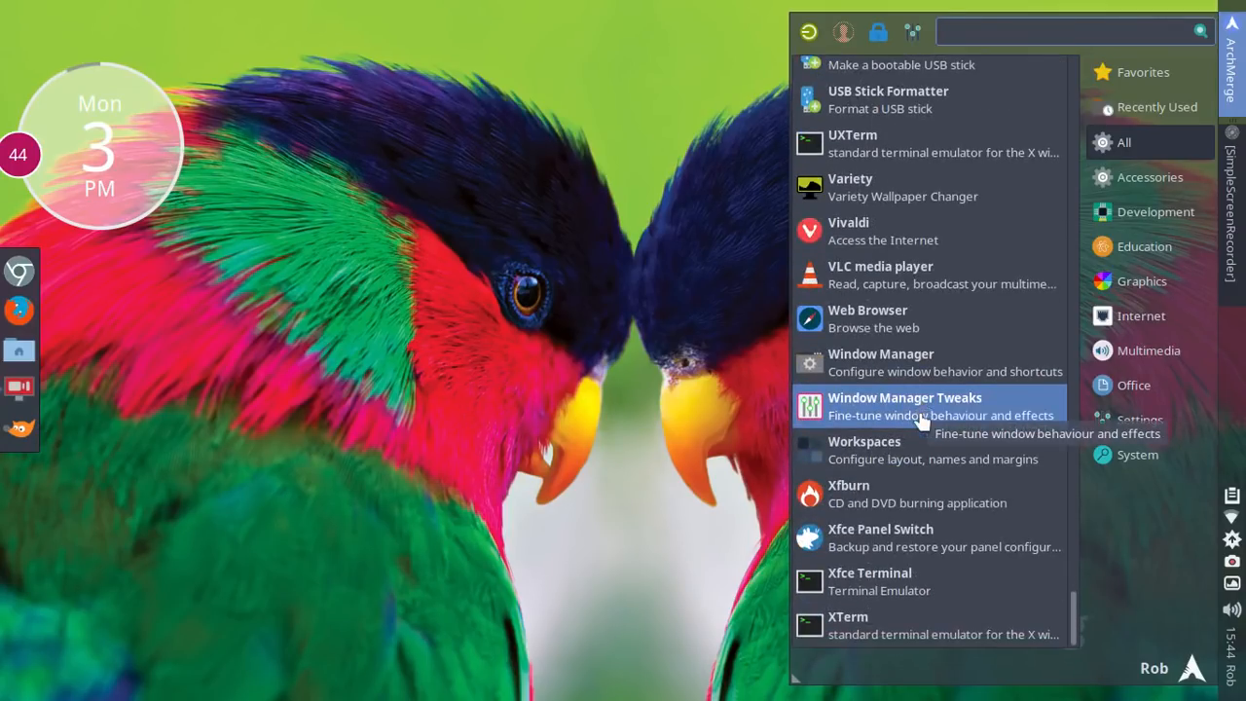
mouse_move(938, 495)
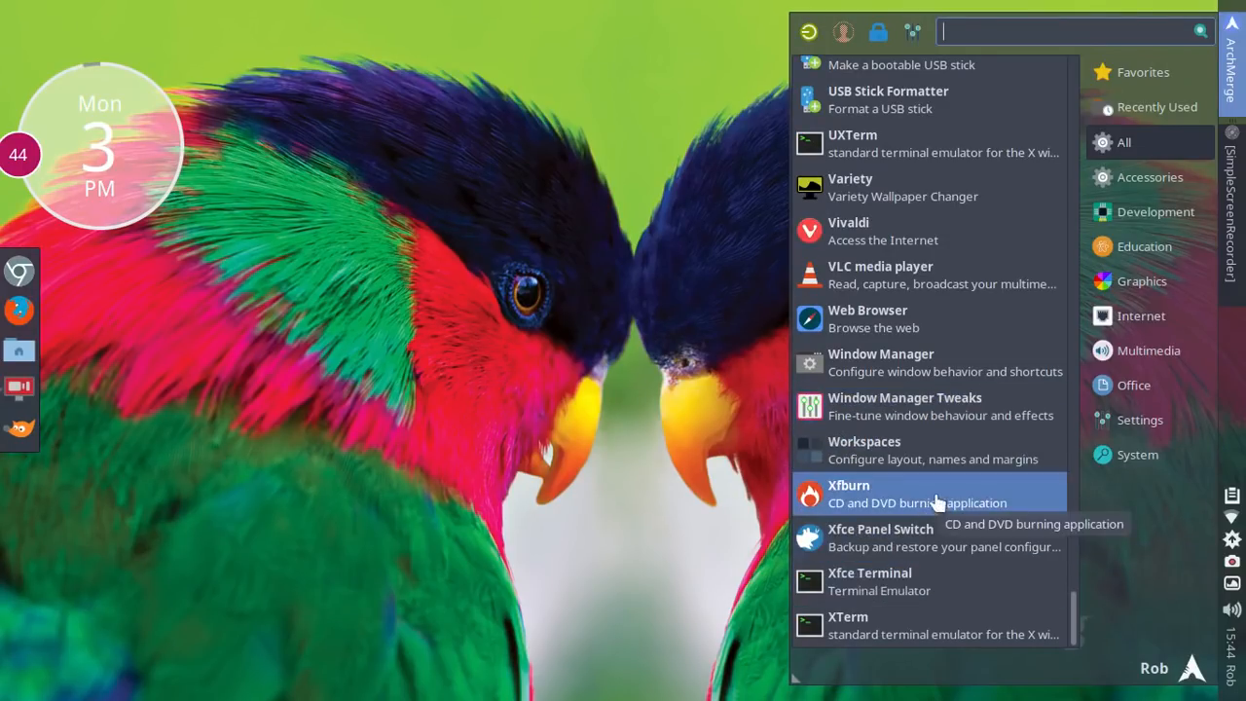
mouse_move(841, 407)
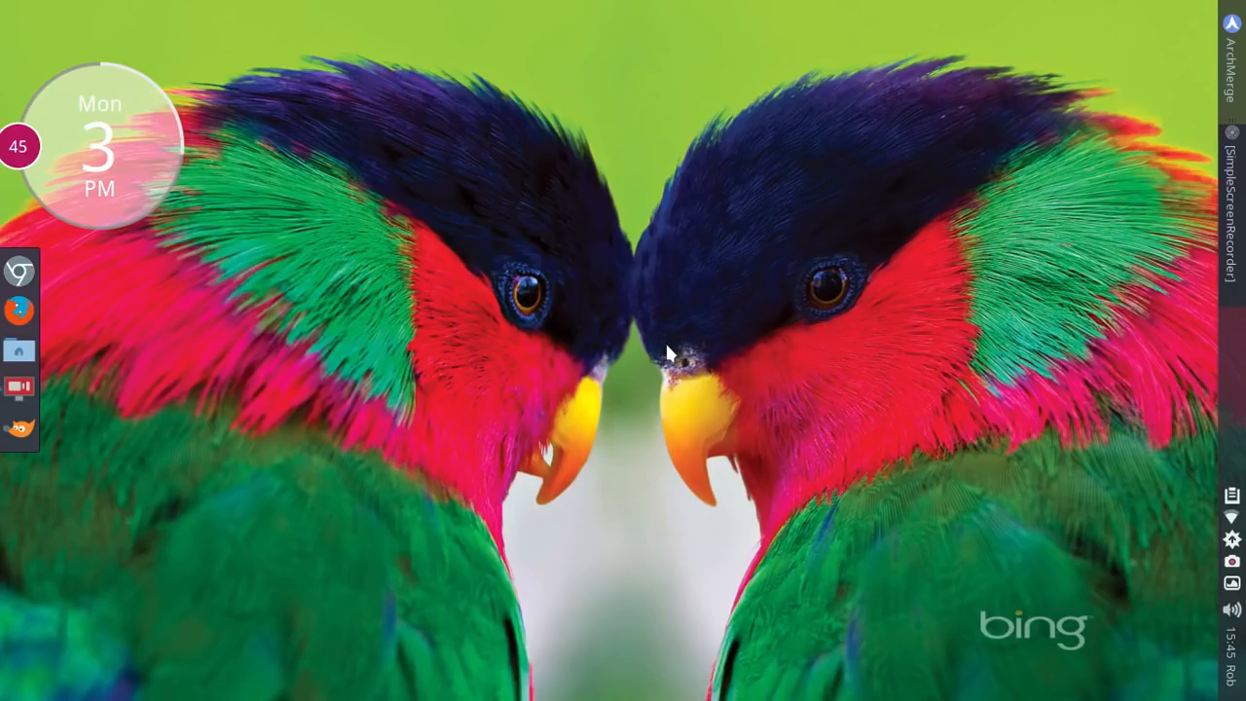
mouse_move(627, 409)
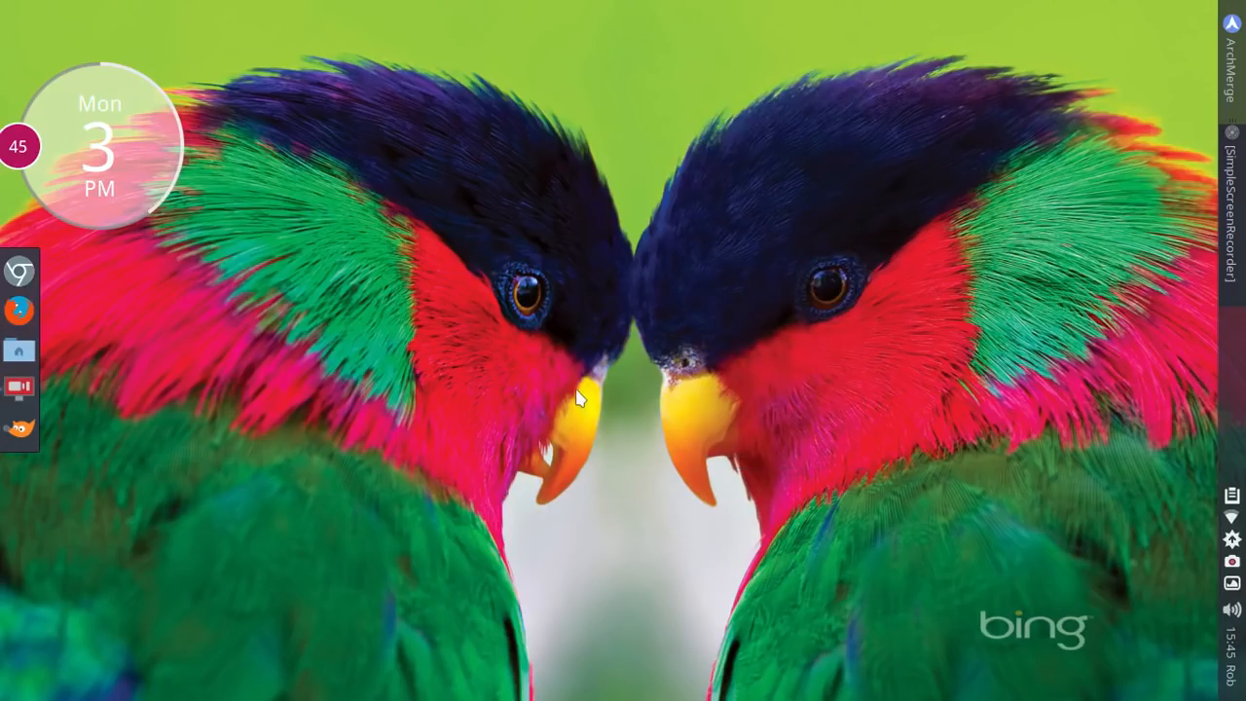
mouse_move(292, 261)
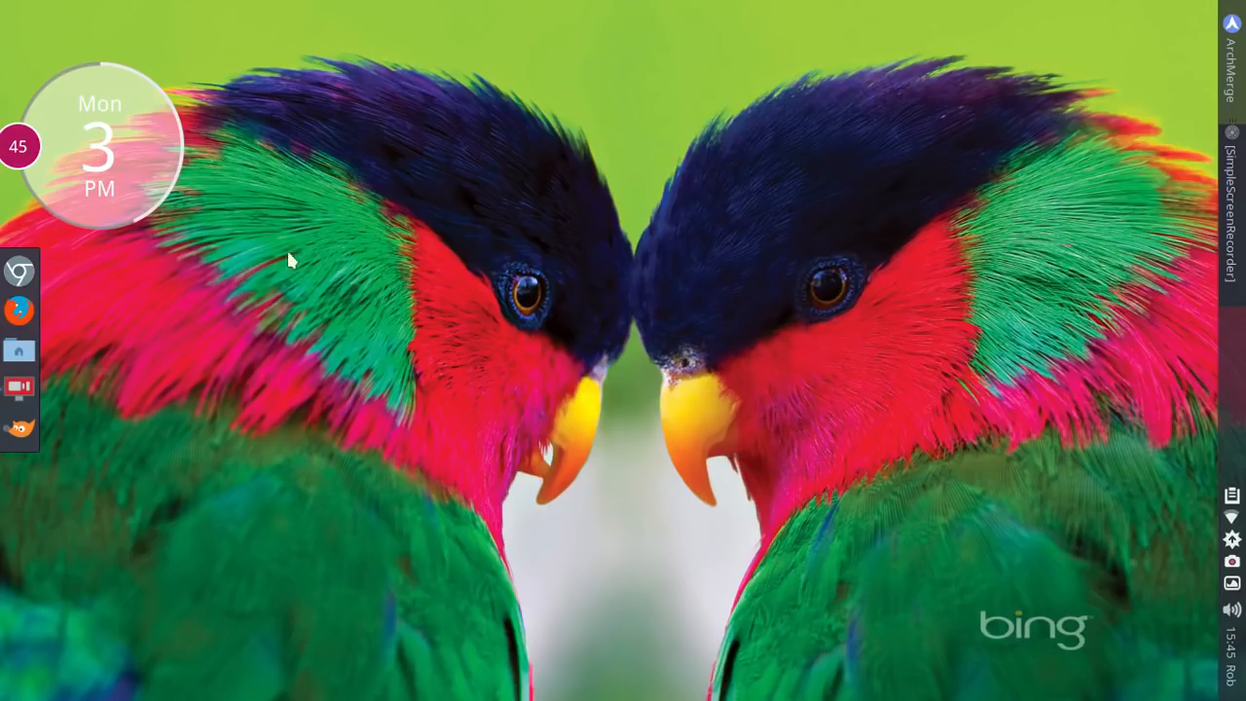
mouse_move(147, 165)
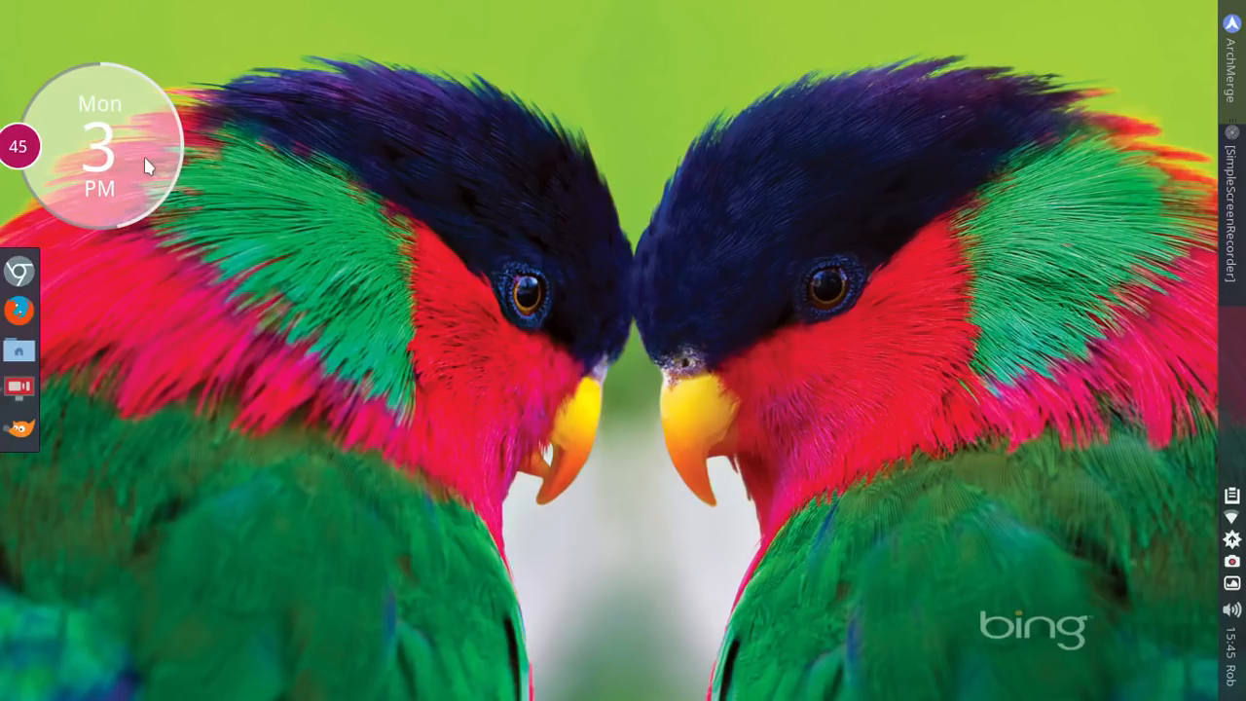
mouse_move(631, 309)
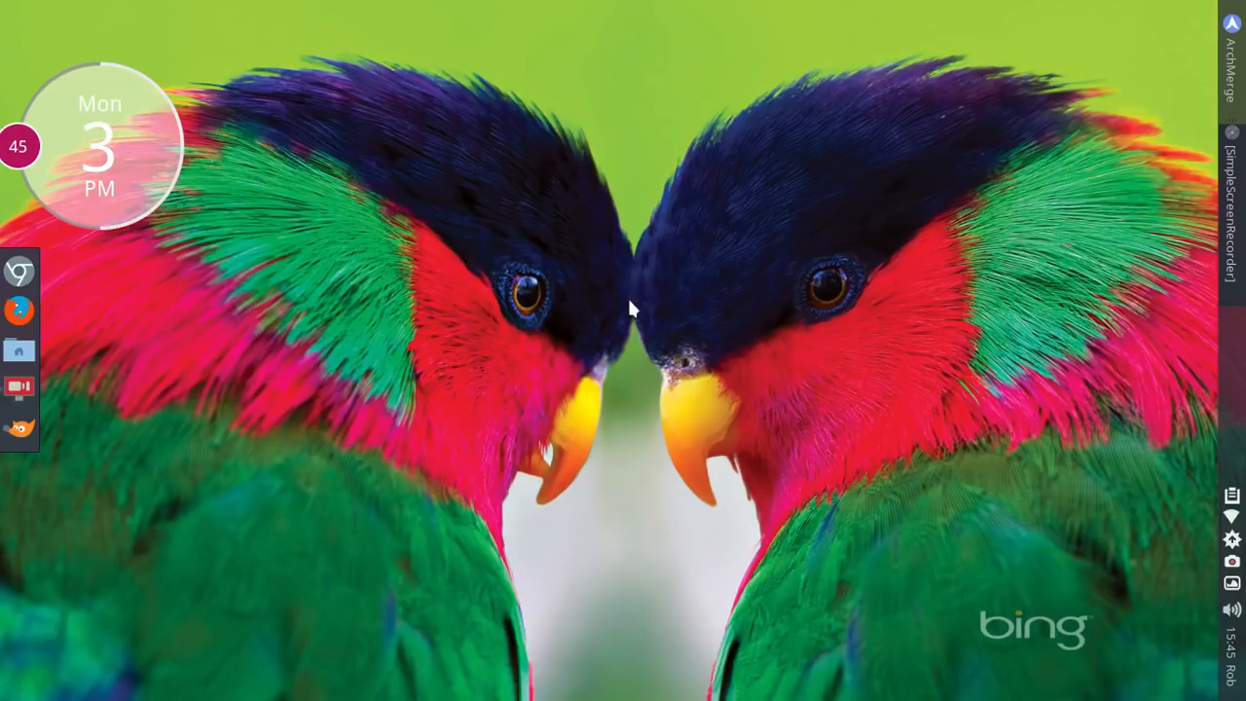
In Conky Manager, enable the AP-clock-blue-bg-topleft widget and apply it
right_click(631, 307)
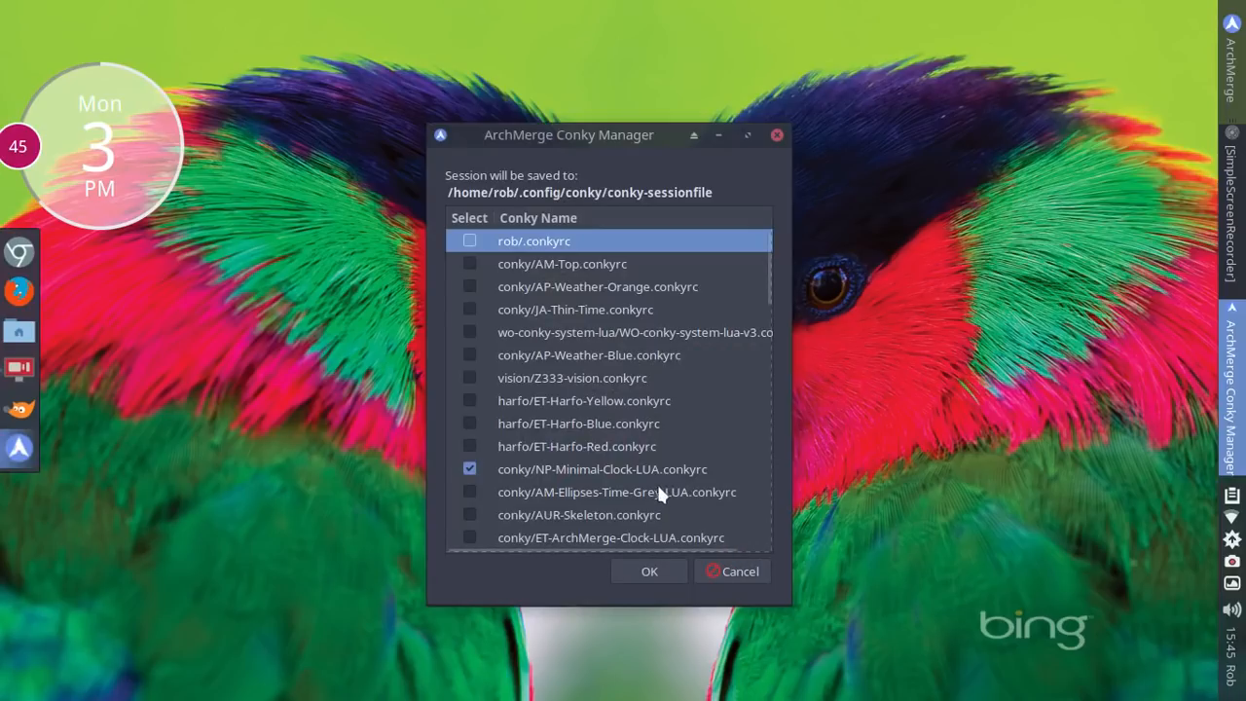
mouse_move(752, 284)
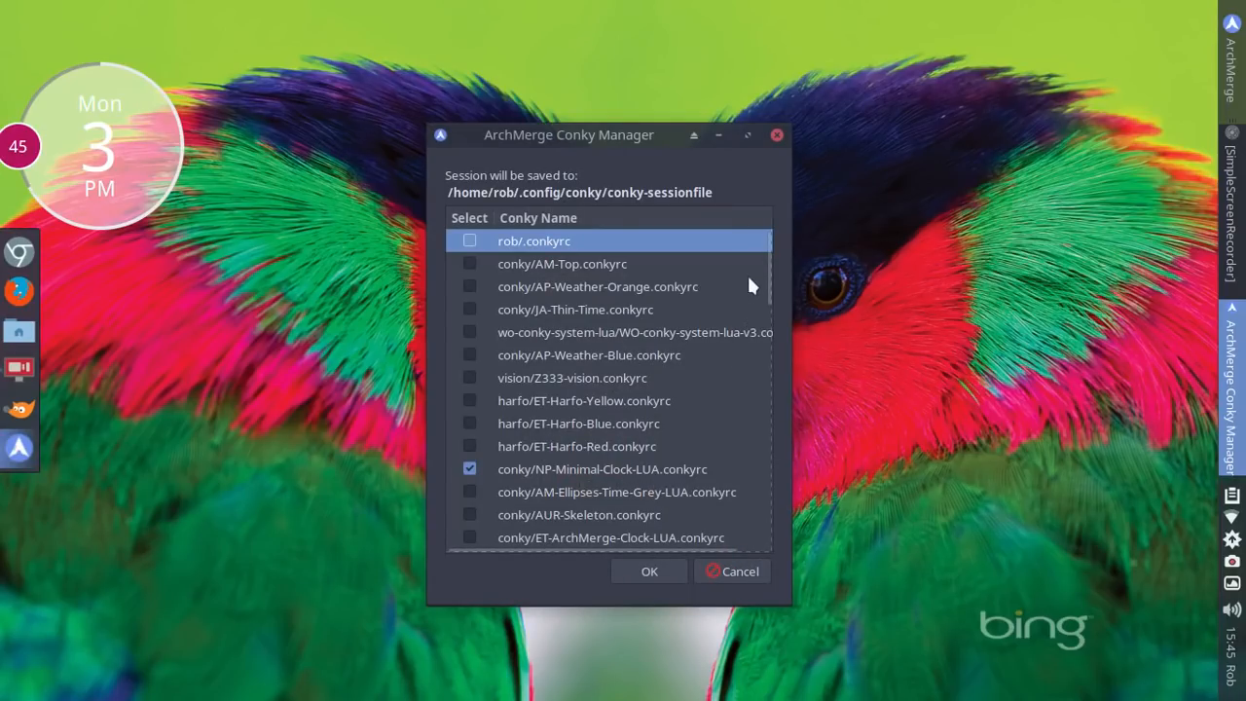
scroll("down", 3)
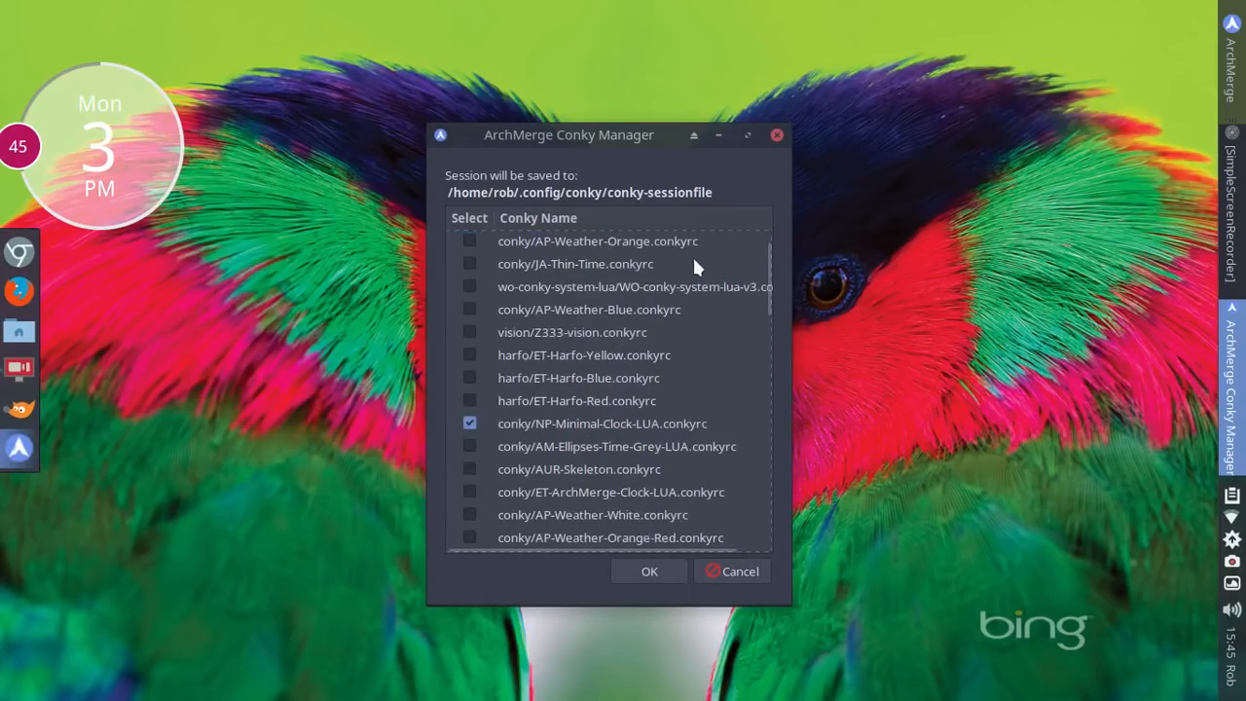
scroll("down", 3)
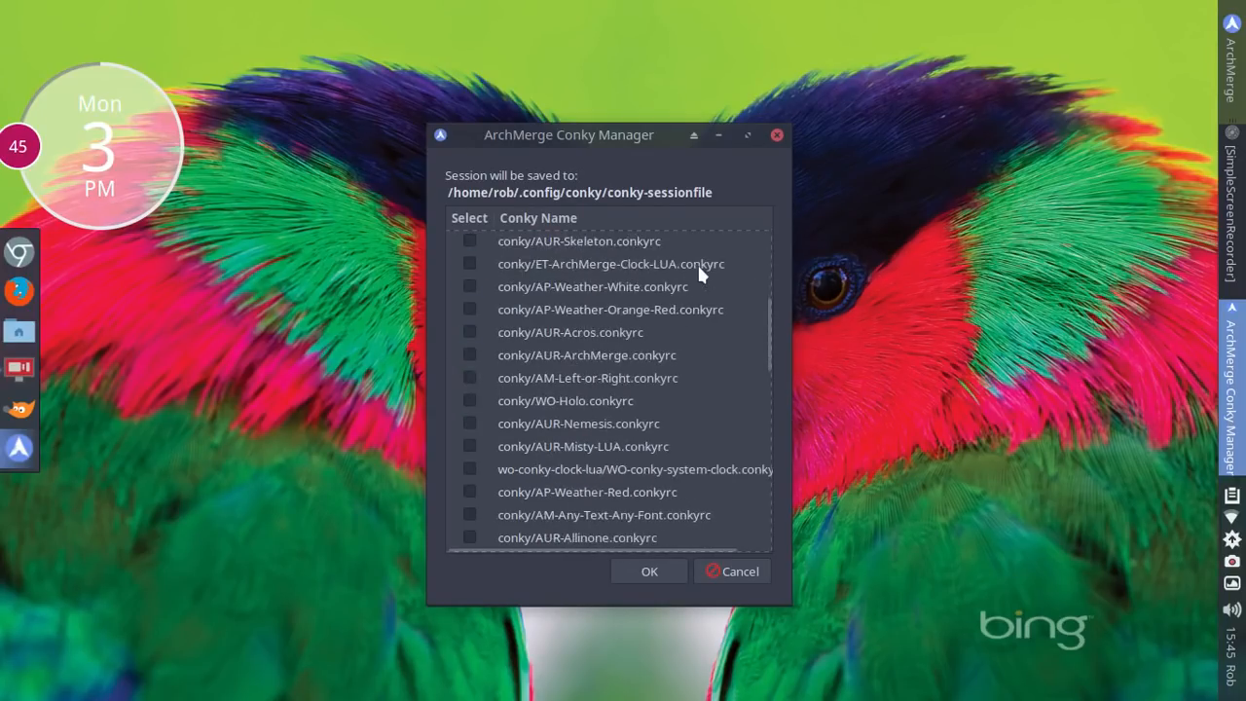
scroll("down", 3)
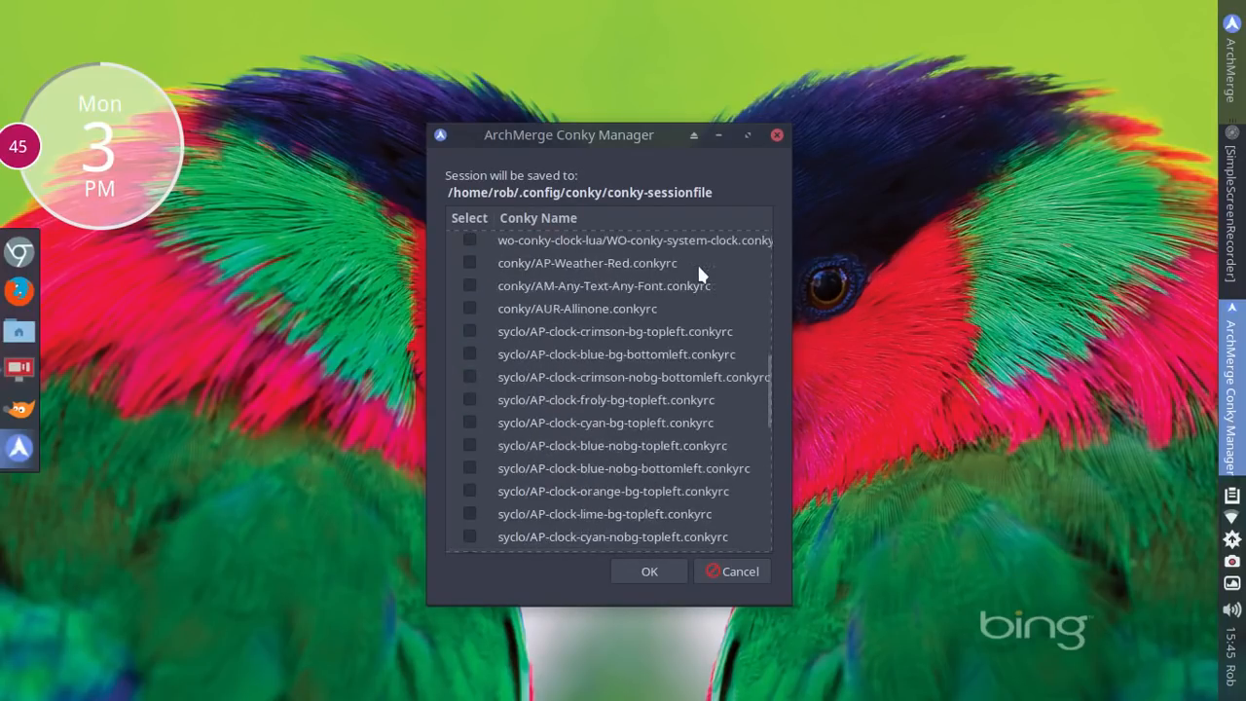
scroll("down", 3)
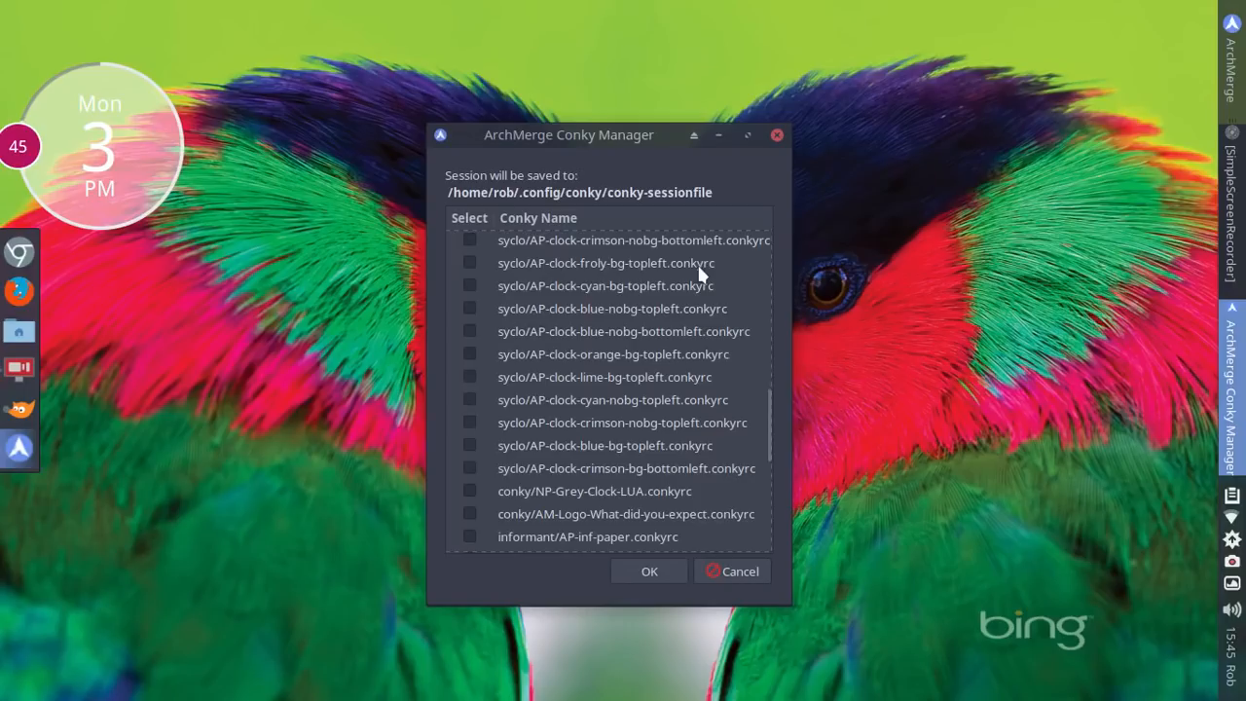
mouse_move(467, 458)
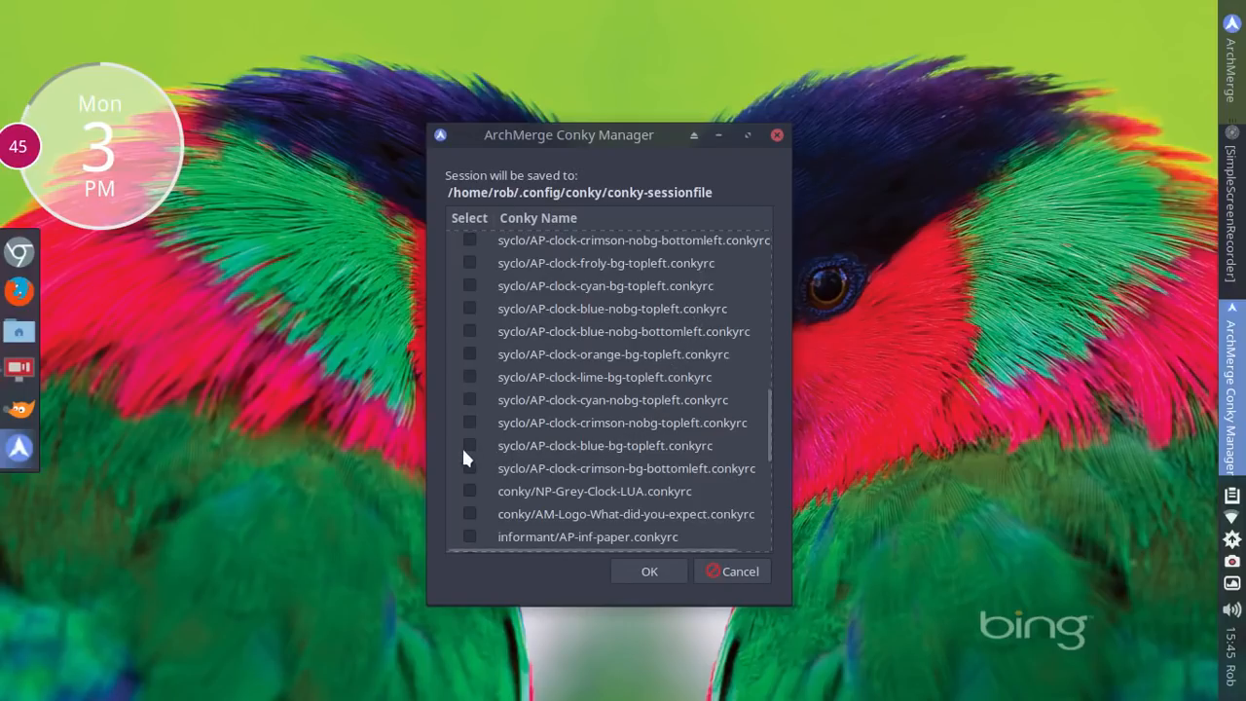
left_click(469, 444)
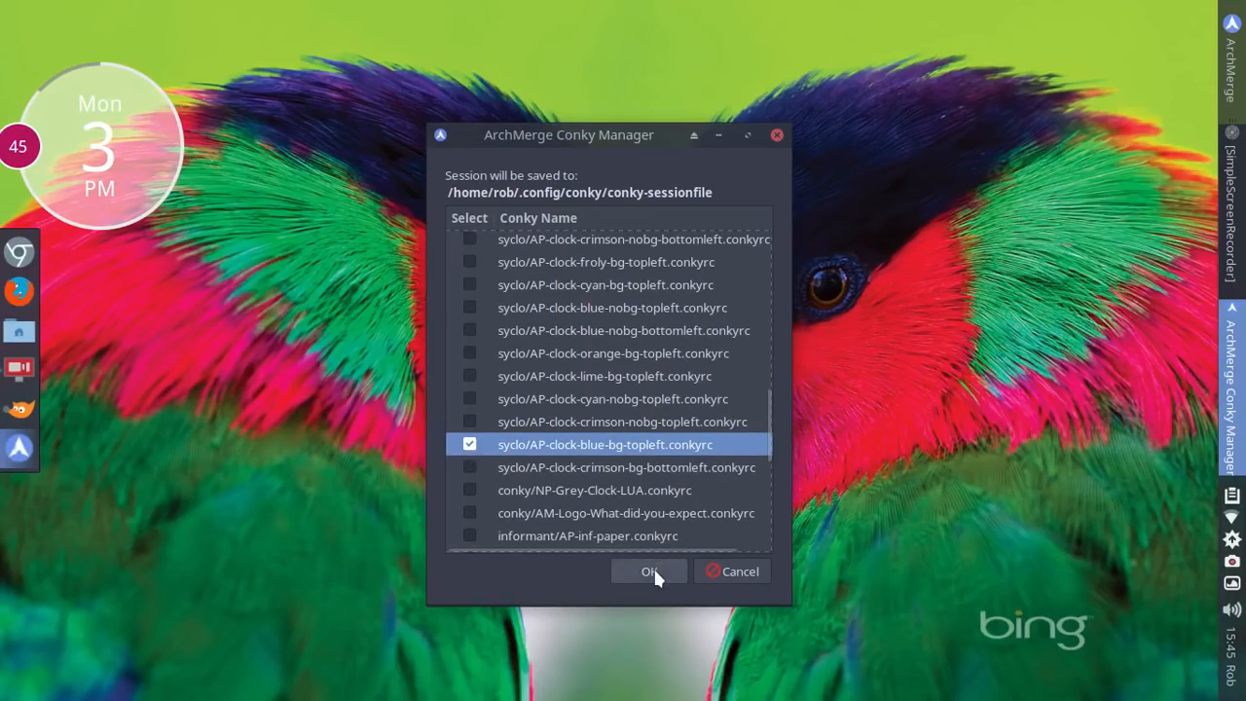
left_click(651, 573)
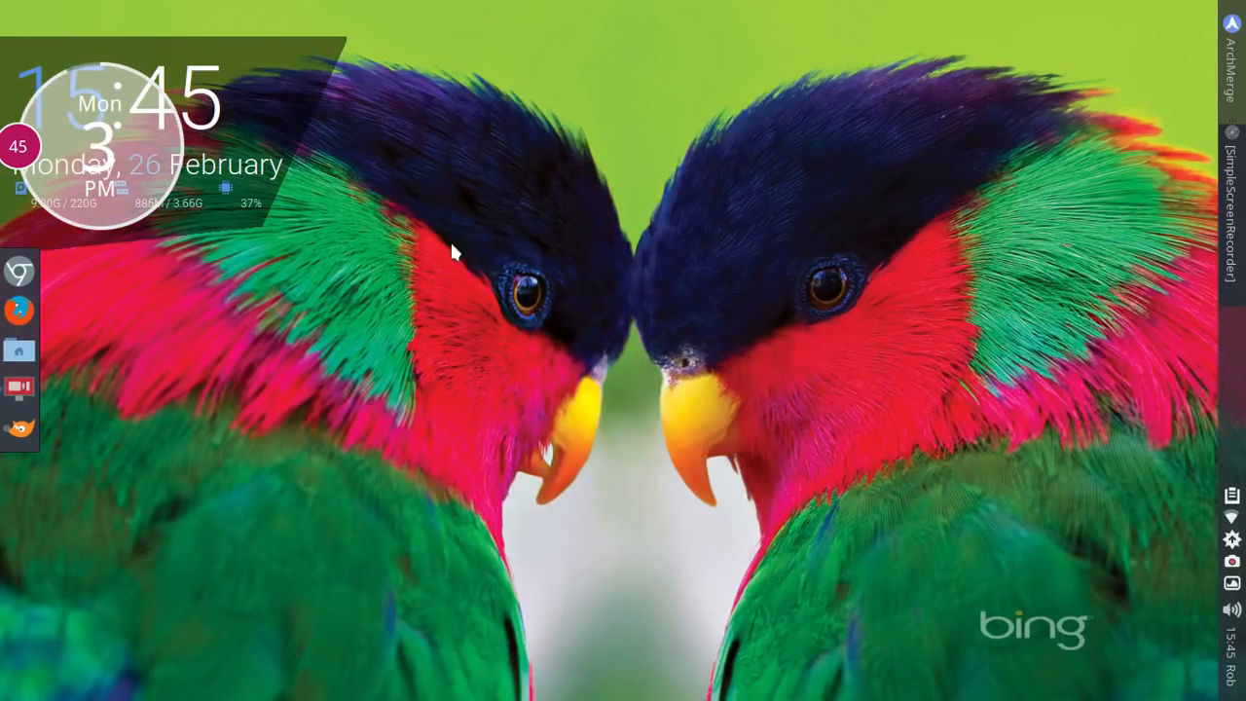
mouse_move(760, 250)
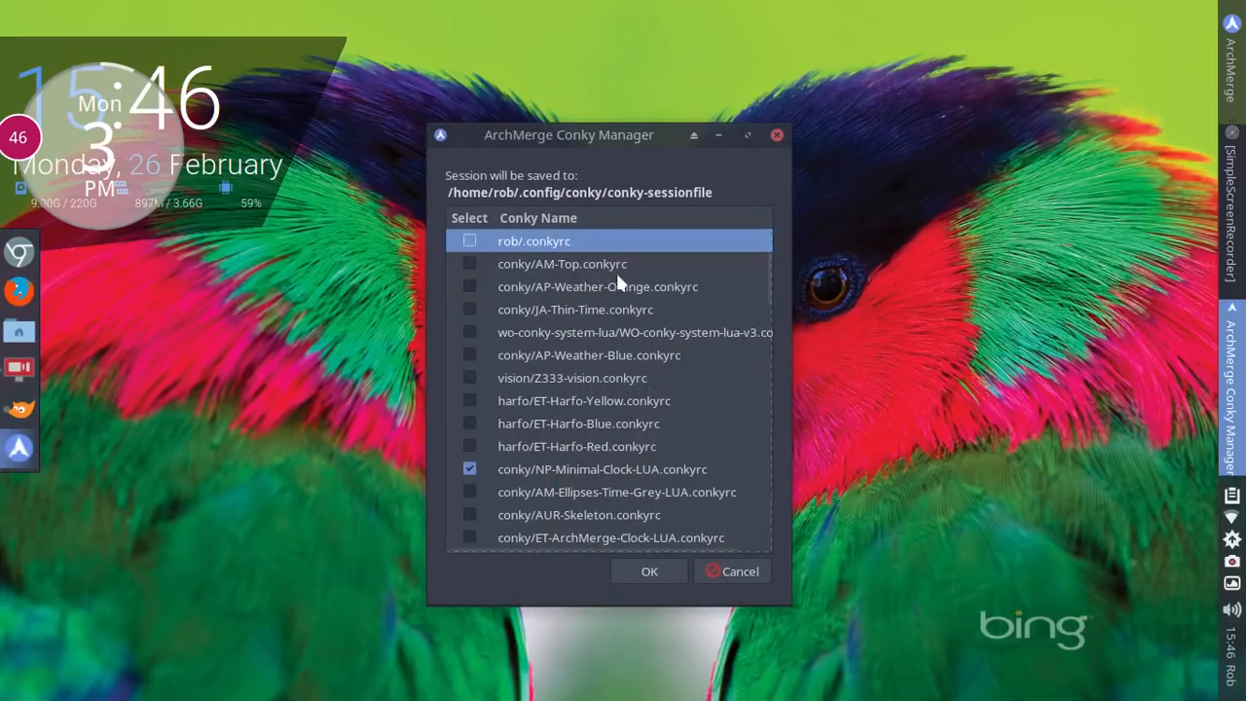
Turn off the NP-Minimal-Clock round widget
left_click(469, 467)
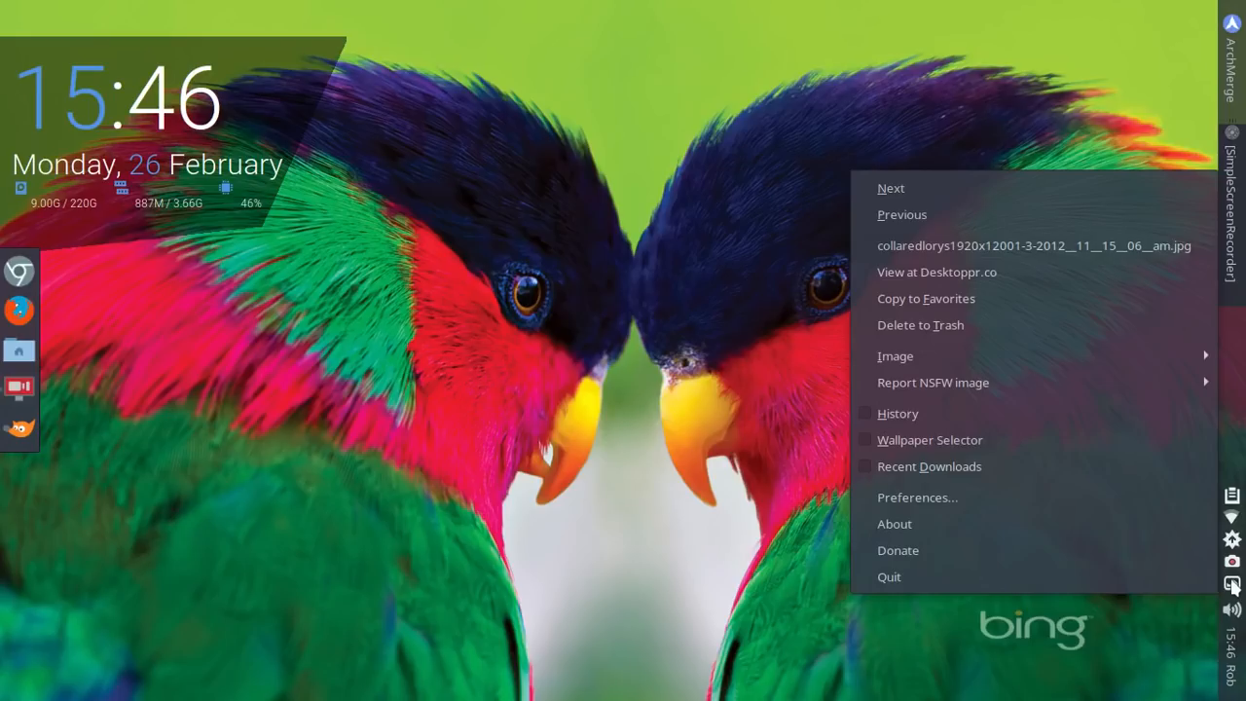
mouse_move(1102, 473)
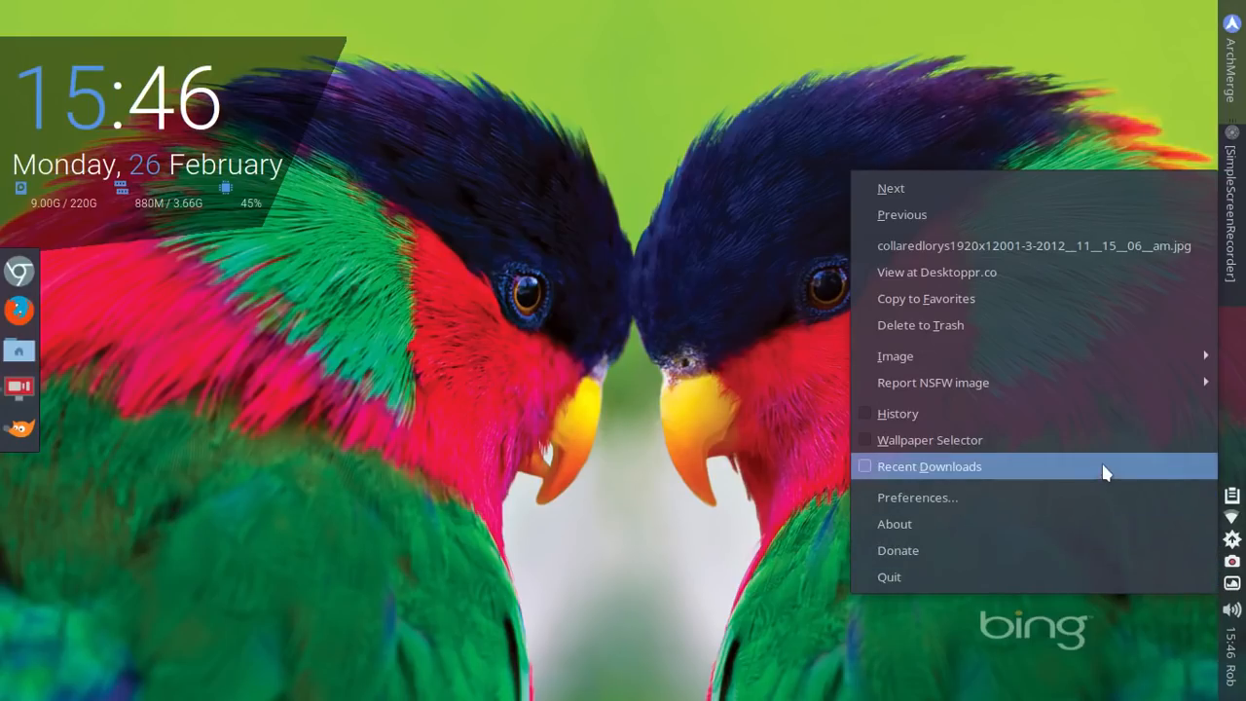
mouse_move(916, 413)
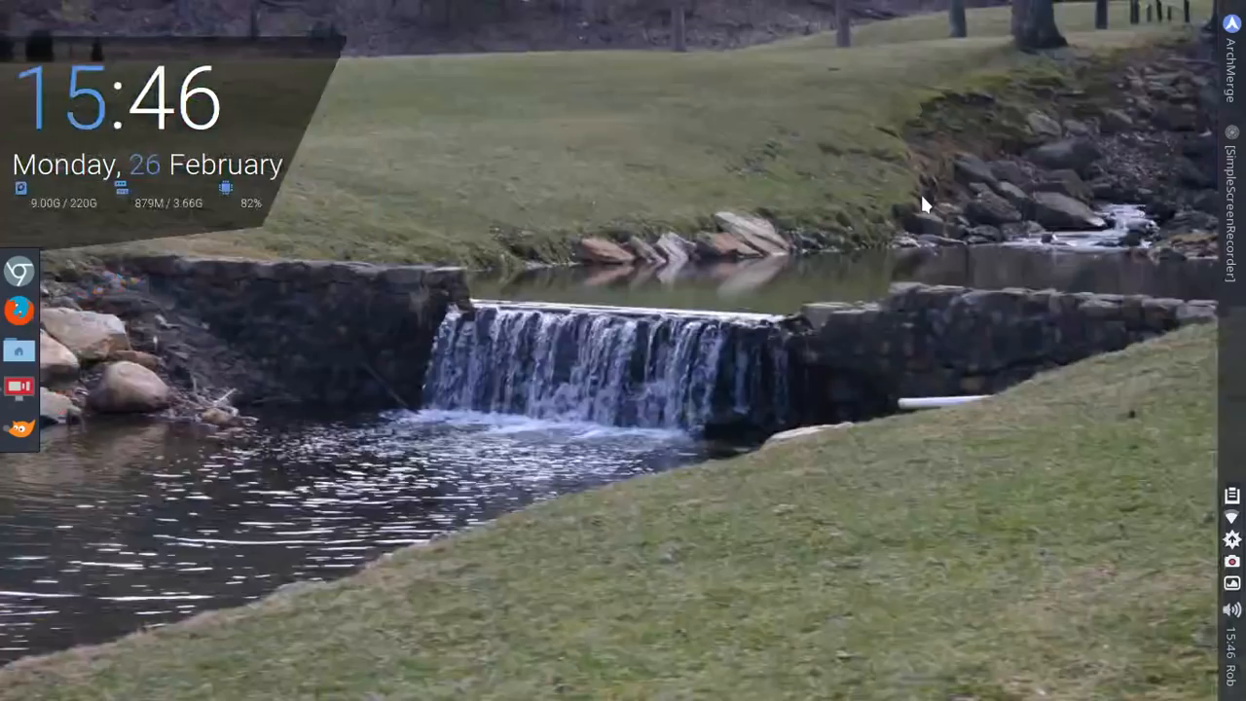
mouse_move(1078, 479)
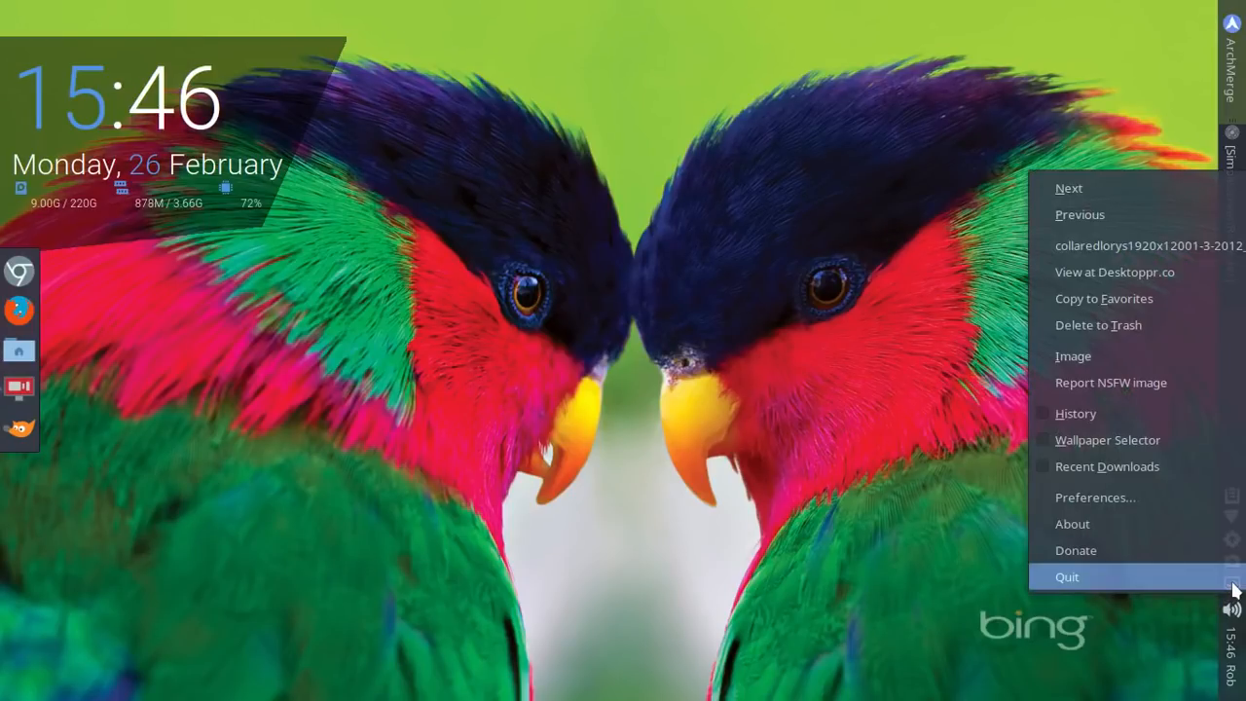
Review Variety Preferences' effects and General wallpaper sources, then close the window
left_click(1094, 498)
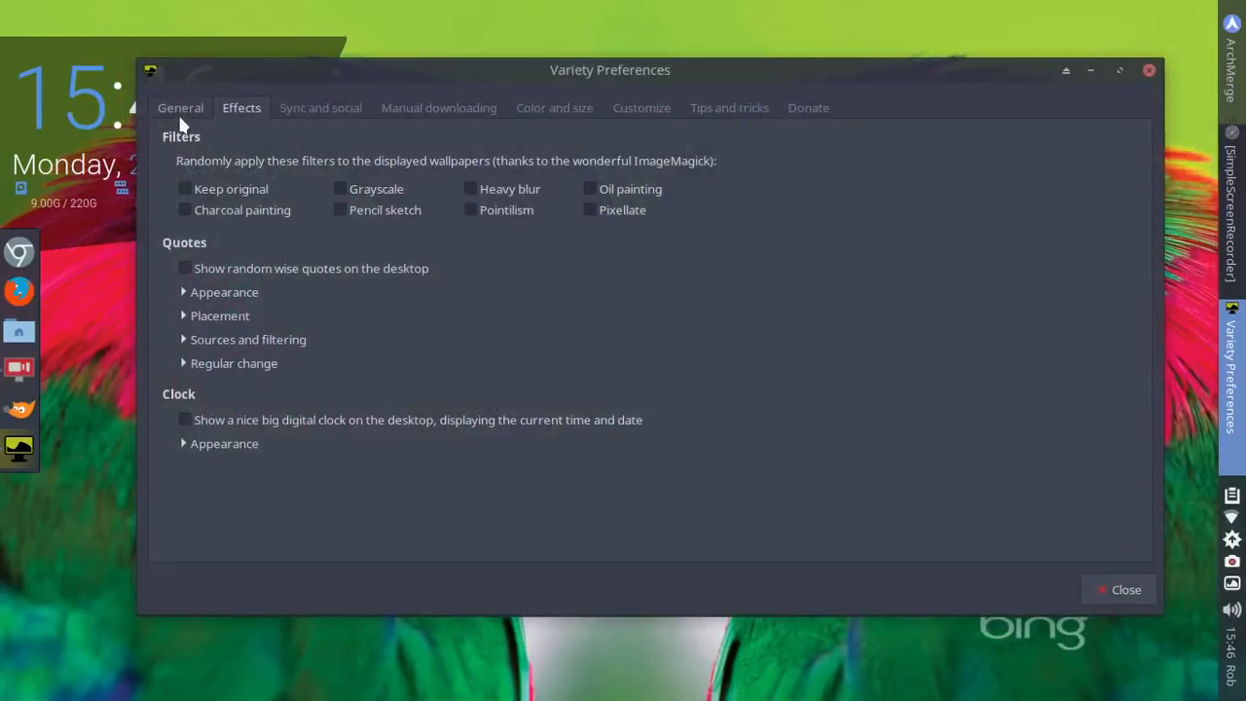
mouse_move(241, 116)
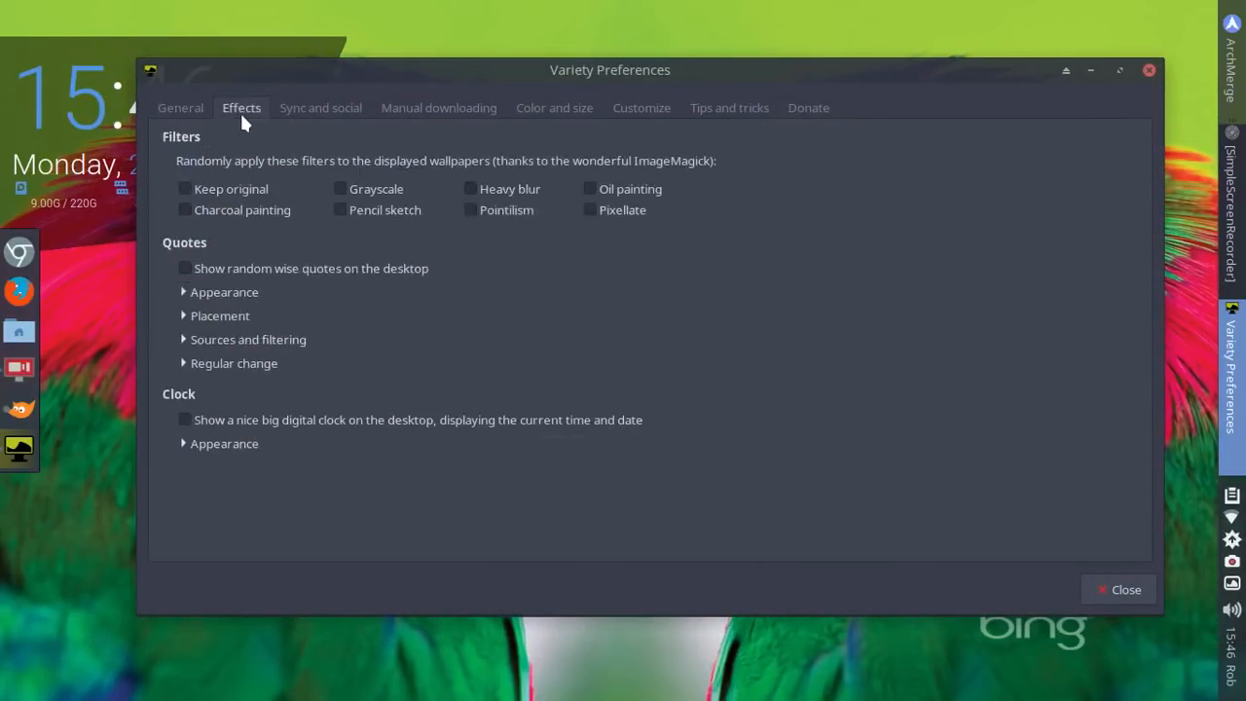
left_click(179, 107)
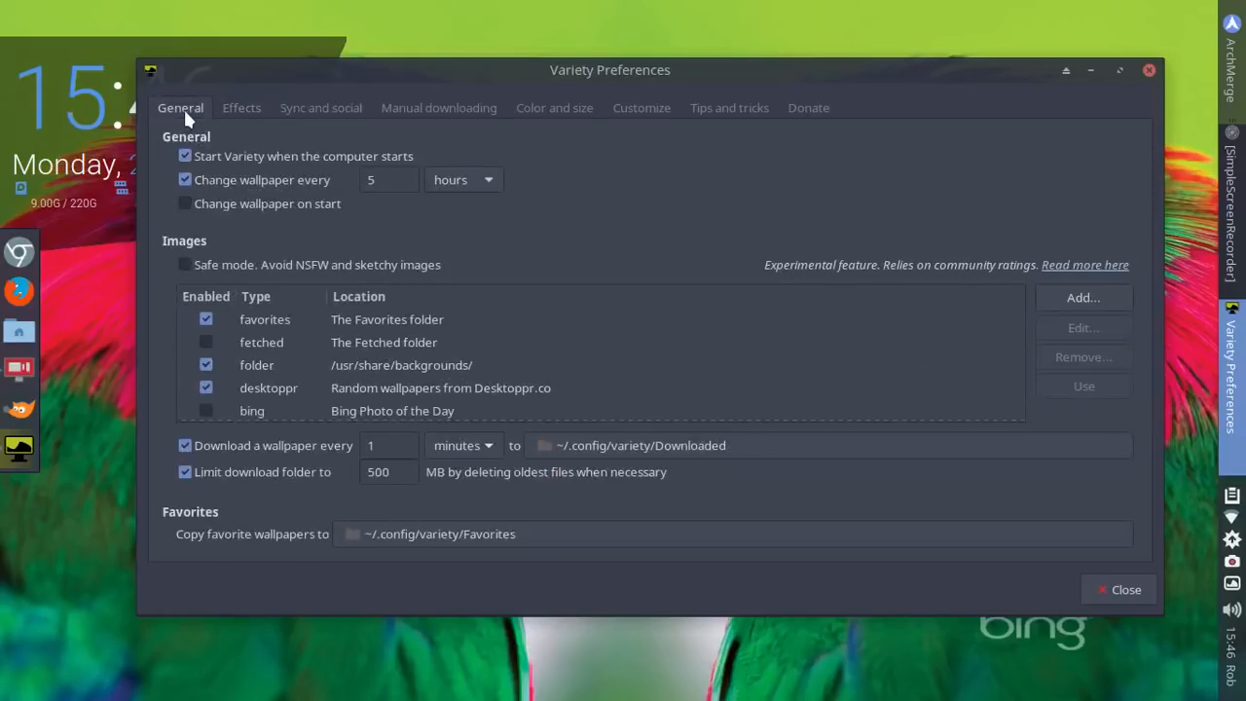
mouse_move(254, 193)
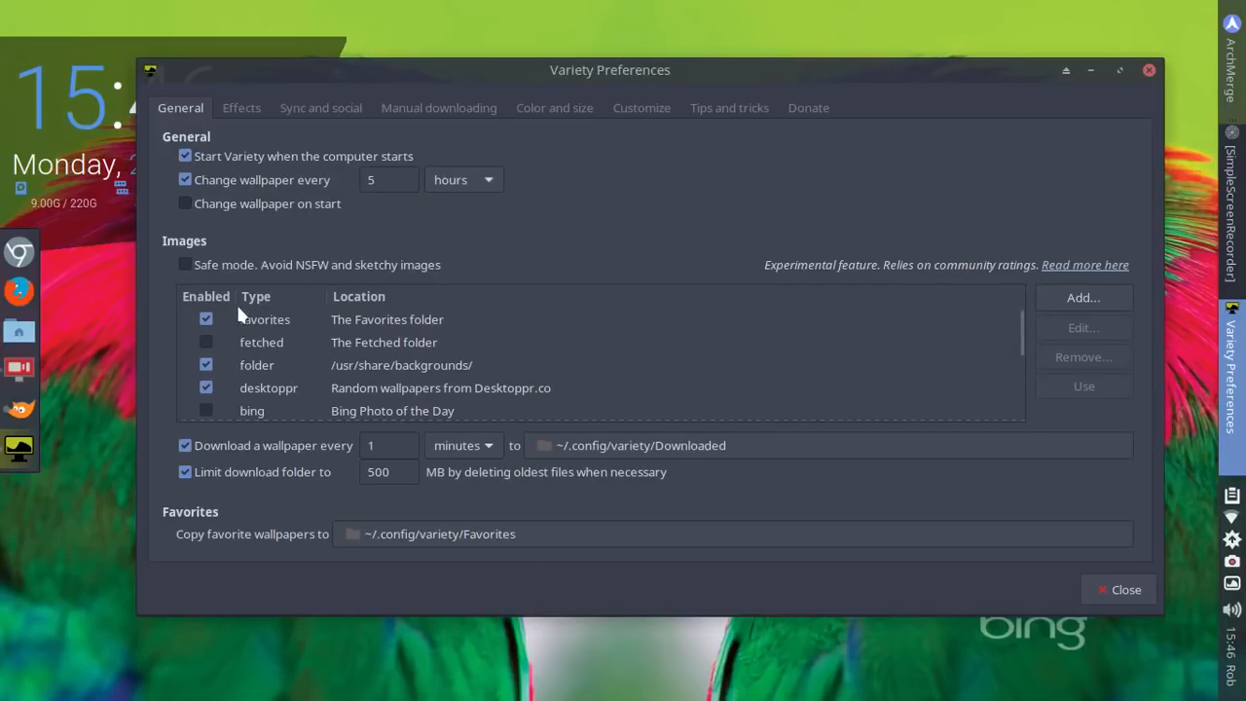
mouse_move(245, 393)
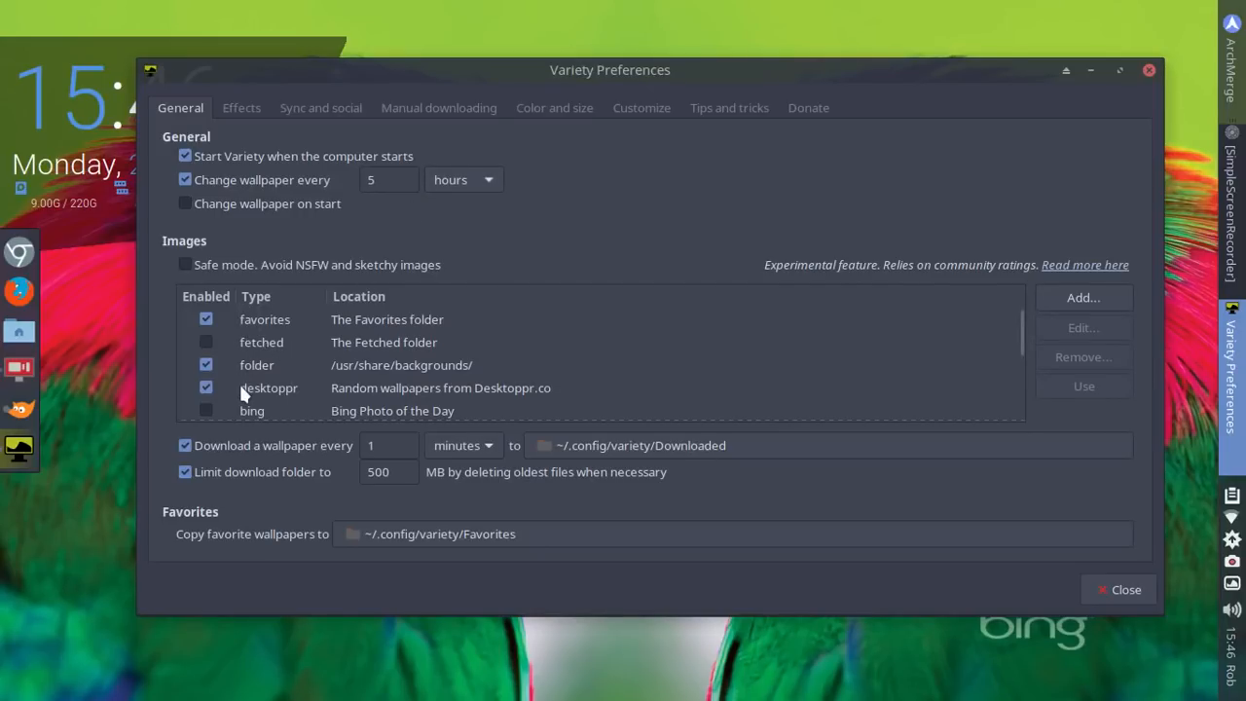
mouse_move(312, 185)
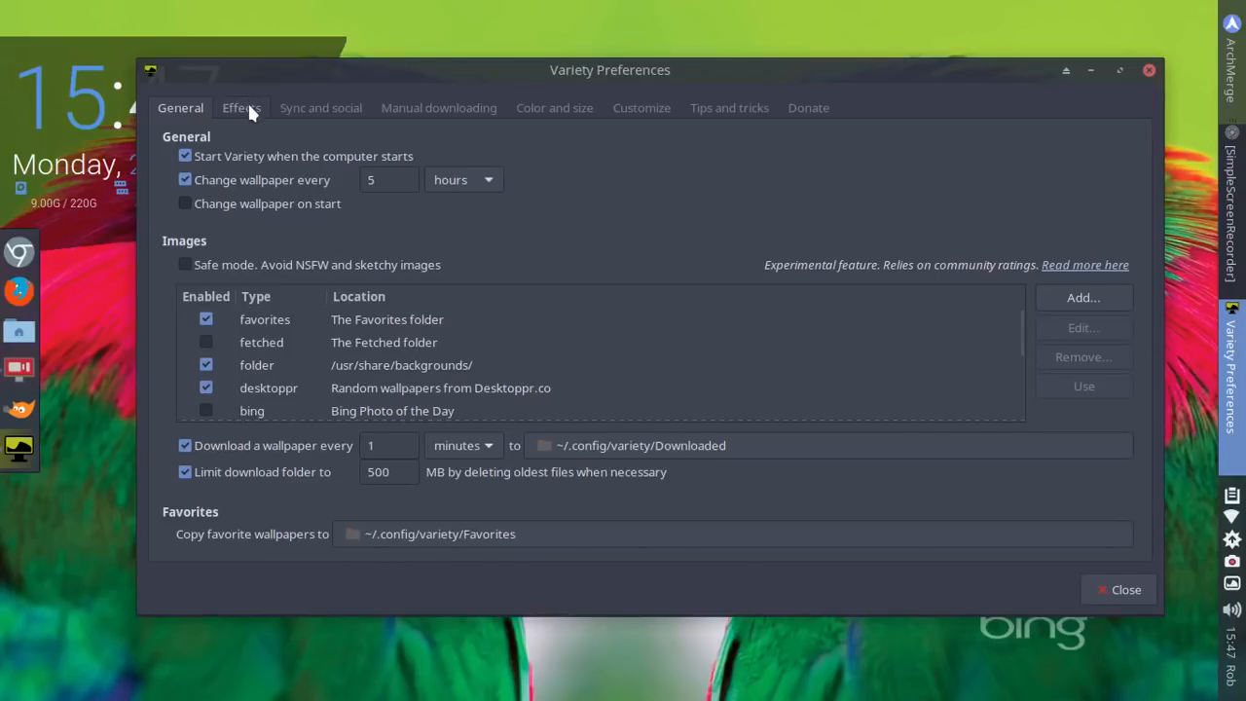
mouse_move(729, 107)
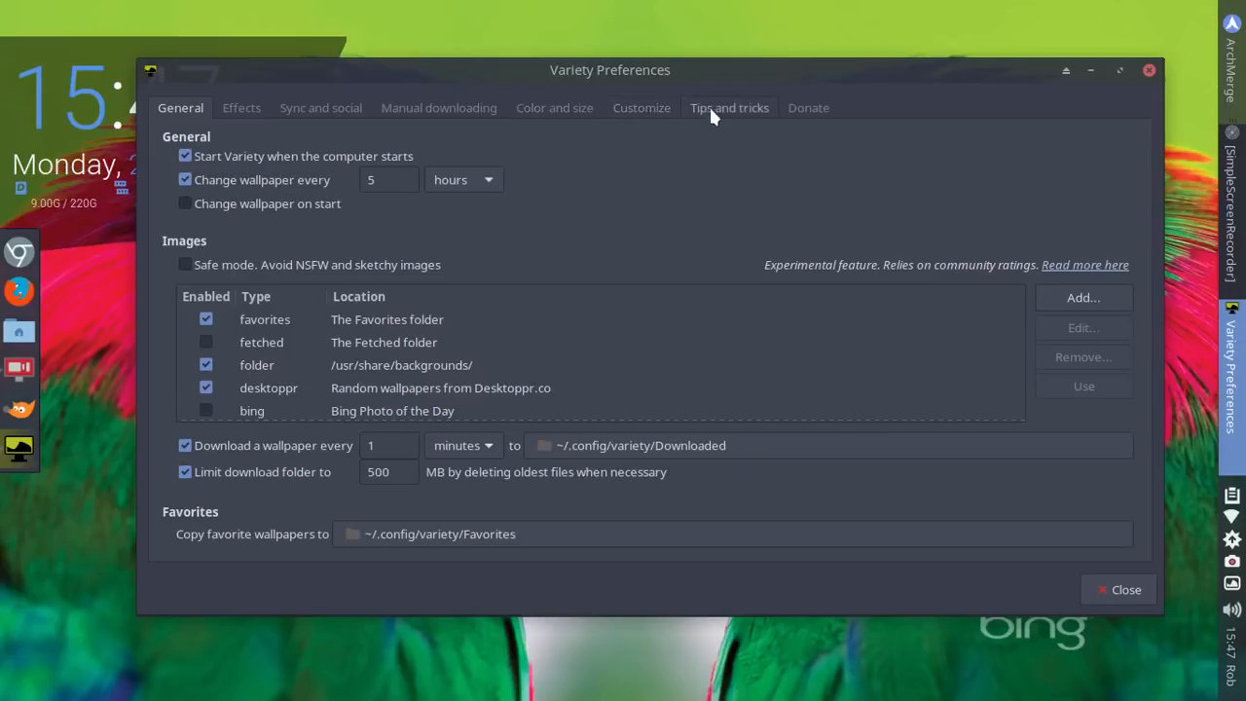
mouse_move(1147, 631)
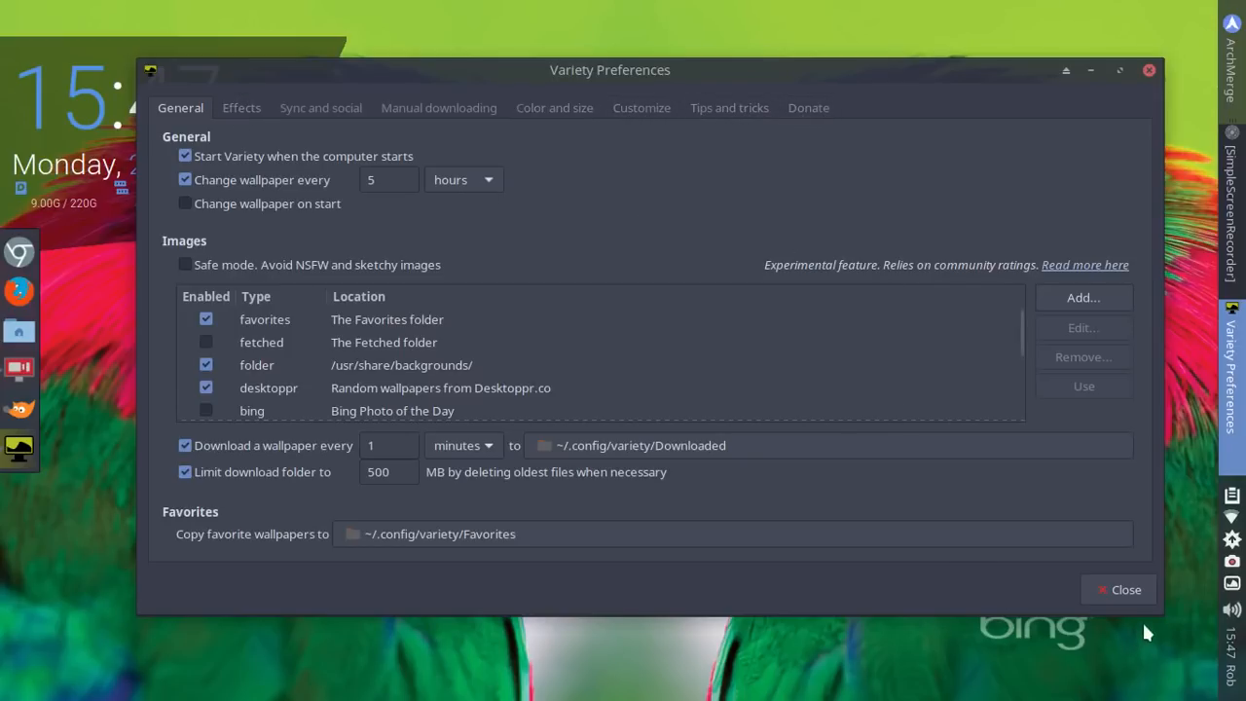
left_click(1117, 588)
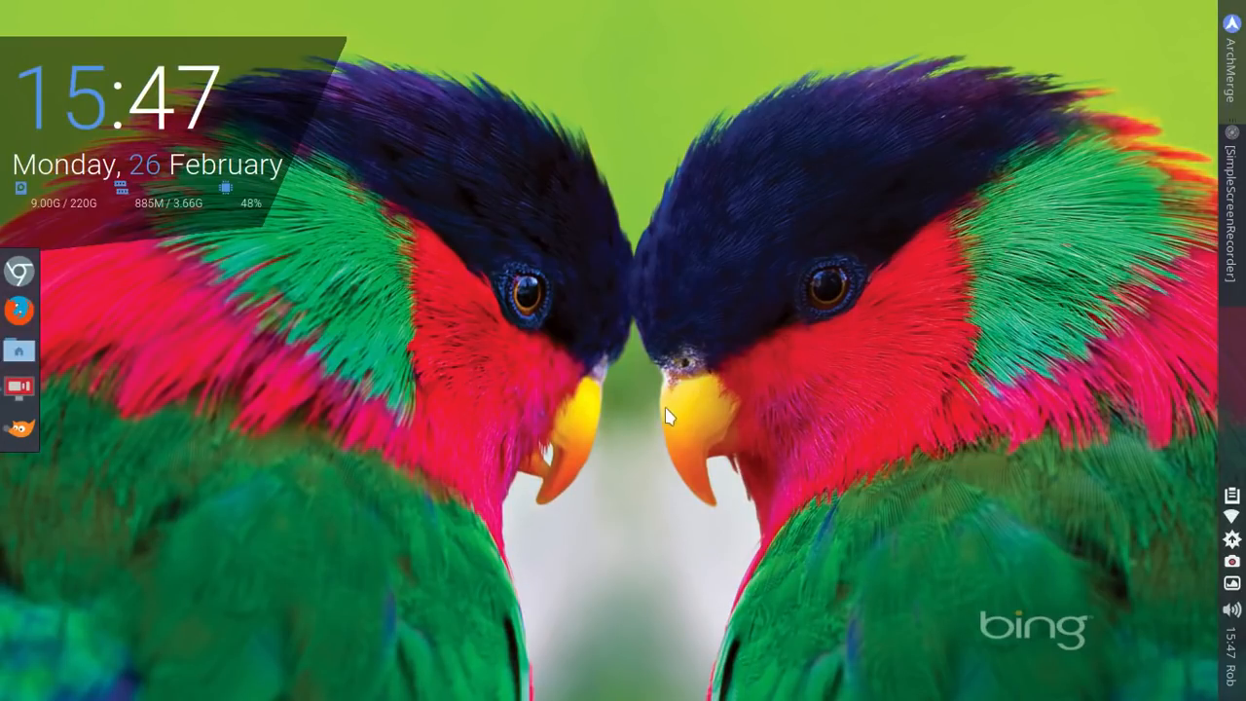
mouse_move(662, 428)
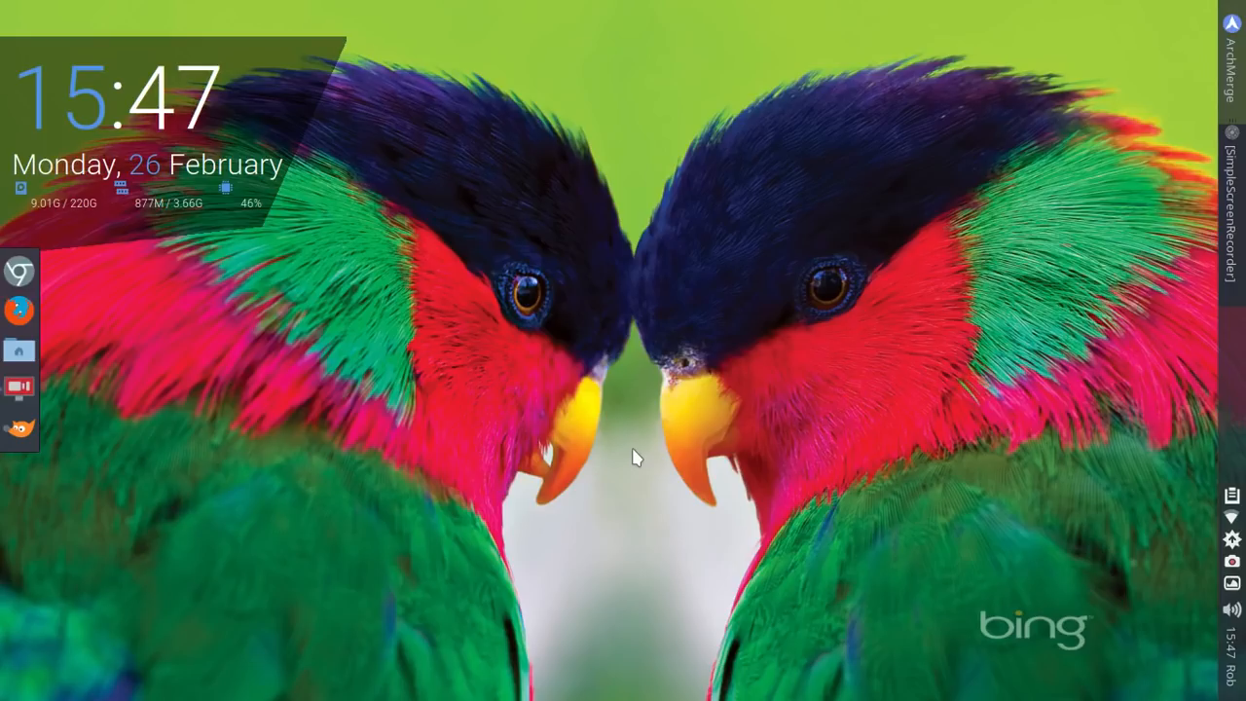
mouse_move(600, 473)
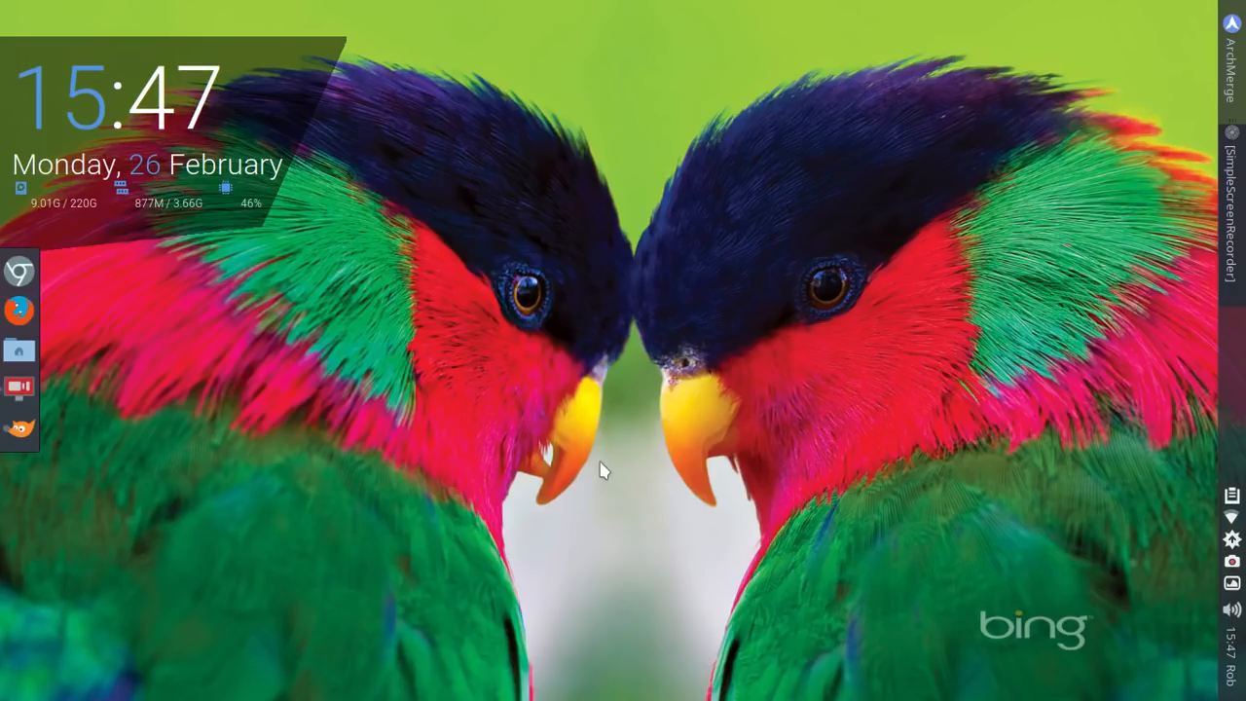
mouse_move(594, 465)
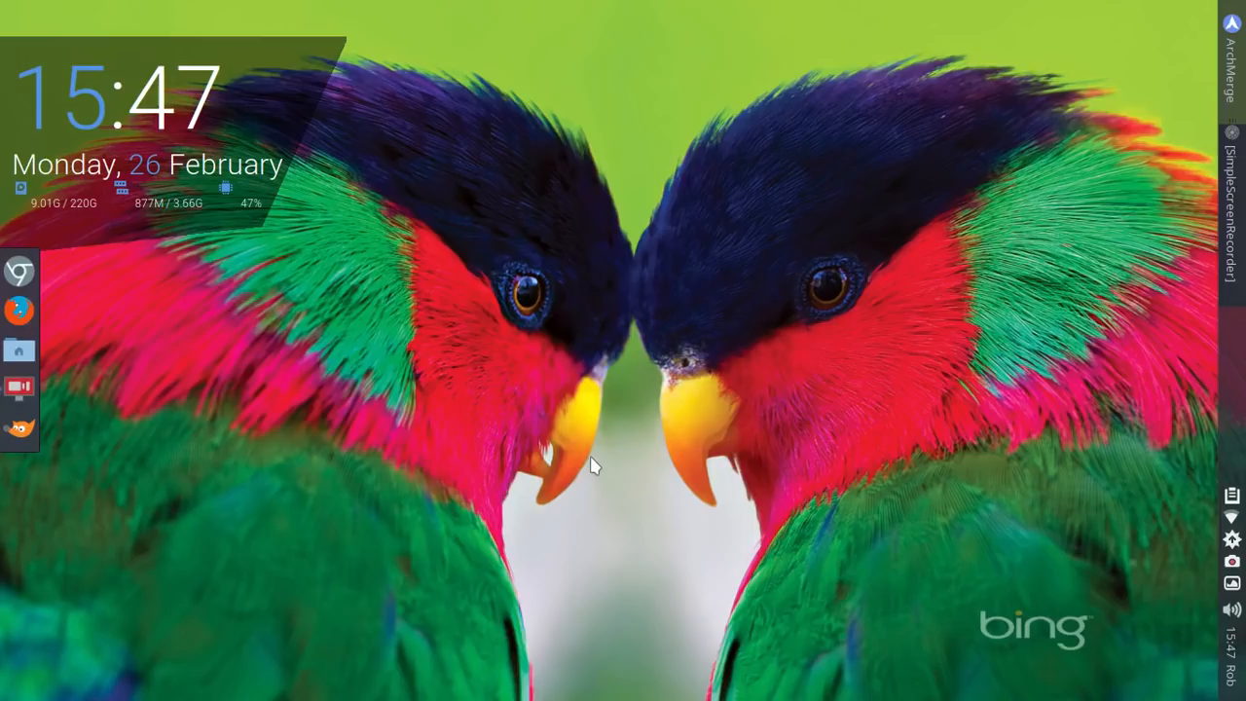